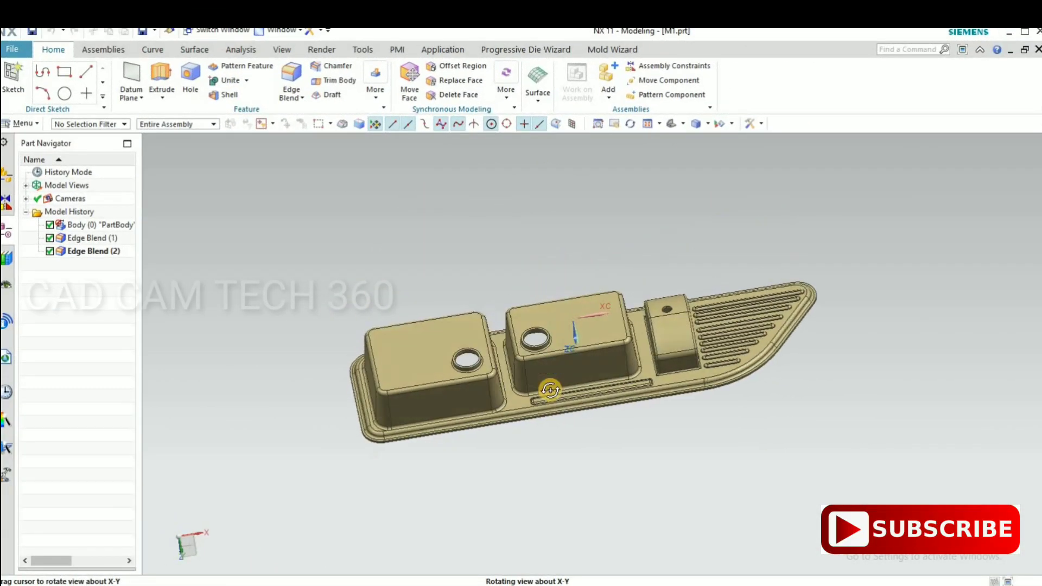
- Inspect the sink part and bring up the Mold Wizard tools
drag(549, 389, 738, 303)
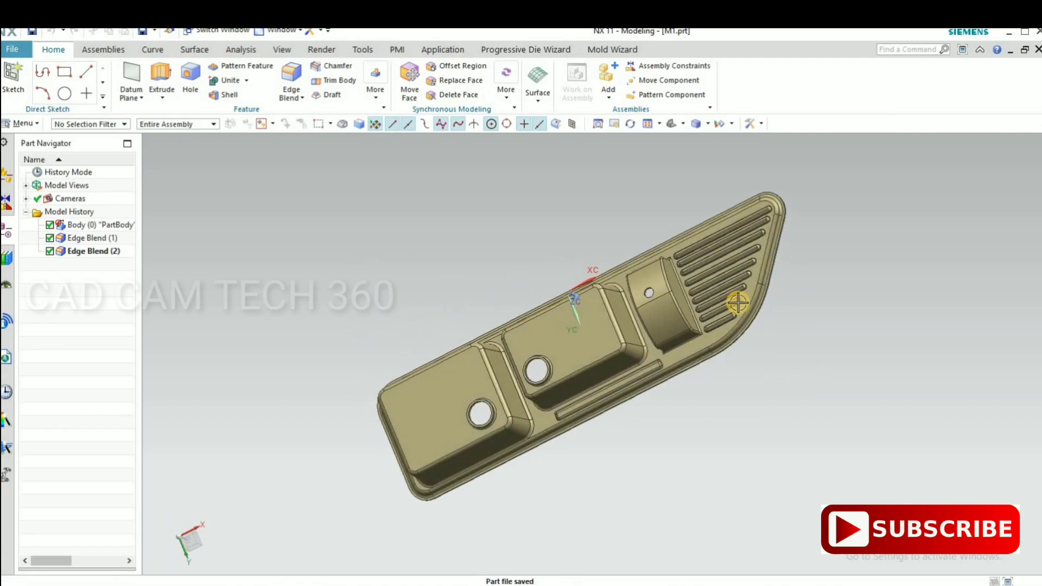
drag(738, 303, 455, 376)
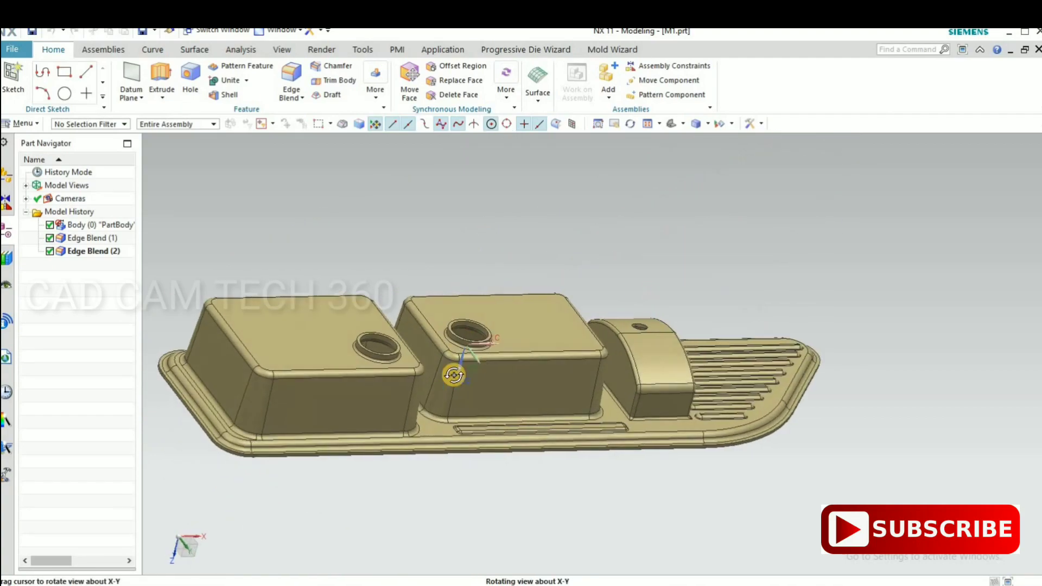
drag(455, 375, 488, 335)
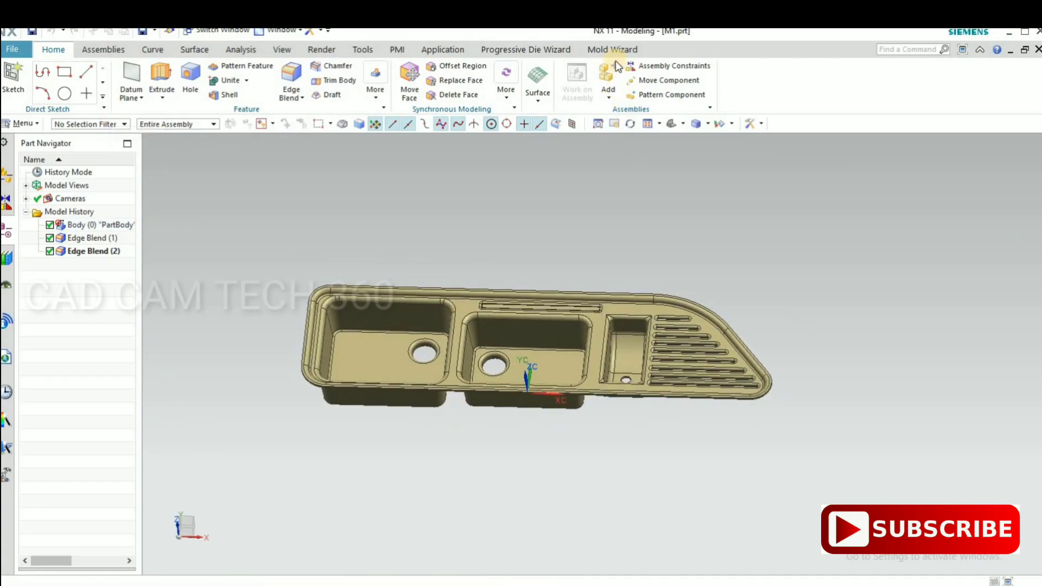
click(612, 50)
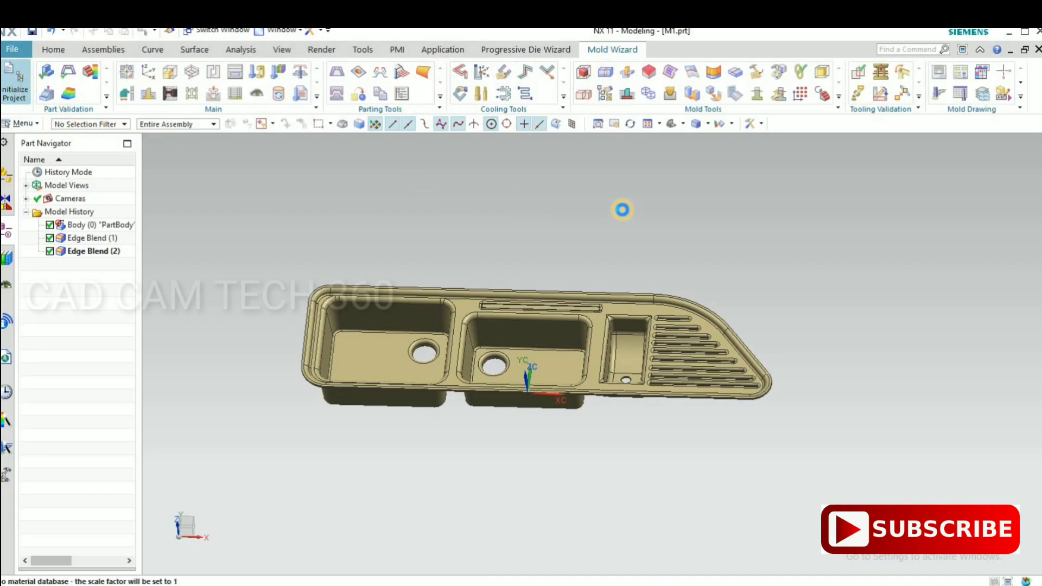
- Initialize mold project MOULD1 for the sink in nylon with 1.005 shrinkage
click(15, 81)
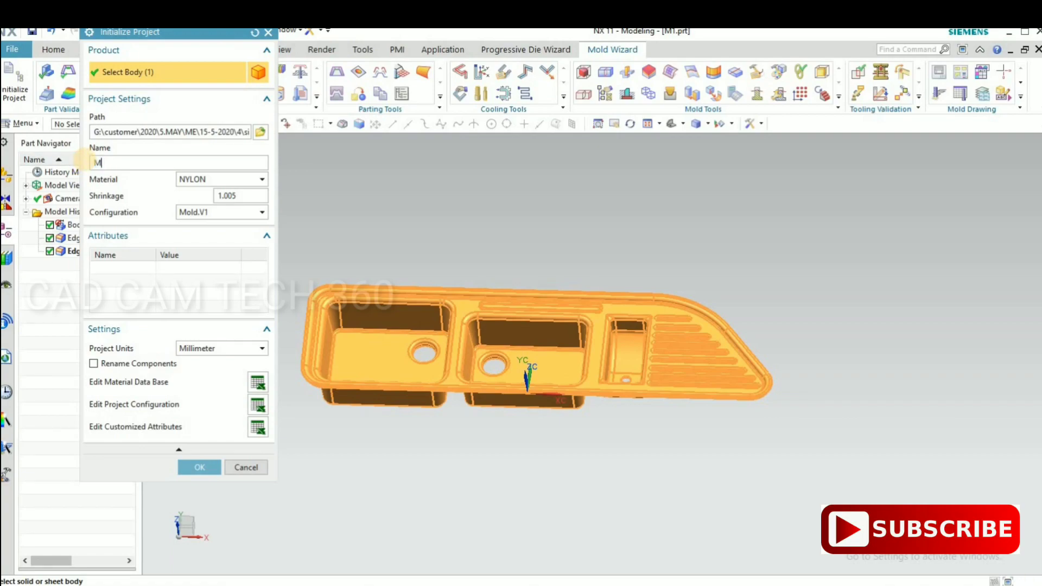
text(OUL)
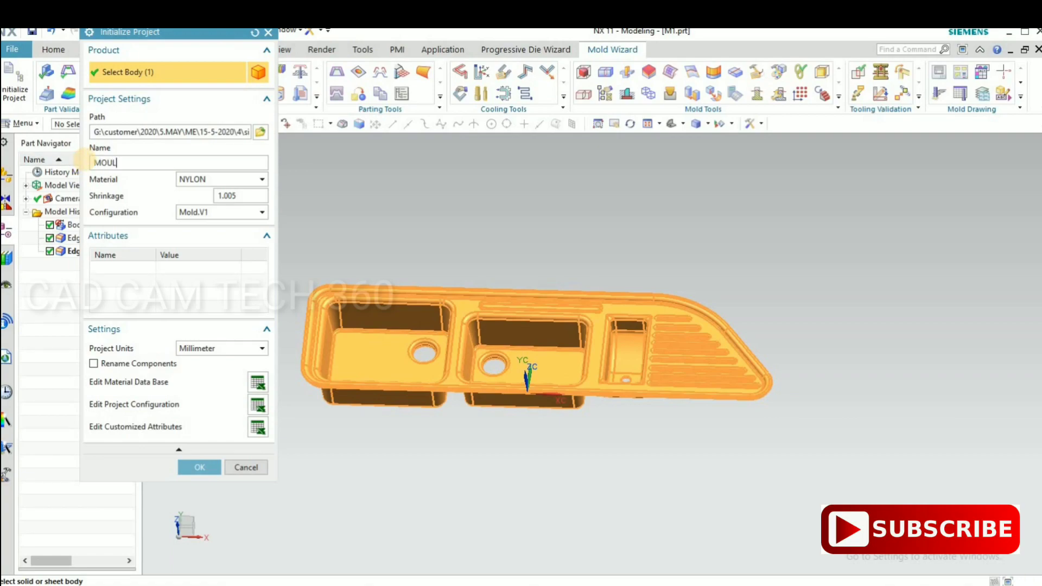
text(D1)
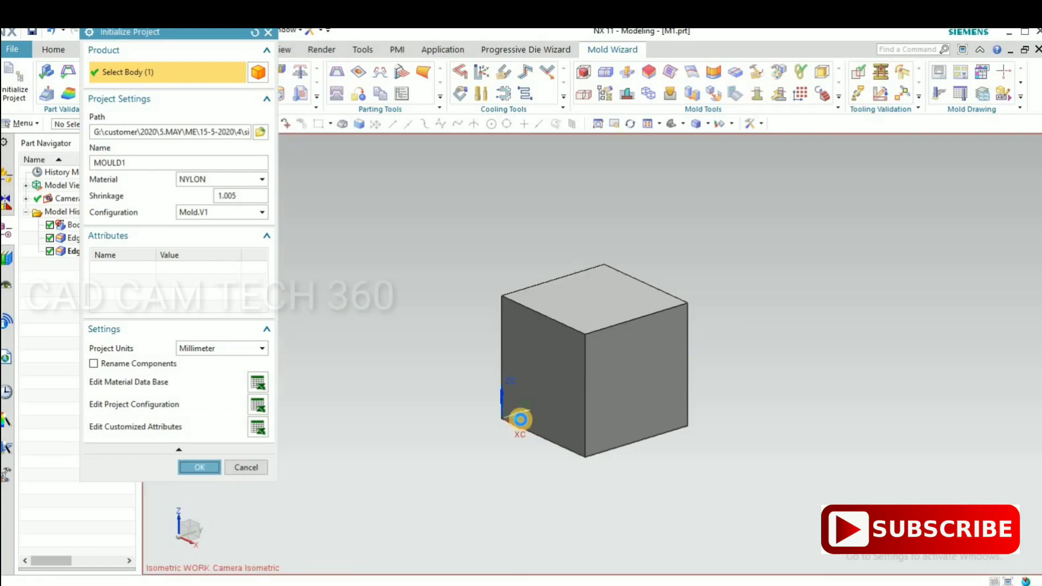
click(200, 467)
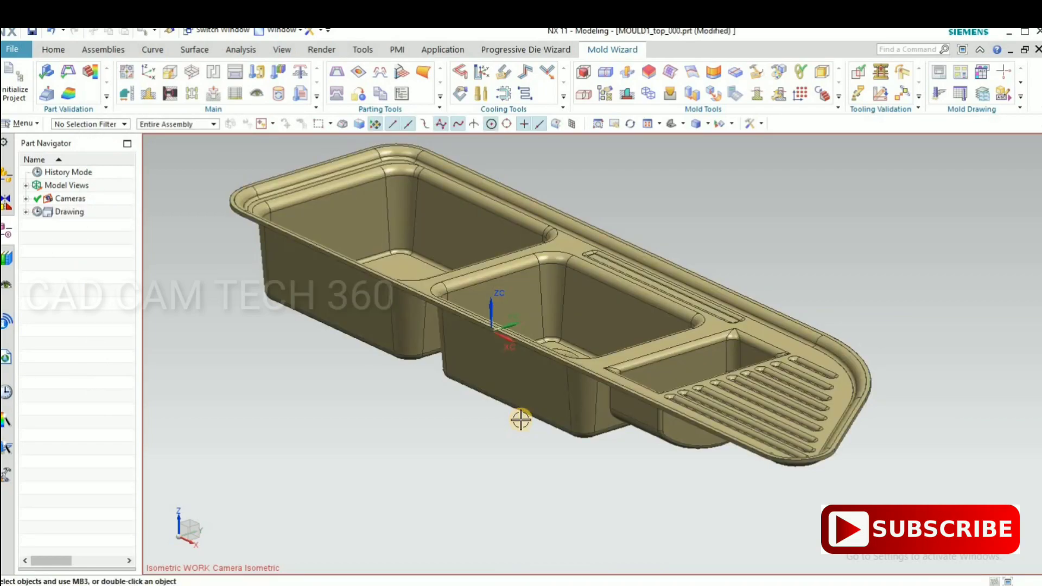
mouse_move(424, 406)
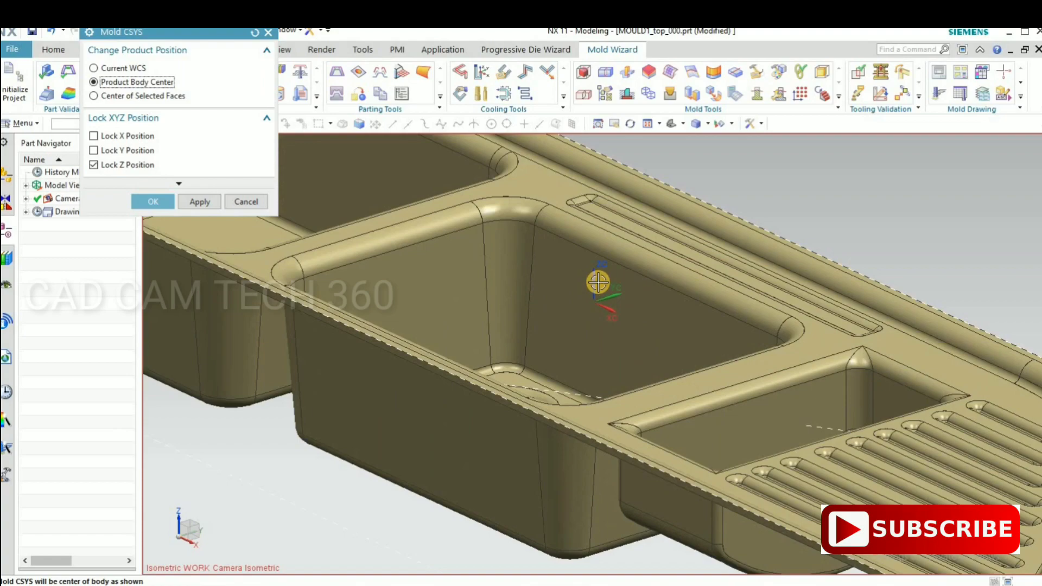
- Set the mold CSYS at the product body centre with Z position locked
click(152, 202)
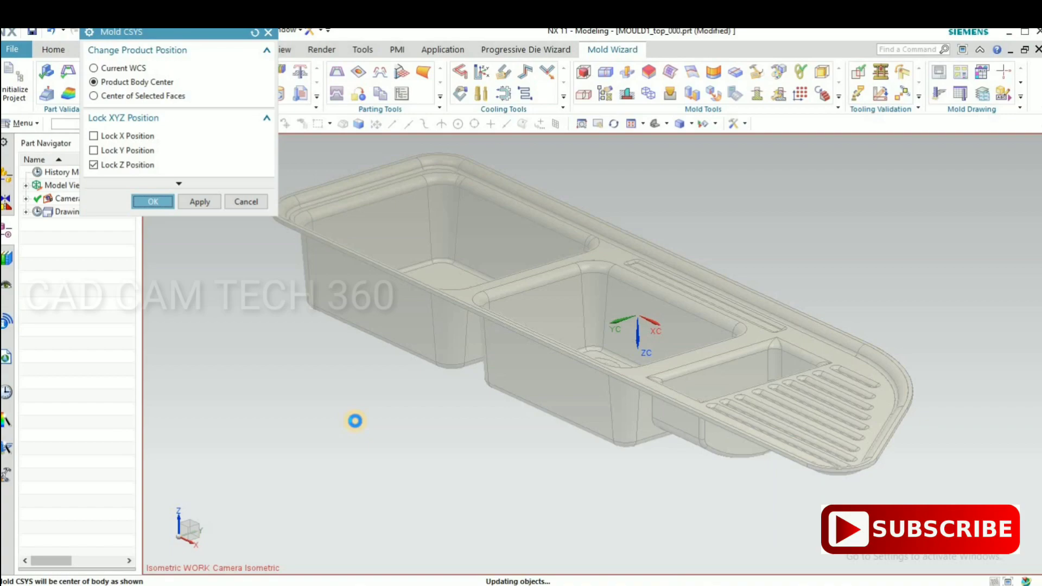
click(152, 202)
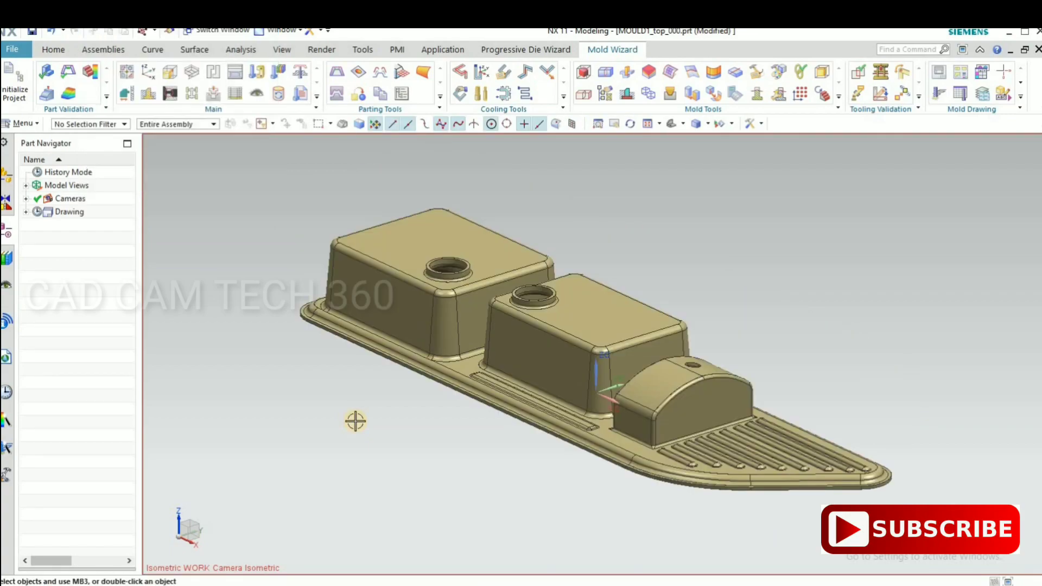
- Create a user-defined block workpiece from -25 mm to 80 mm around the sink
drag(356, 422, 439, 436)
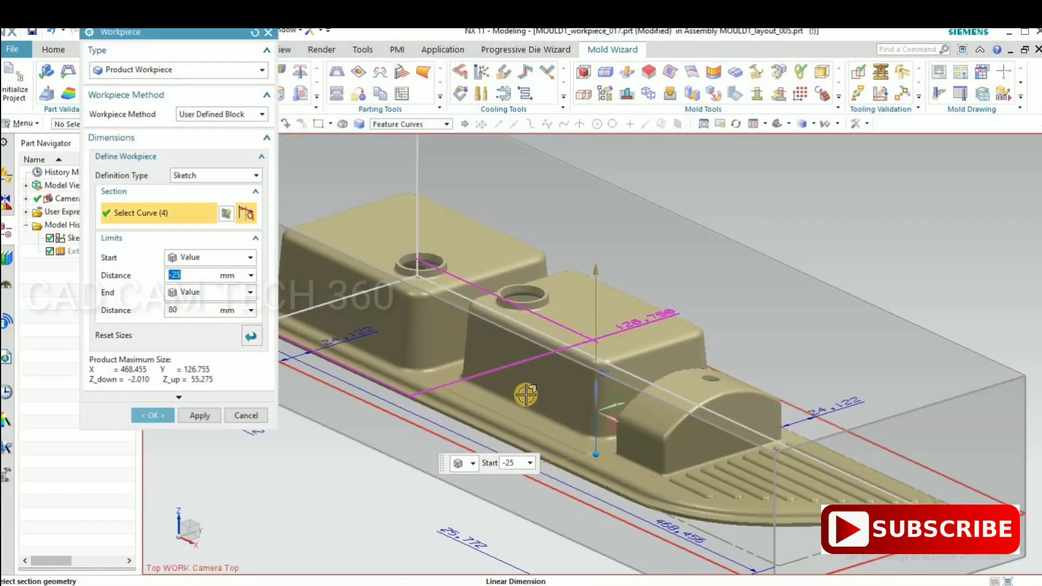
drag(526, 394, 496, 234)
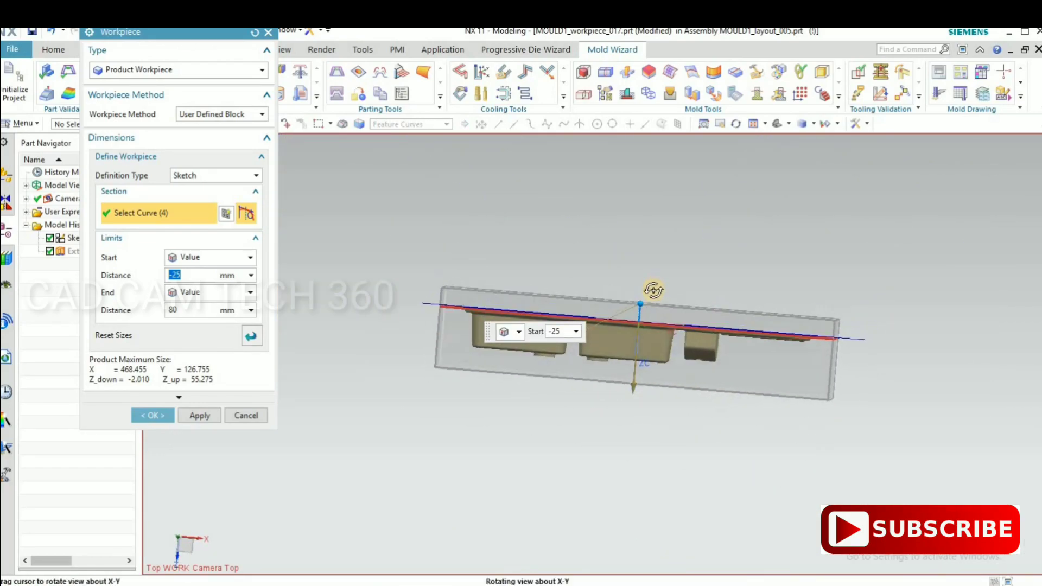
drag(638, 306, 727, 306)
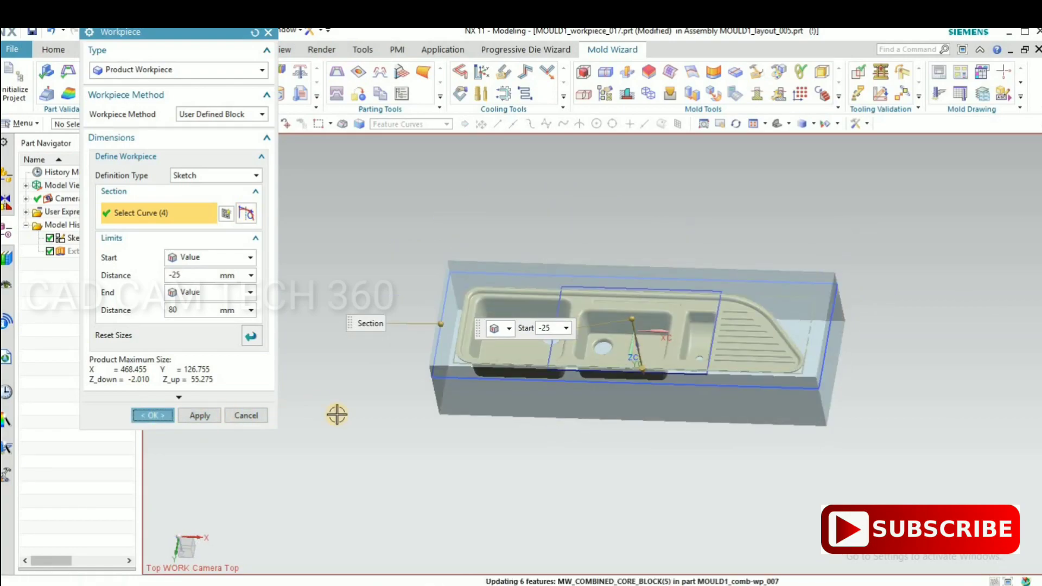
click(152, 415)
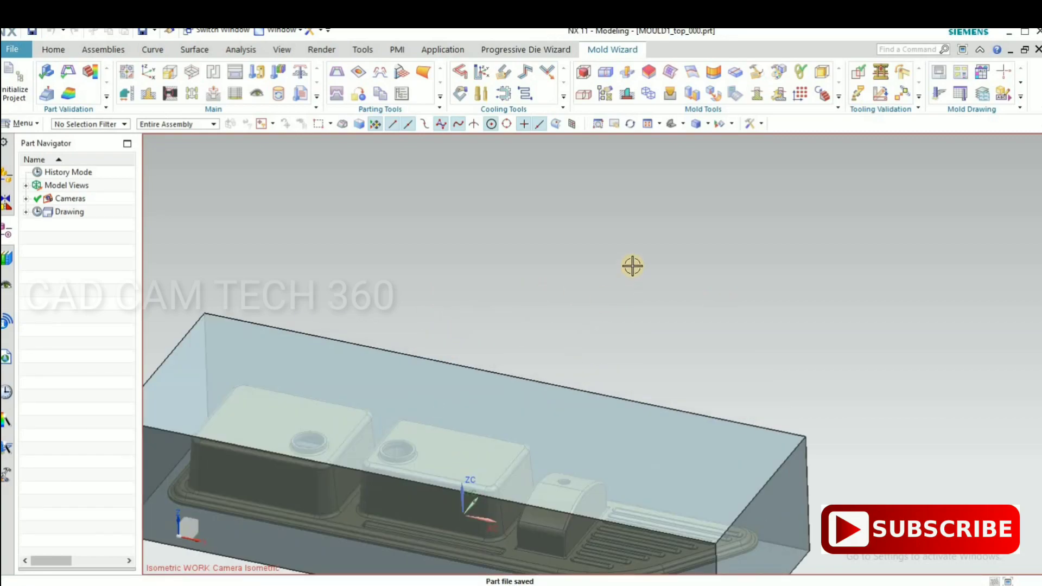
drag(632, 266, 479, 407)
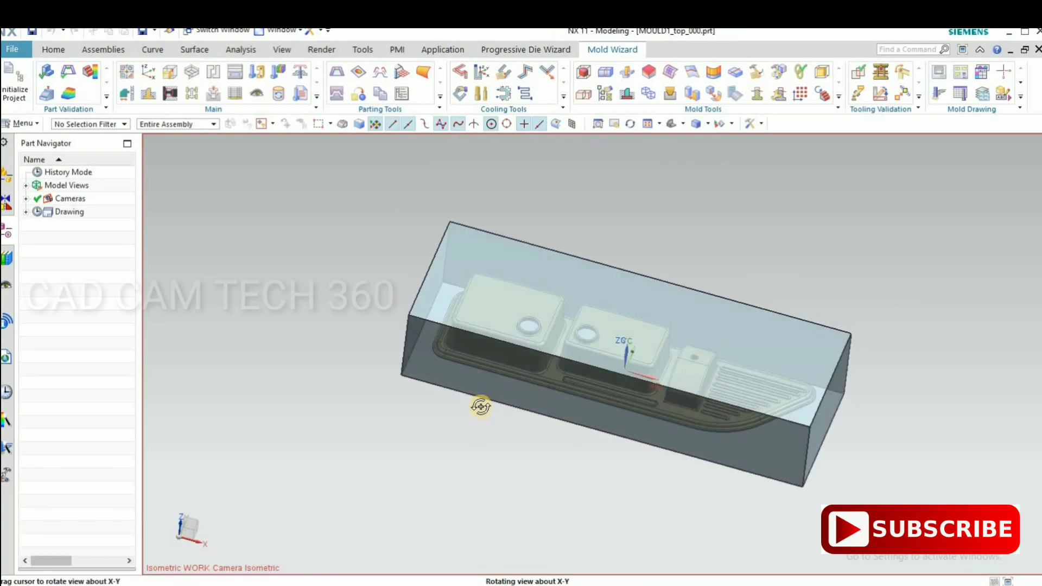
drag(480, 406, 469, 325)
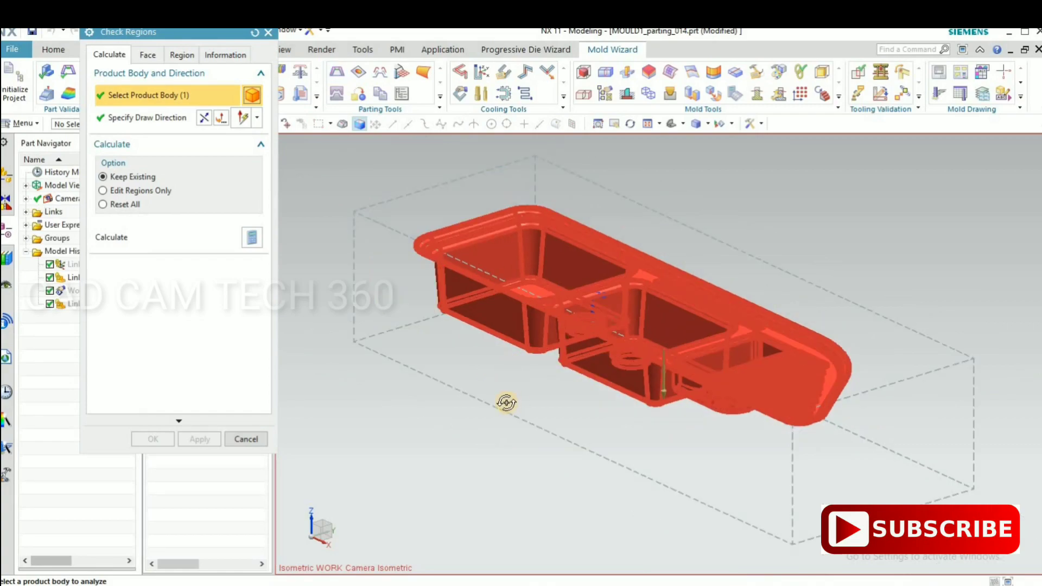
- Run Check Regions with Reset All and review the face draft results (414 faces, 28 vertical)
drag(507, 403, 345, 303)
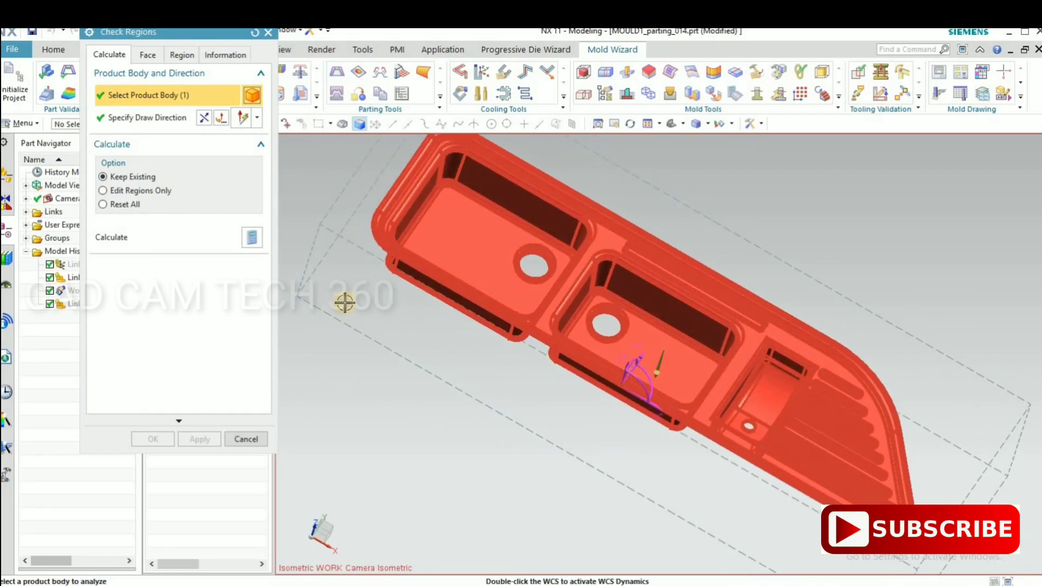
click(102, 204)
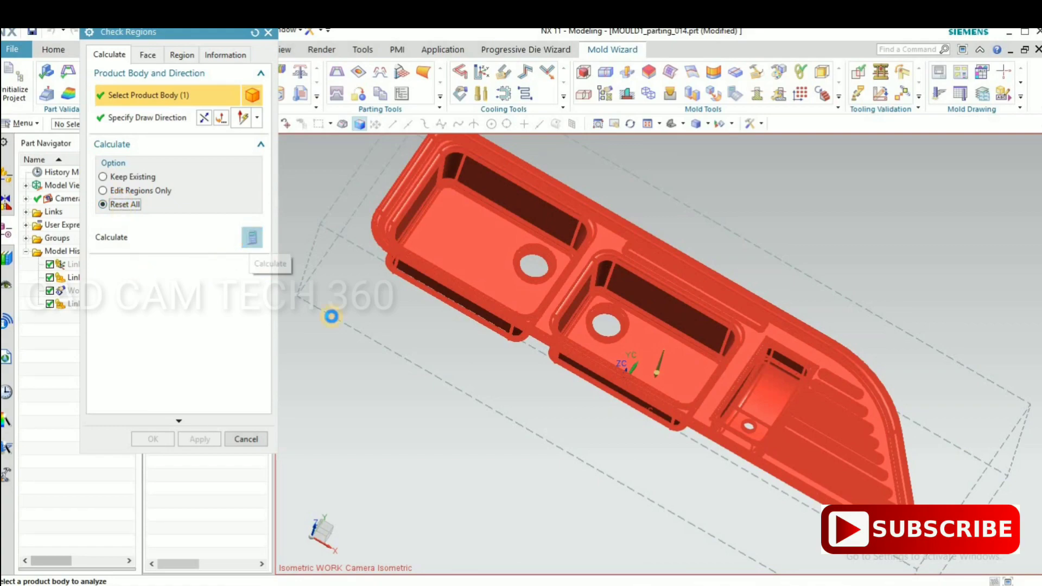
click(252, 236)
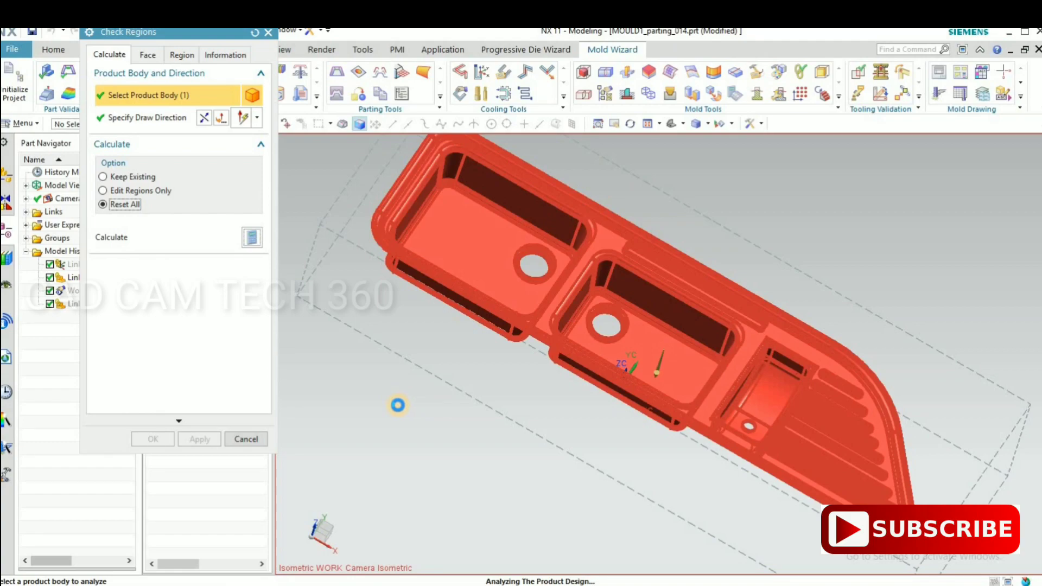
click(252, 237)
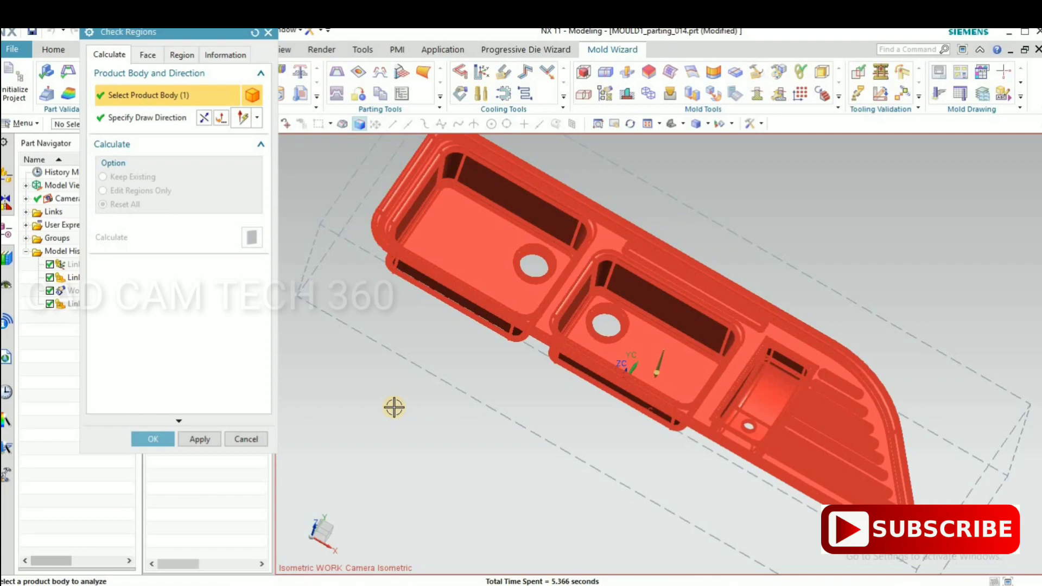
drag(394, 407, 404, 368)
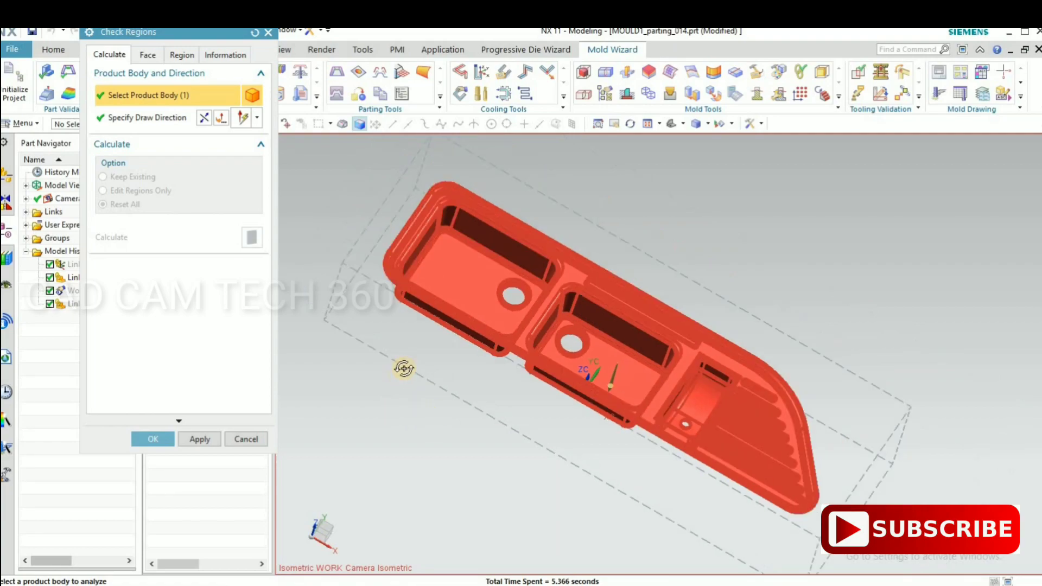
click(148, 54)
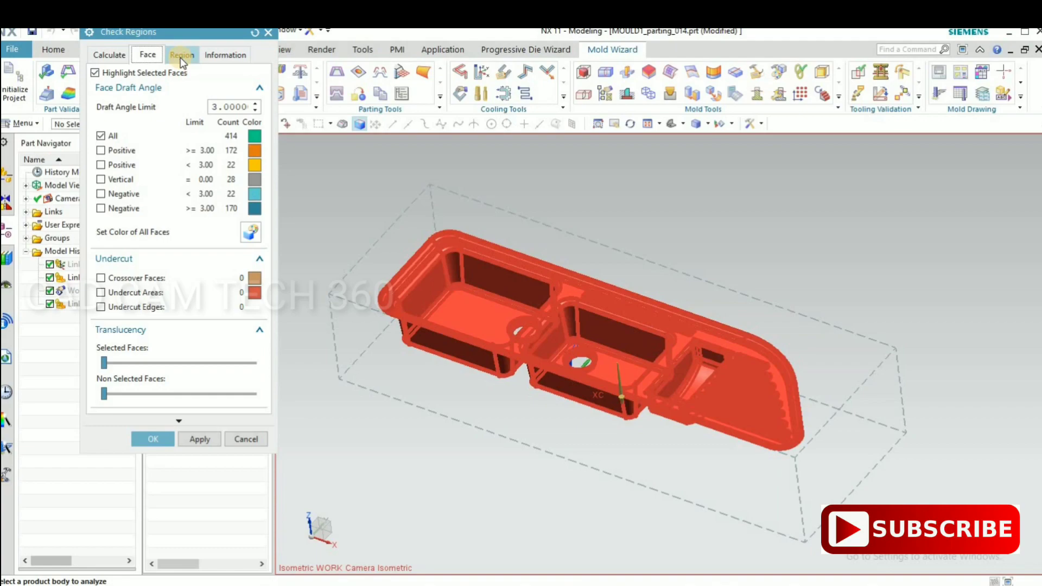
- Colour faces by region and inspect the hole in the raised pocket for undefined faces
click(182, 54)
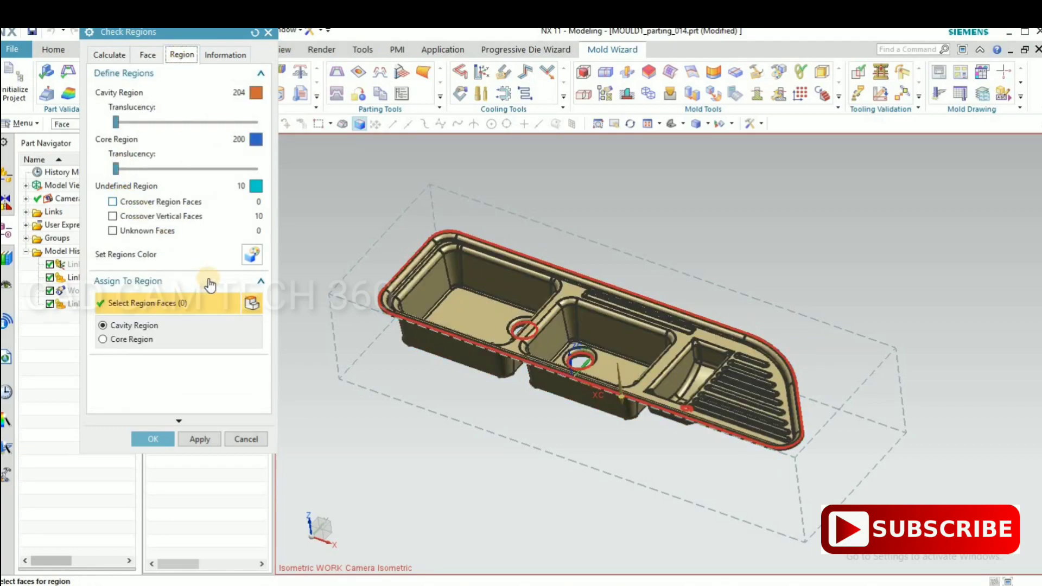
mouse_move(254, 259)
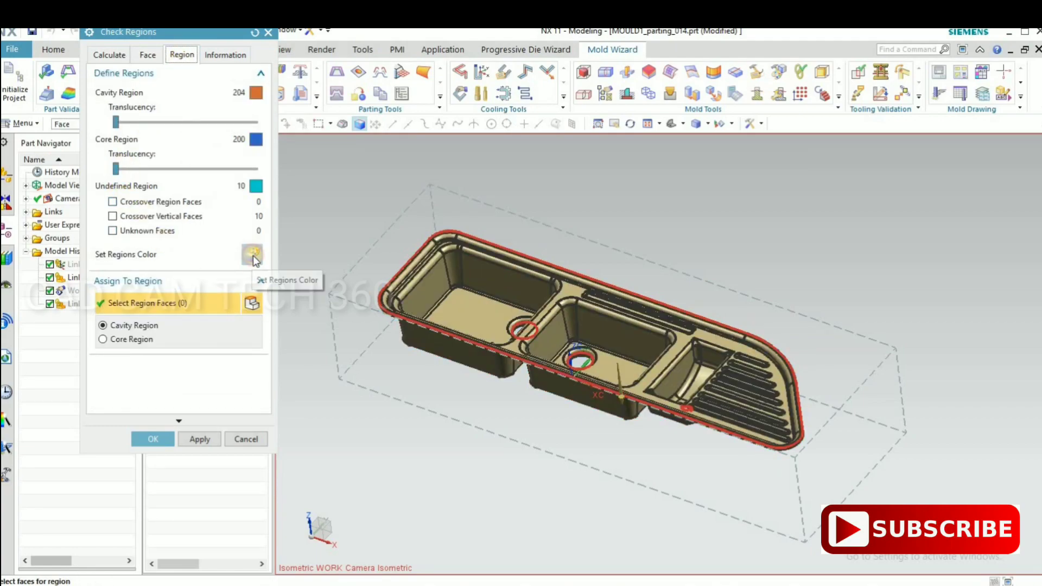
click(252, 254)
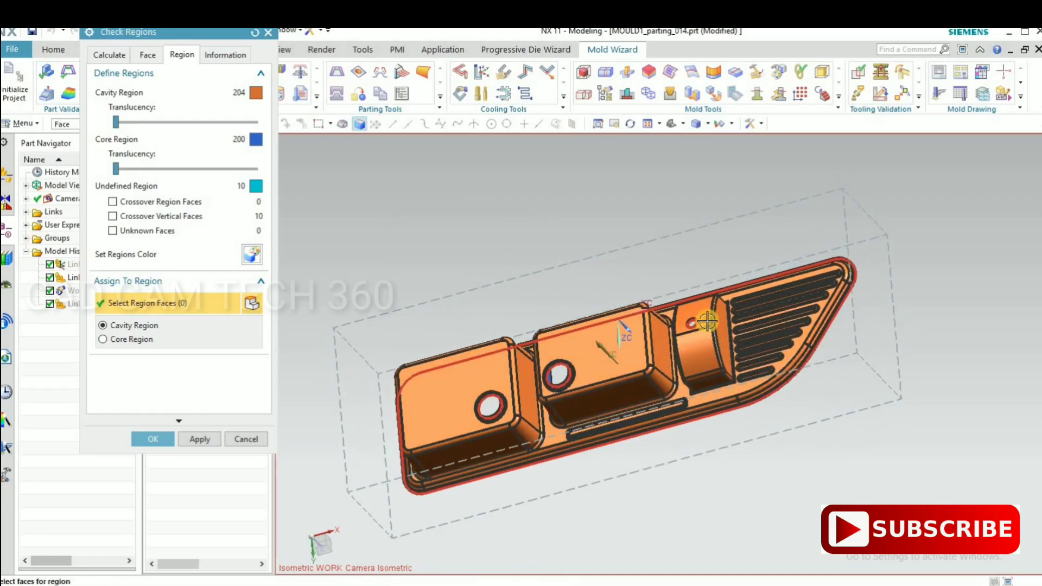
drag(704, 321, 615, 344)
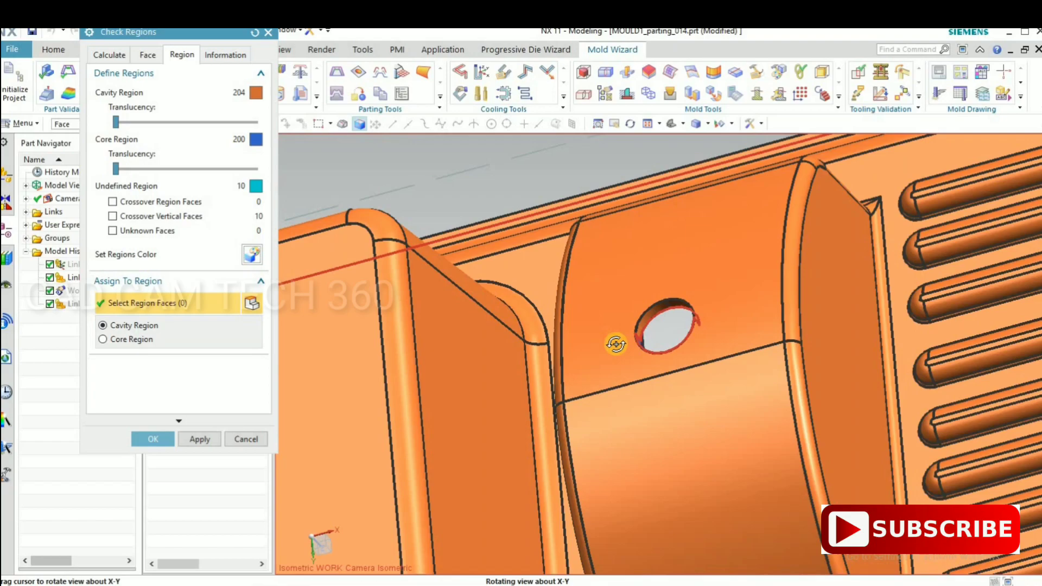
drag(614, 344, 625, 436)
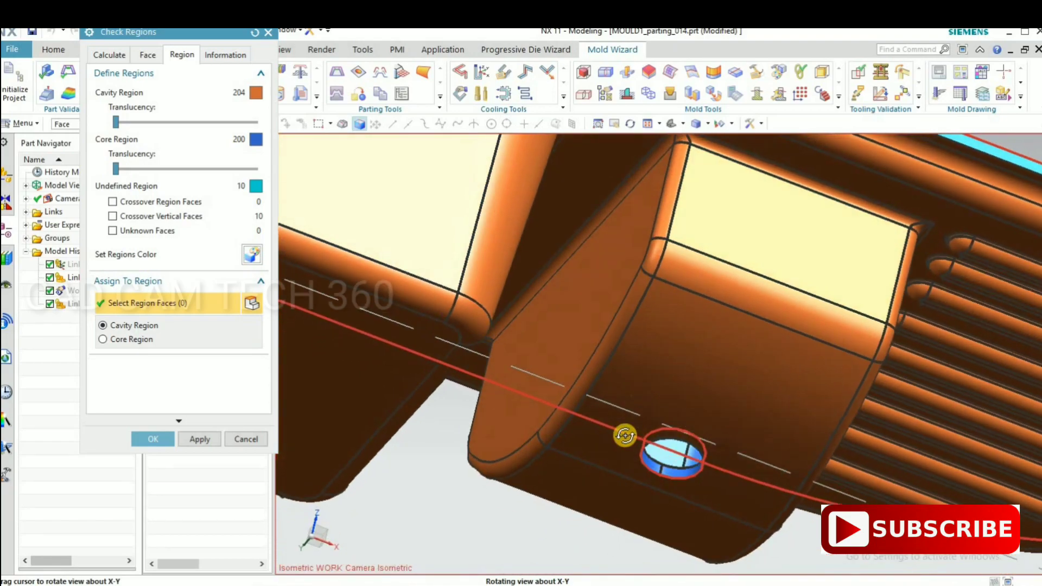
drag(626, 436, 615, 298)
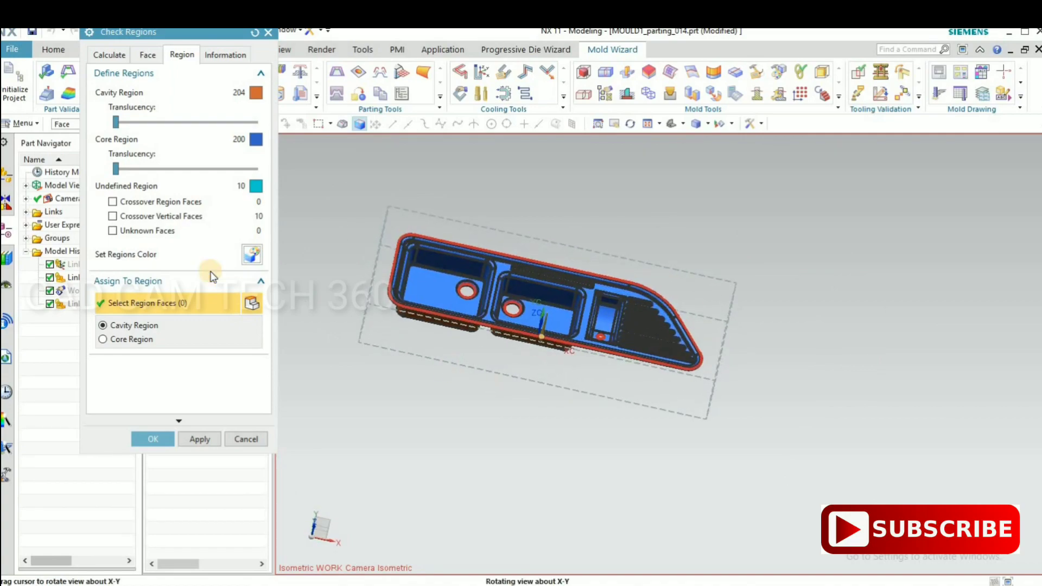
- Accept the region check (204 cavity, 200 core, 10 undefined) and start Define Regions
click(152, 439)
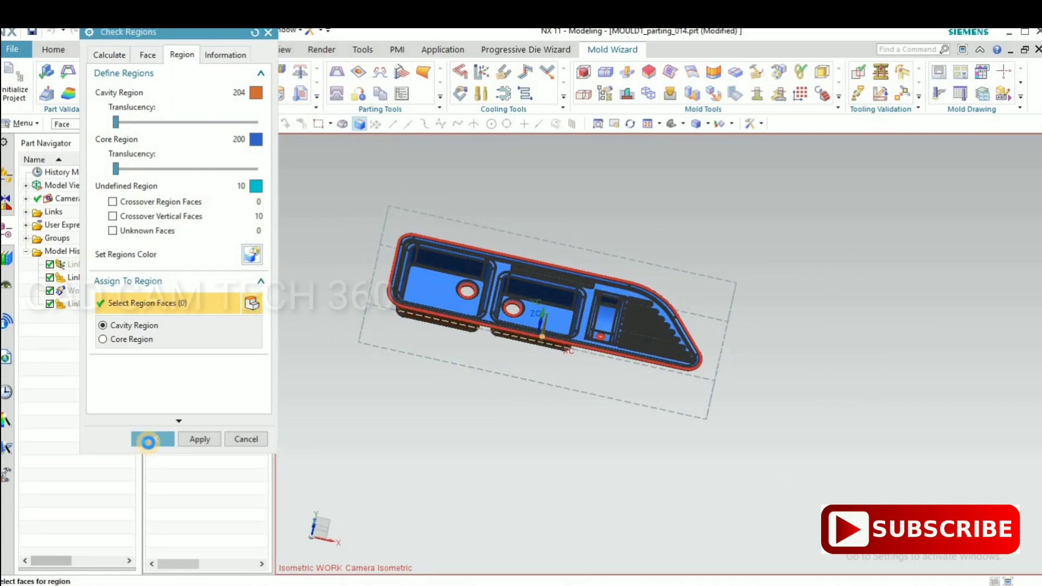
click(245, 438)
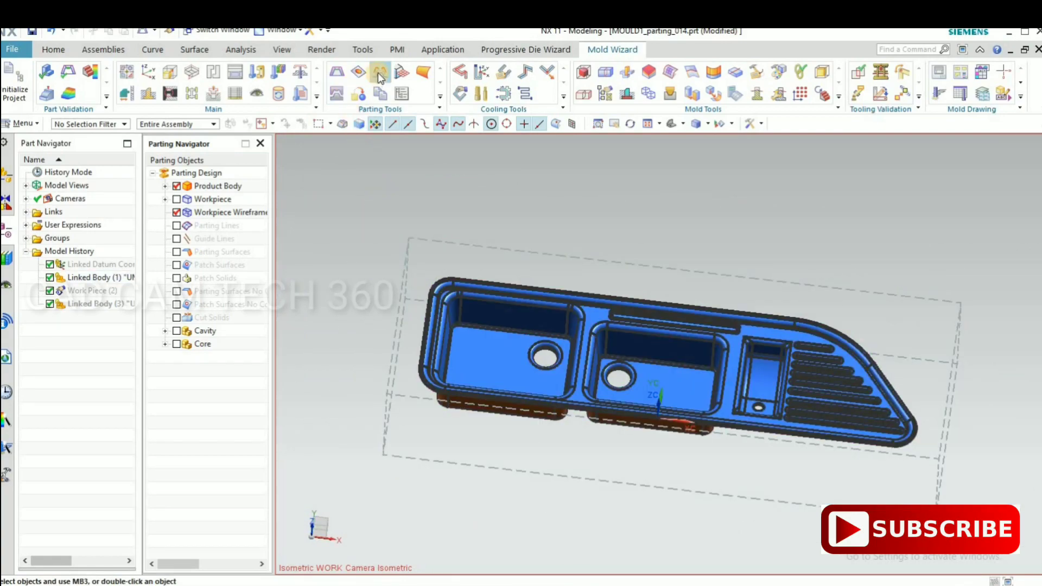
mouse_move(379, 72)
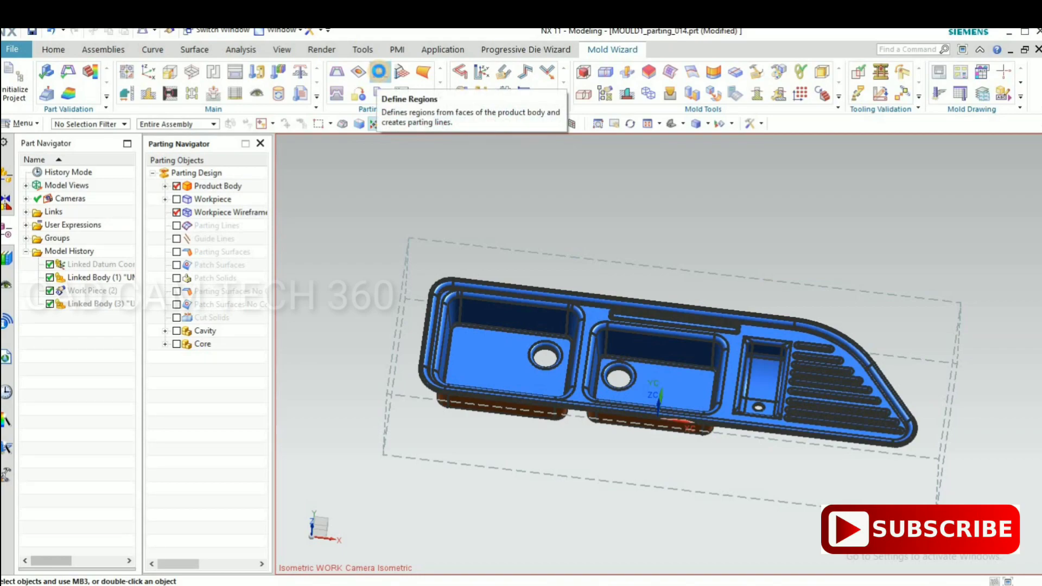
click(380, 72)
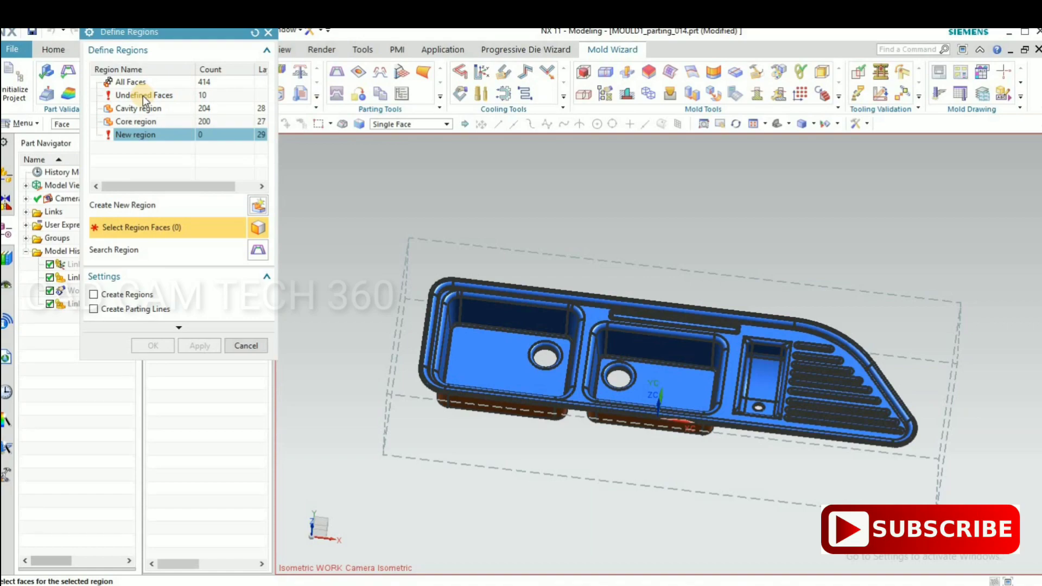
- Highlight the 10 undefined faces, inspect them around the holes and choose the Cavity region
click(144, 95)
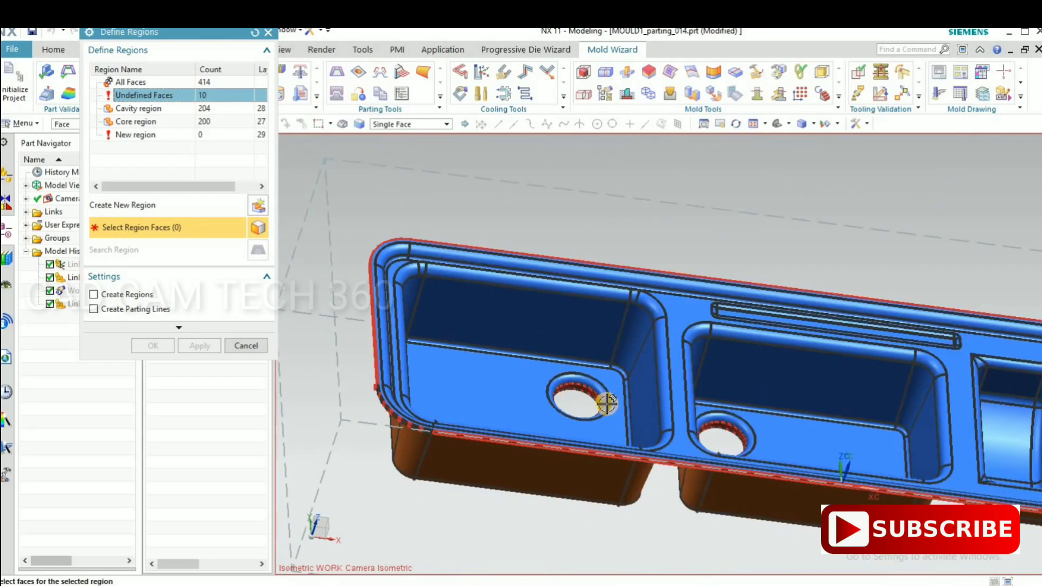
drag(608, 404, 570, 413)
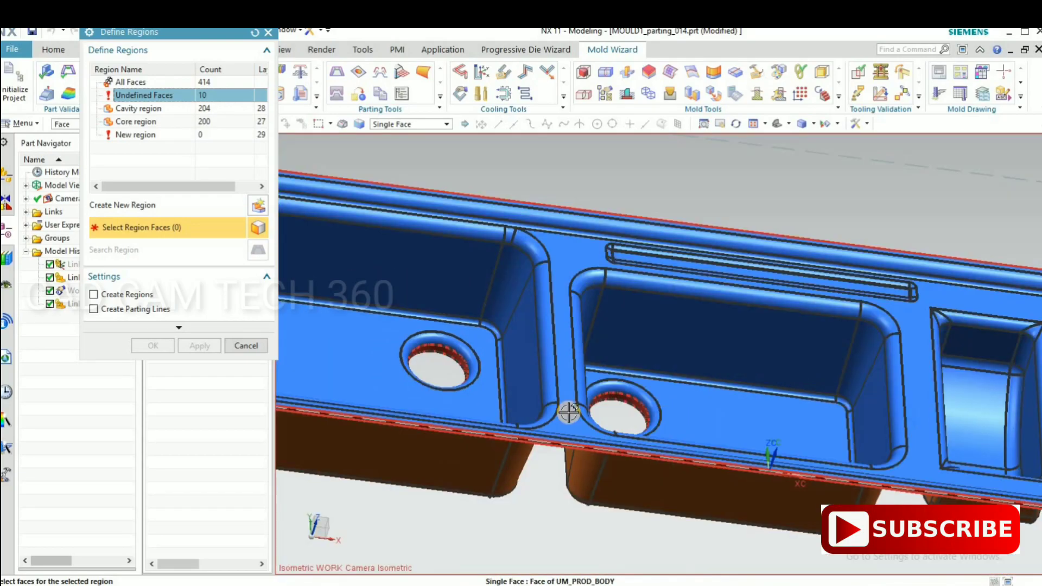
drag(567, 413, 519, 389)
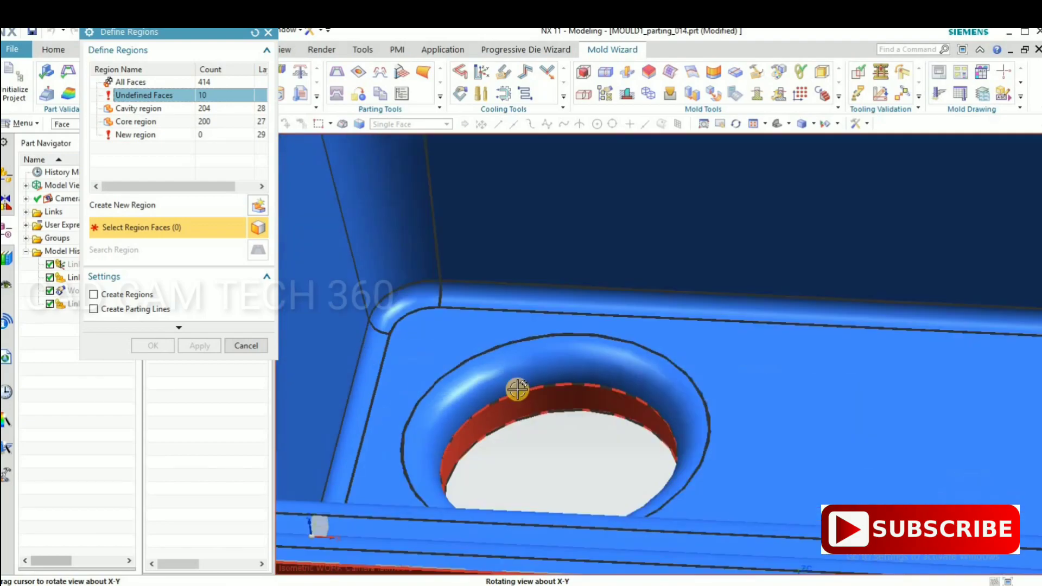
drag(519, 389, 814, 413)
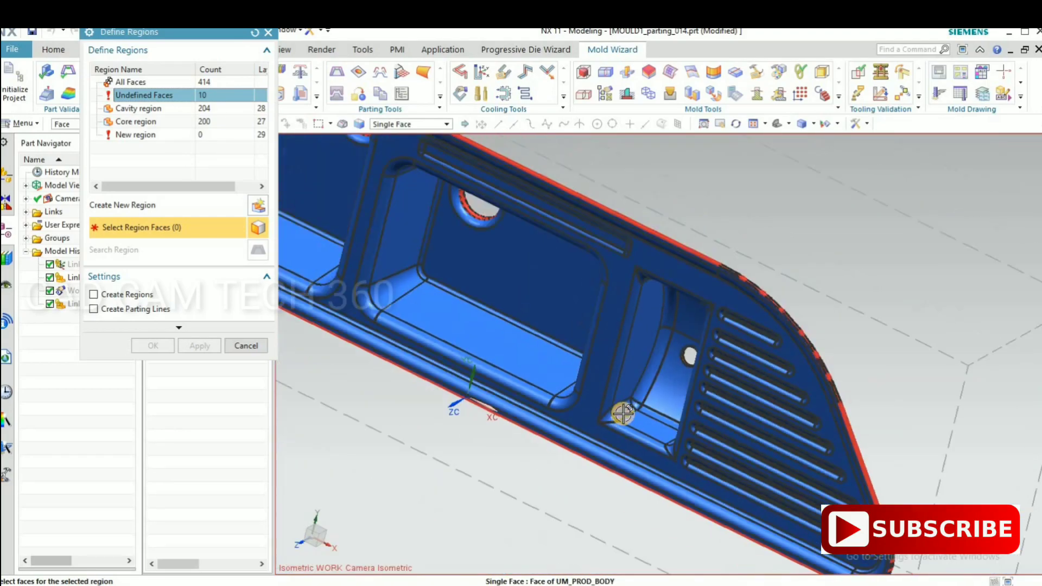
drag(621, 414, 568, 360)
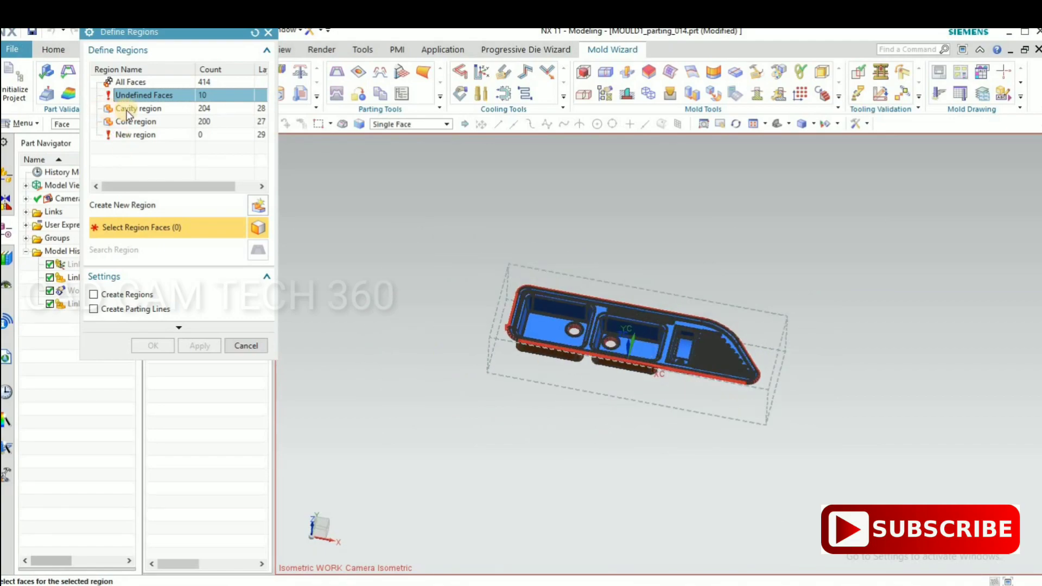
click(139, 109)
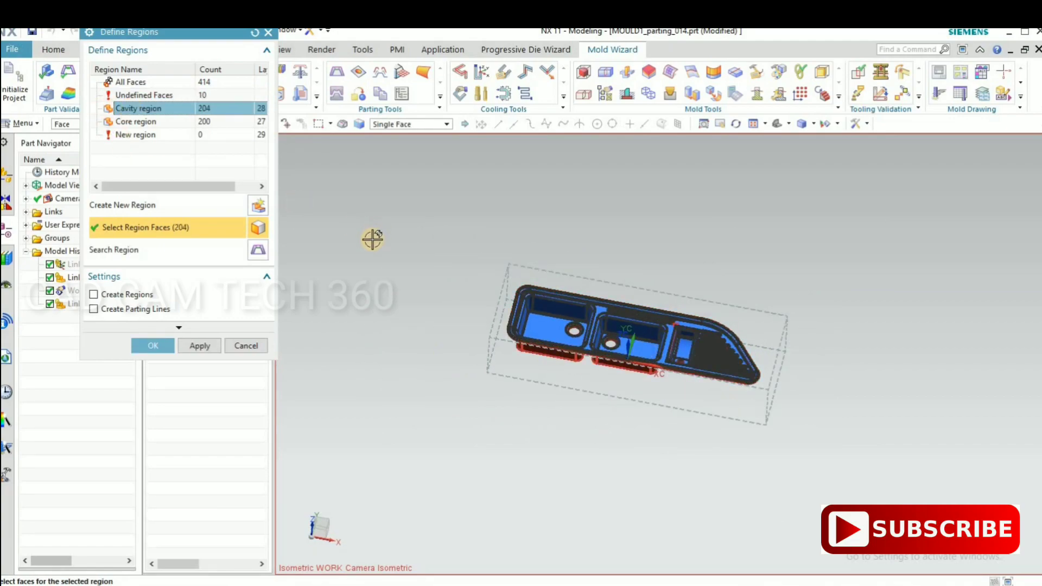
mouse_move(398, 269)
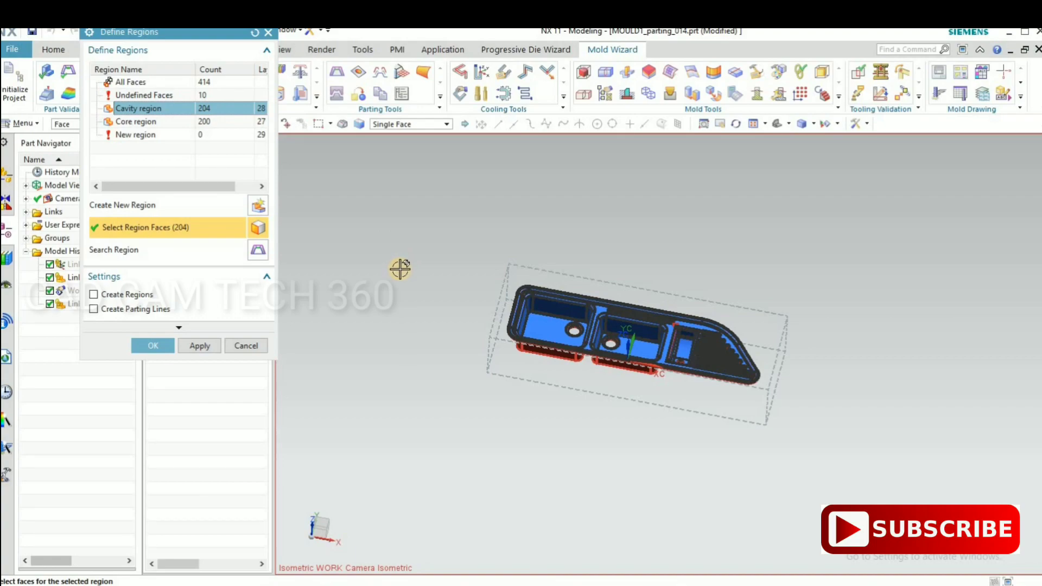
- Pick the eight undefined rim faces into the cavity region (204 to 212 faces) and apply
drag(402, 269, 462, 241)
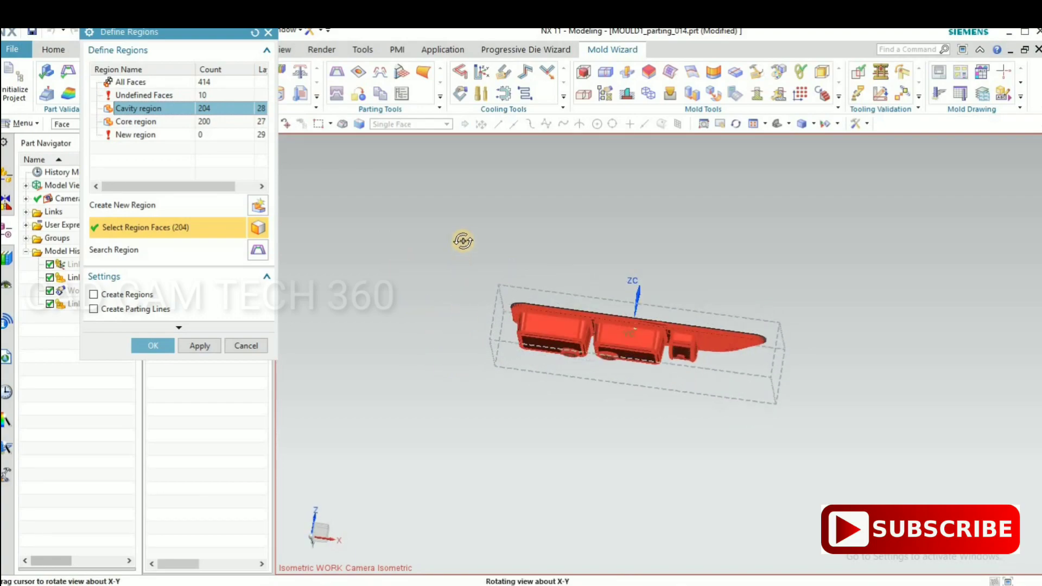
drag(463, 241, 452, 214)
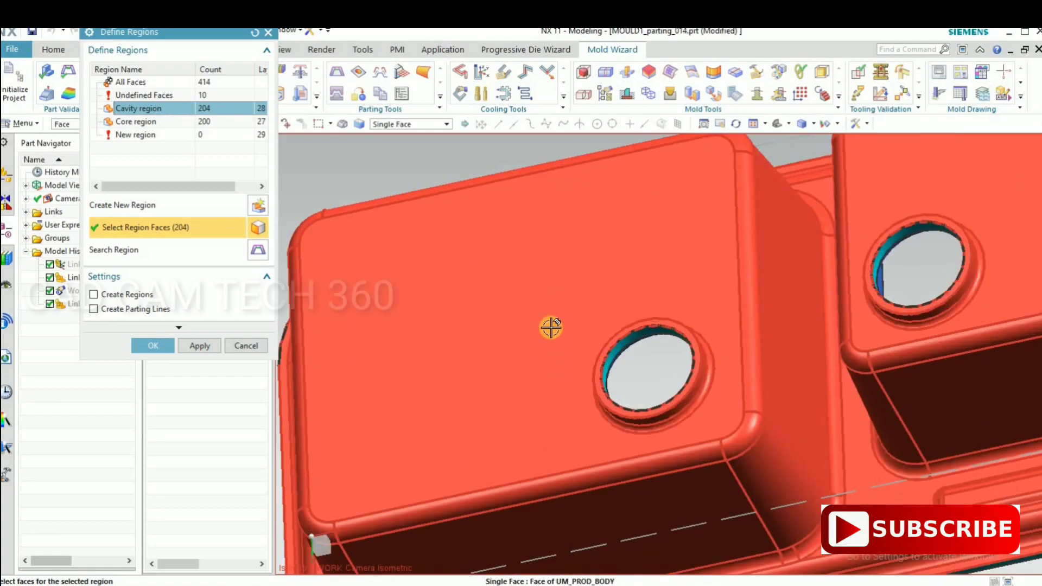
drag(551, 327, 495, 397)
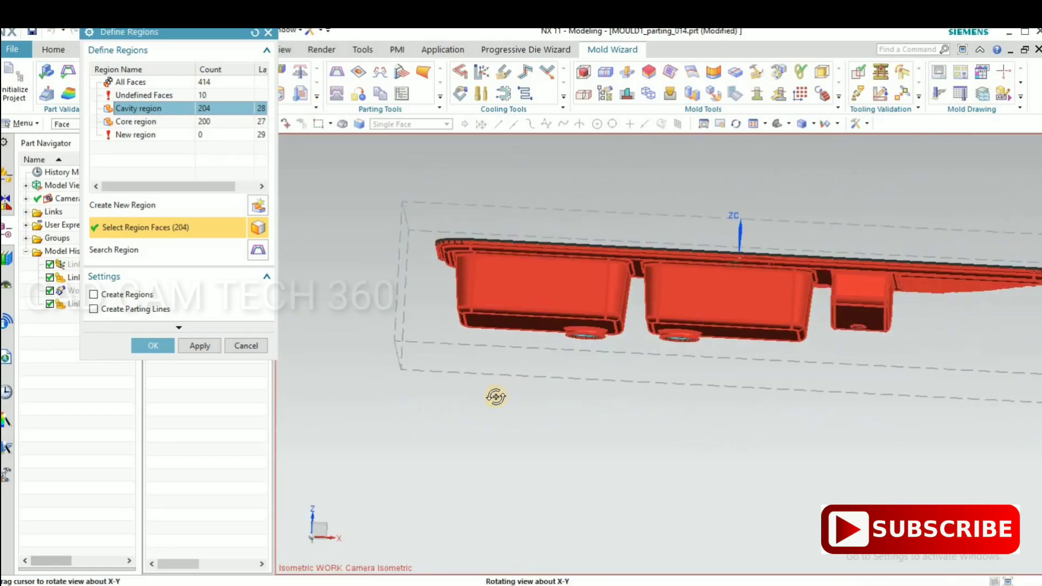
drag(495, 397, 423, 269)
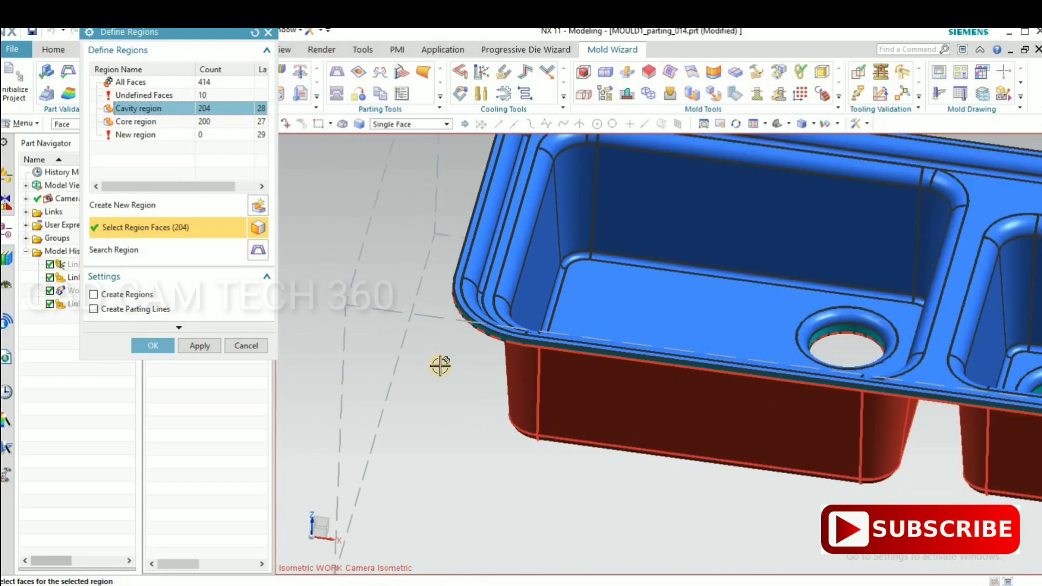
drag(440, 366, 455, 333)
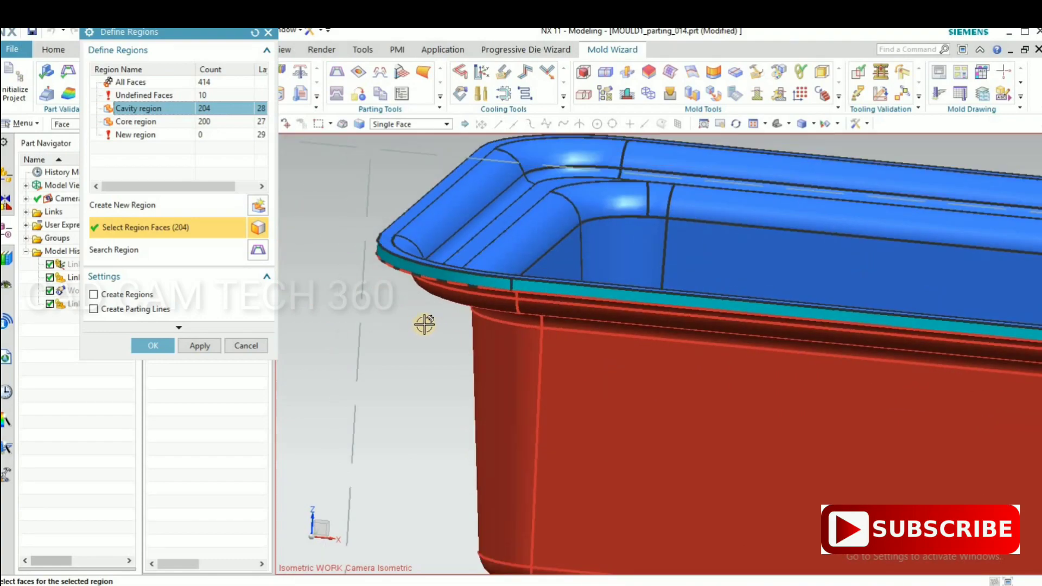
drag(424, 325, 432, 329)
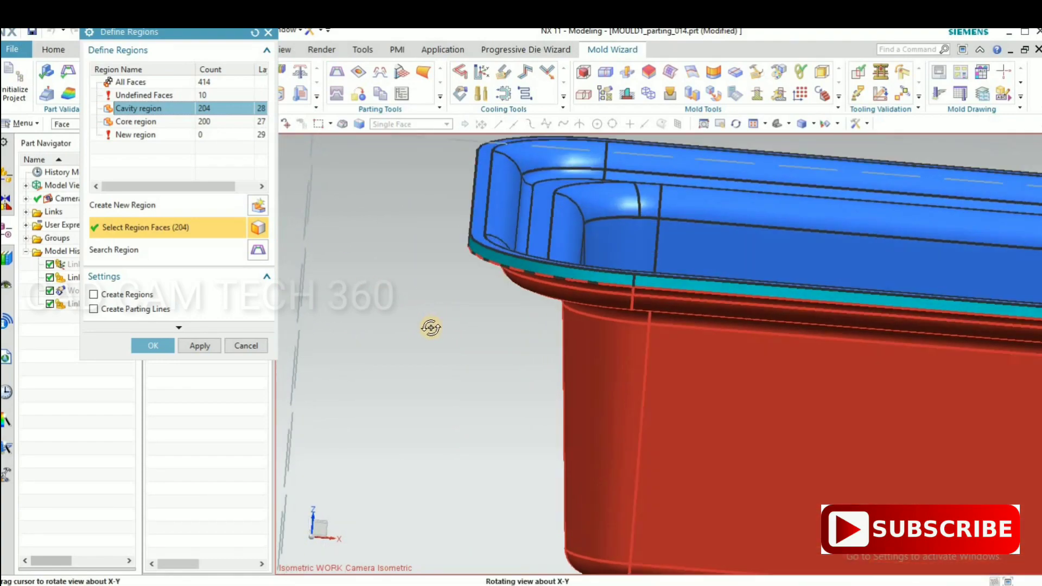
drag(431, 328, 455, 374)
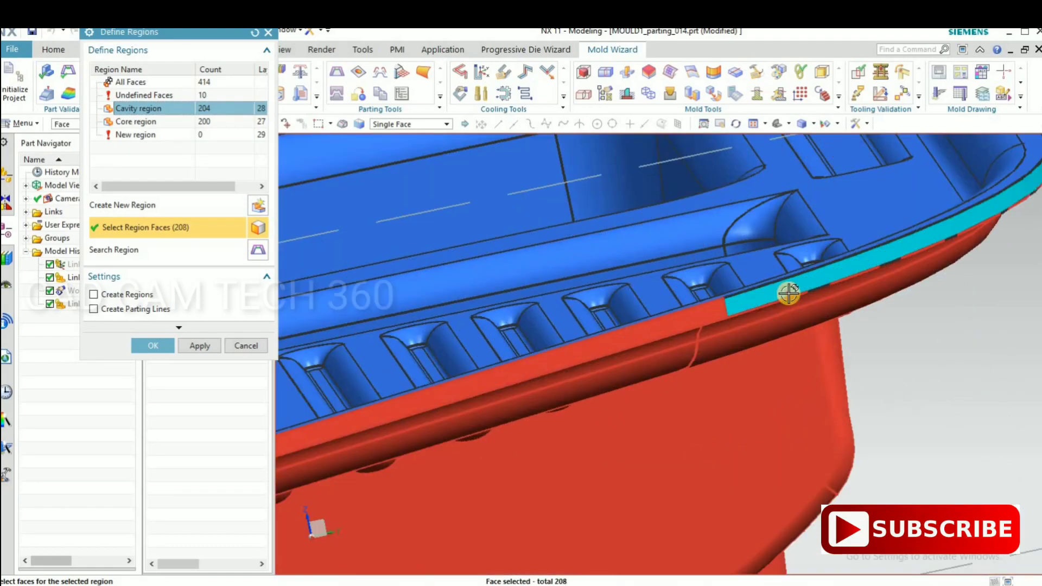
drag(788, 292, 668, 405)
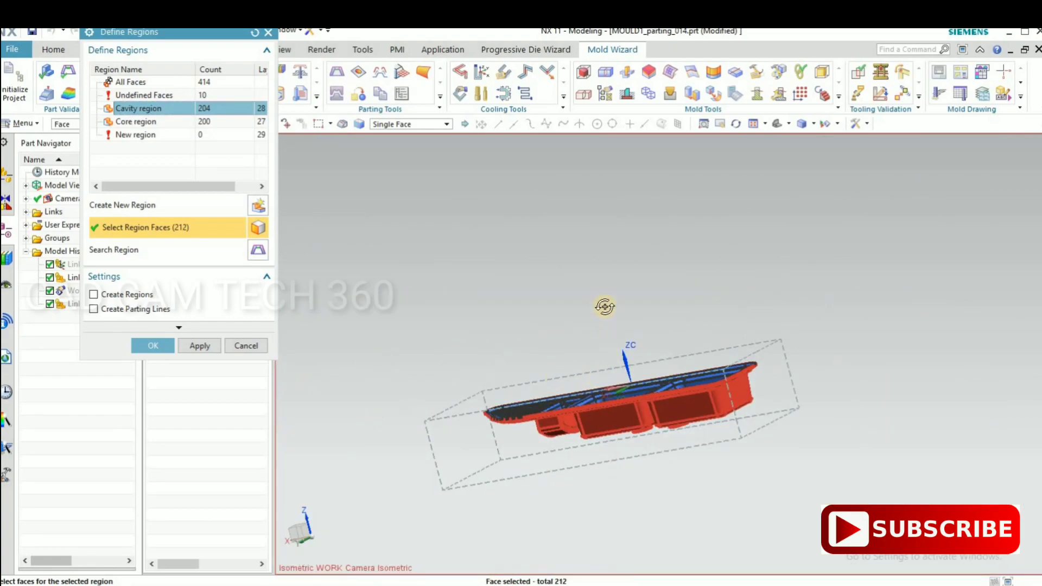
scroll(down, 3)
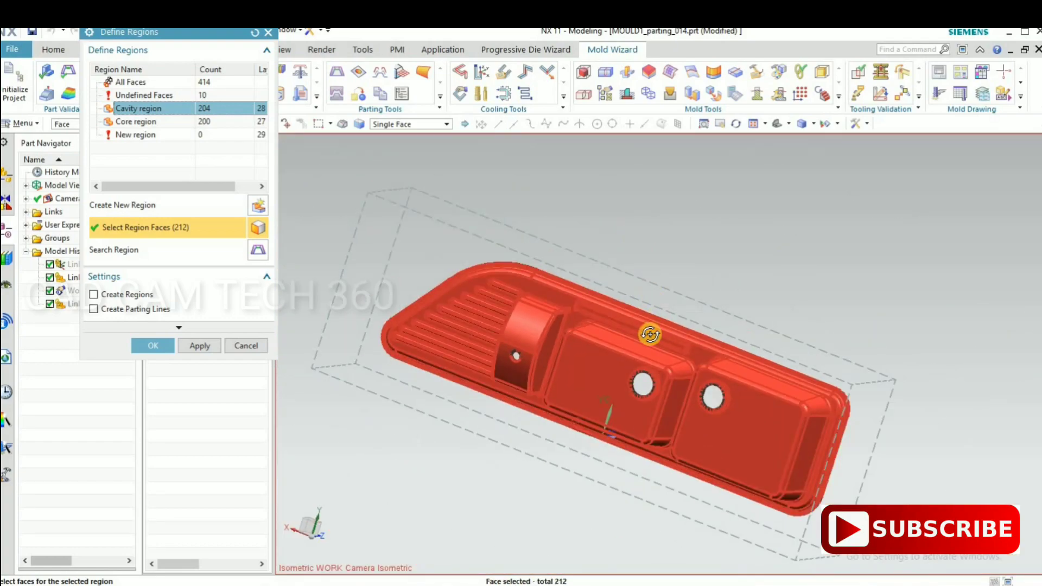
click(200, 346)
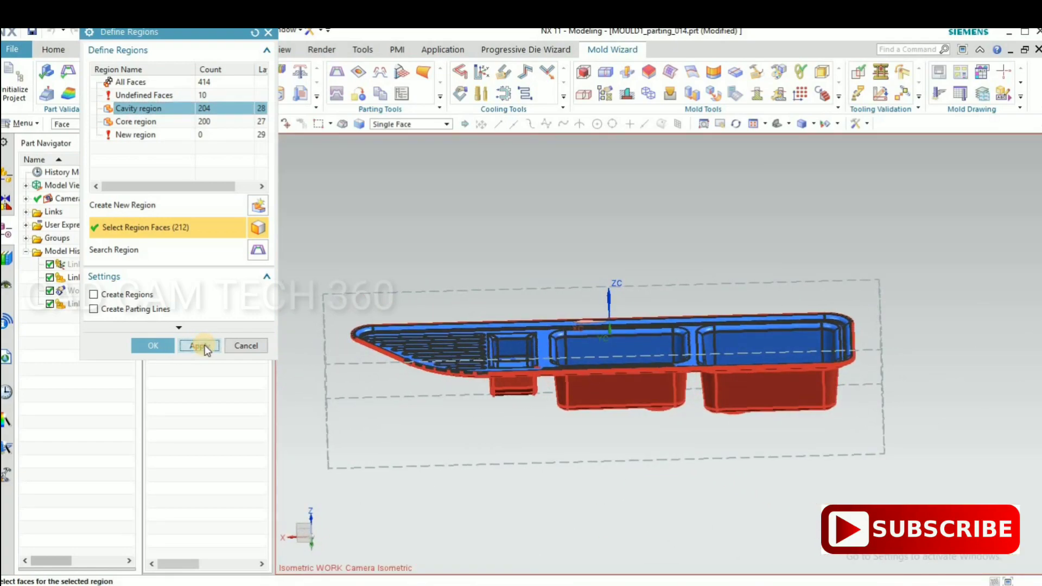
- Assign the remaining hole wall faces to the core region, leaving no undefined faces
click(200, 346)
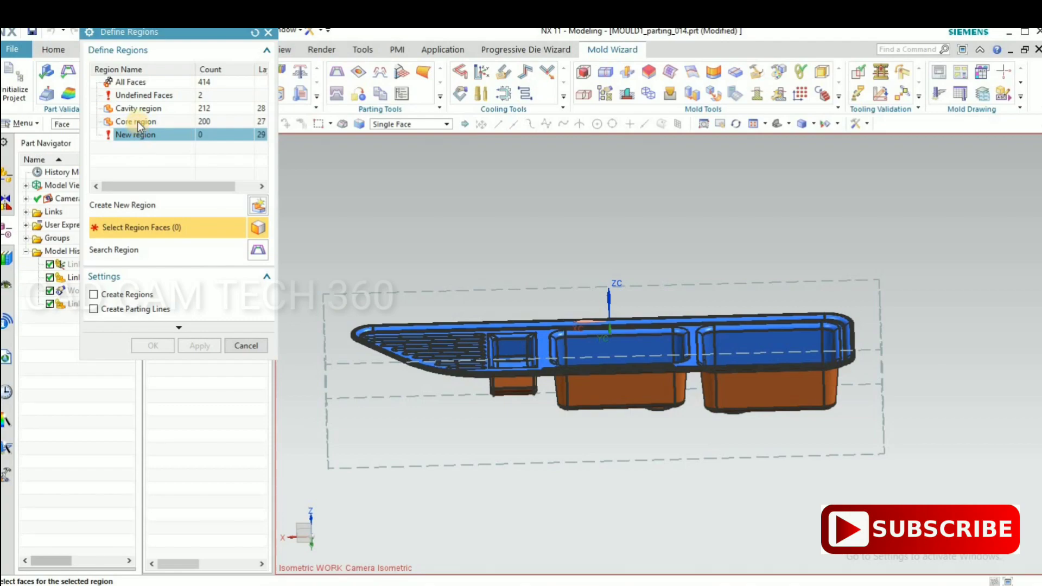
click(134, 122)
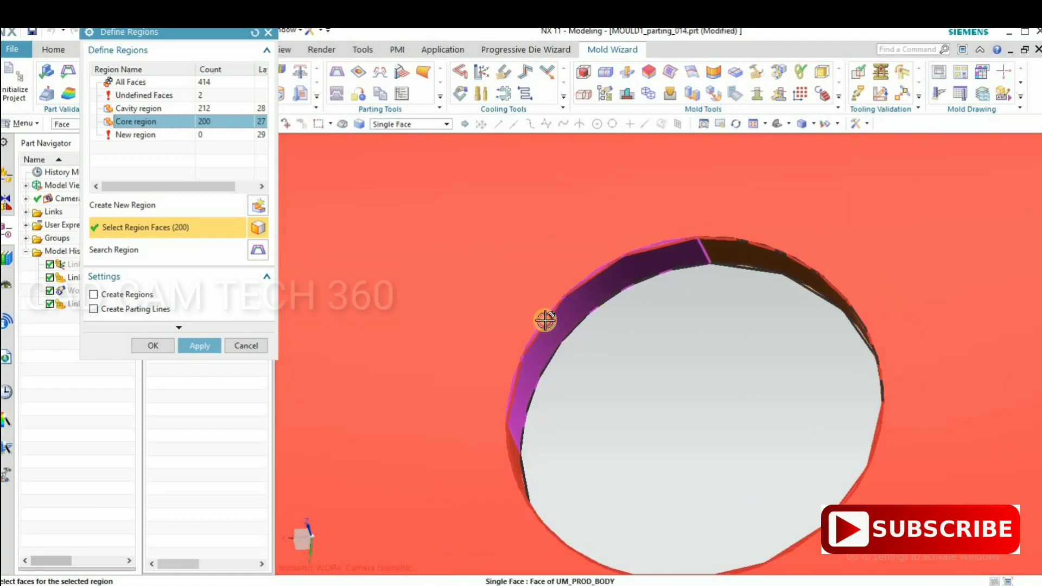
click(545, 323)
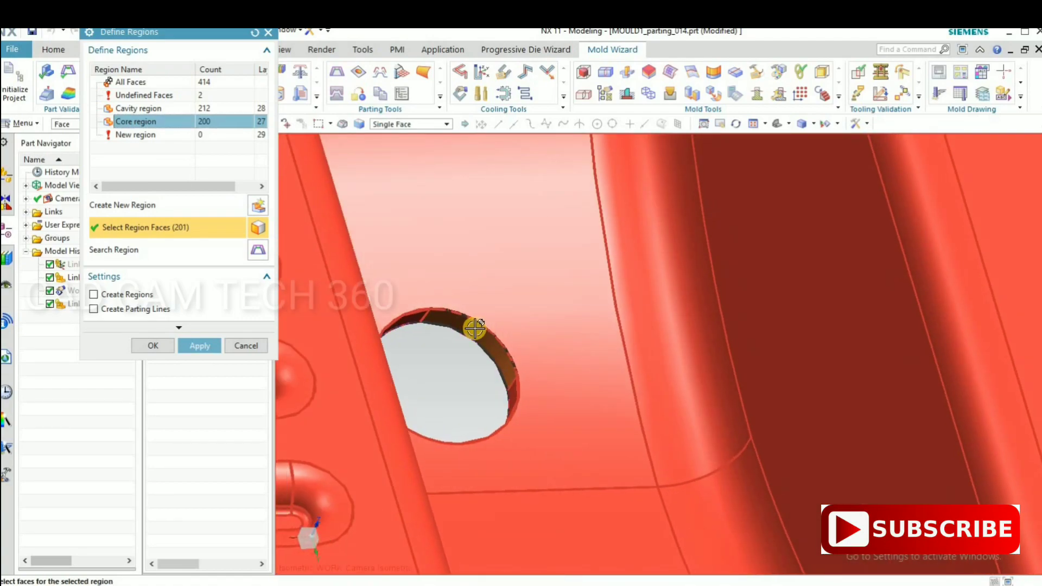
drag(476, 328, 587, 387)
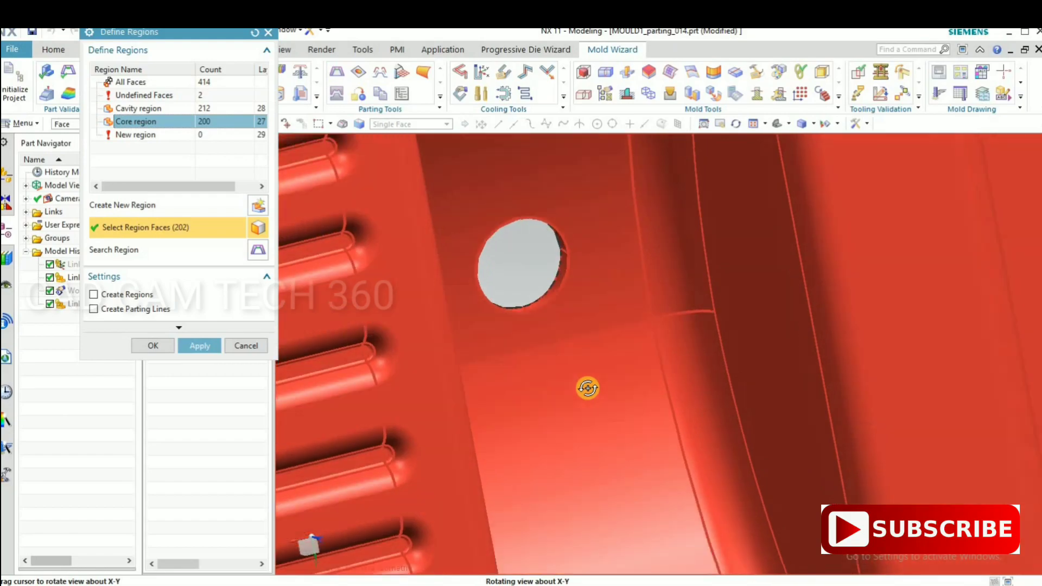
drag(587, 388, 642, 330)
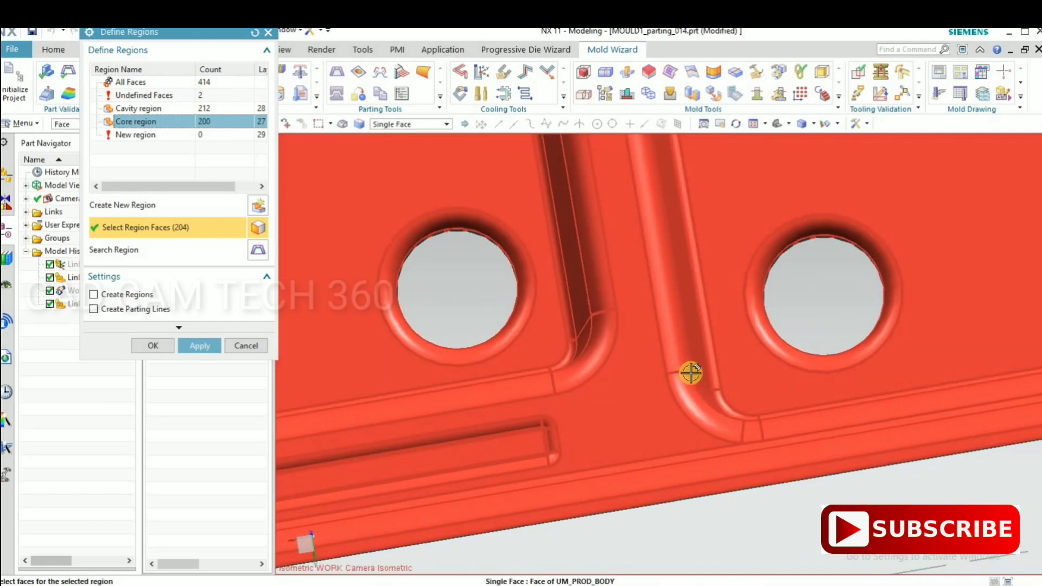
click(200, 346)
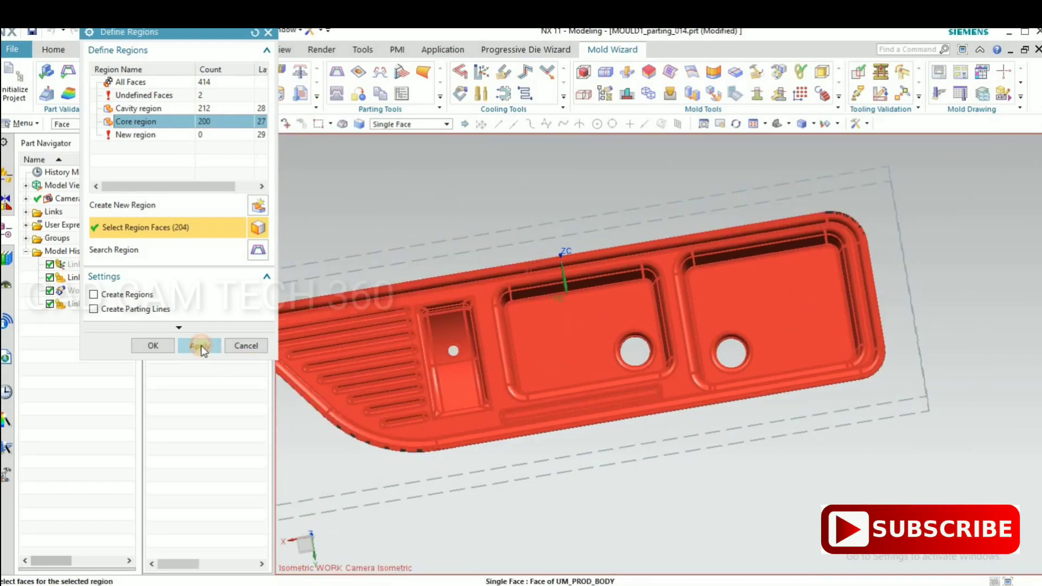
click(200, 347)
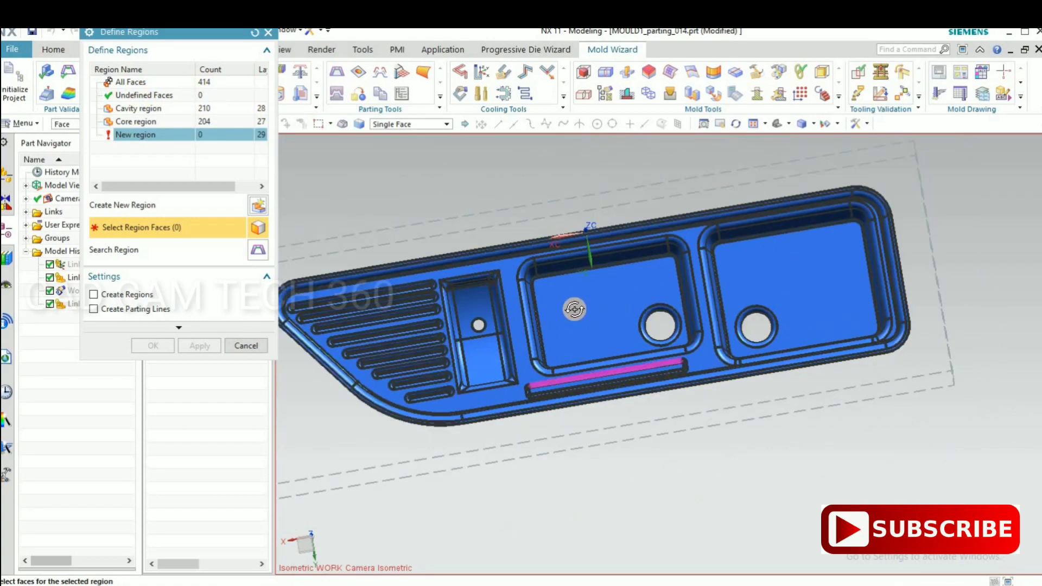
- Create the cavity and core regions together with parting lines
drag(573, 309, 743, 328)
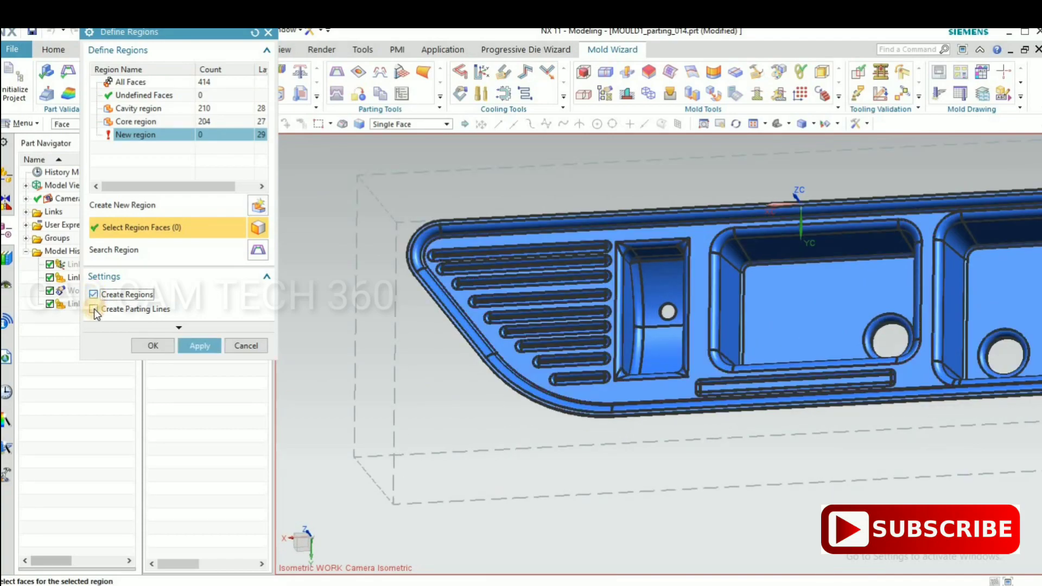
click(94, 310)
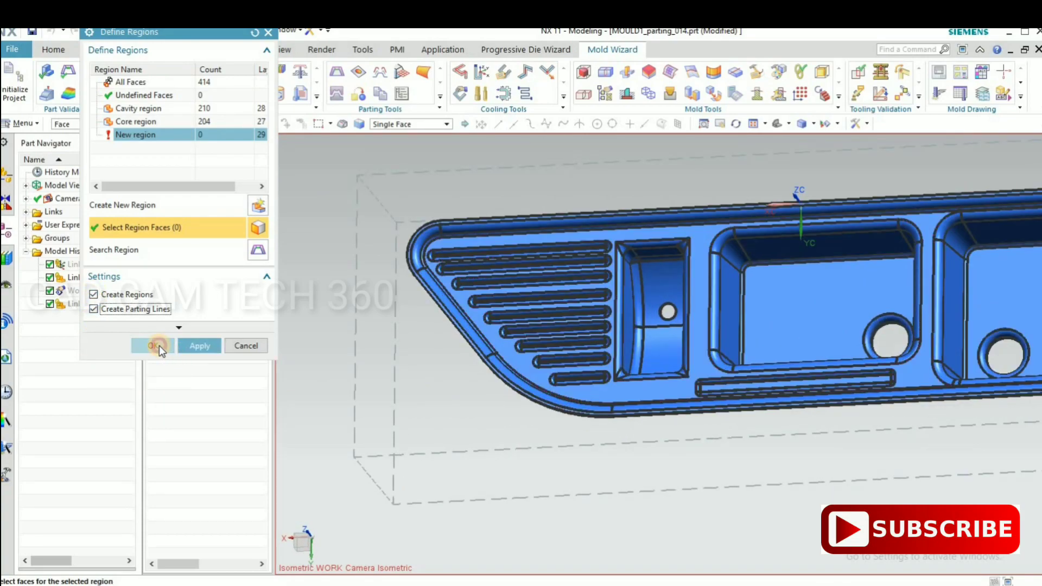
click(152, 346)
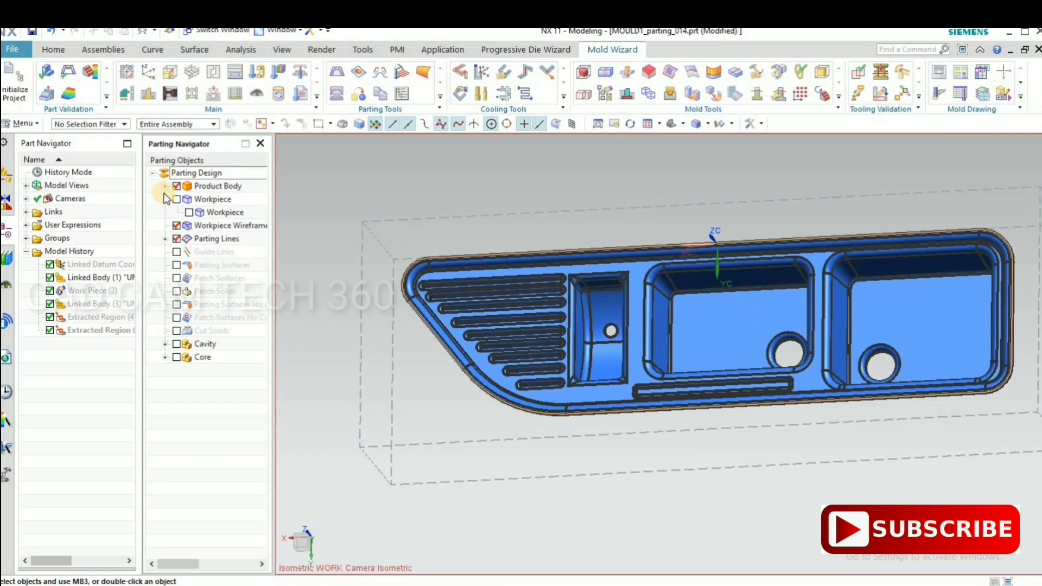
- Hide the workpiece wireframe and product body to examine the parting line loop alone
click(165, 185)
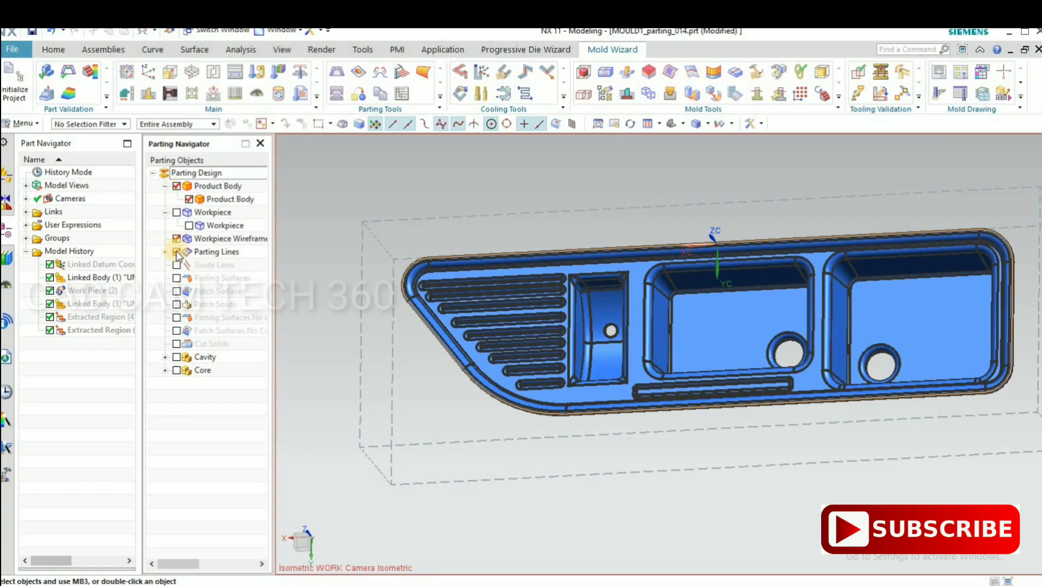
click(176, 252)
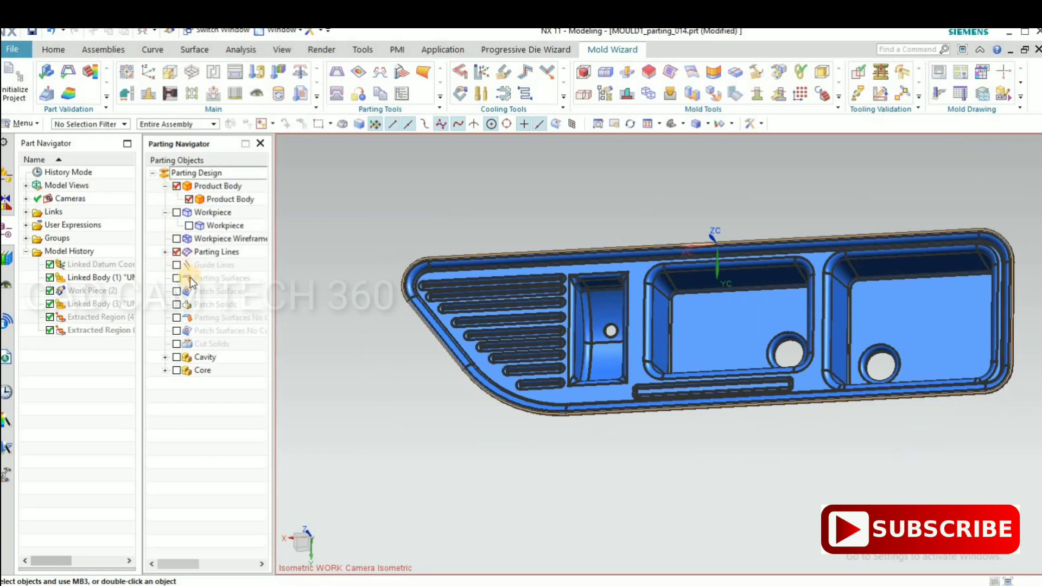
mouse_move(206, 320)
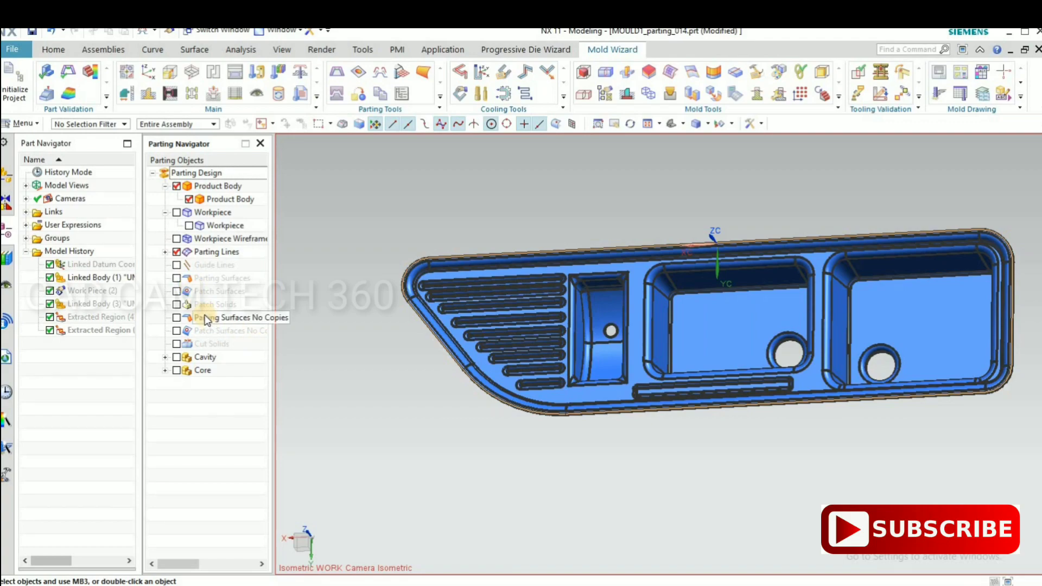
click(177, 186)
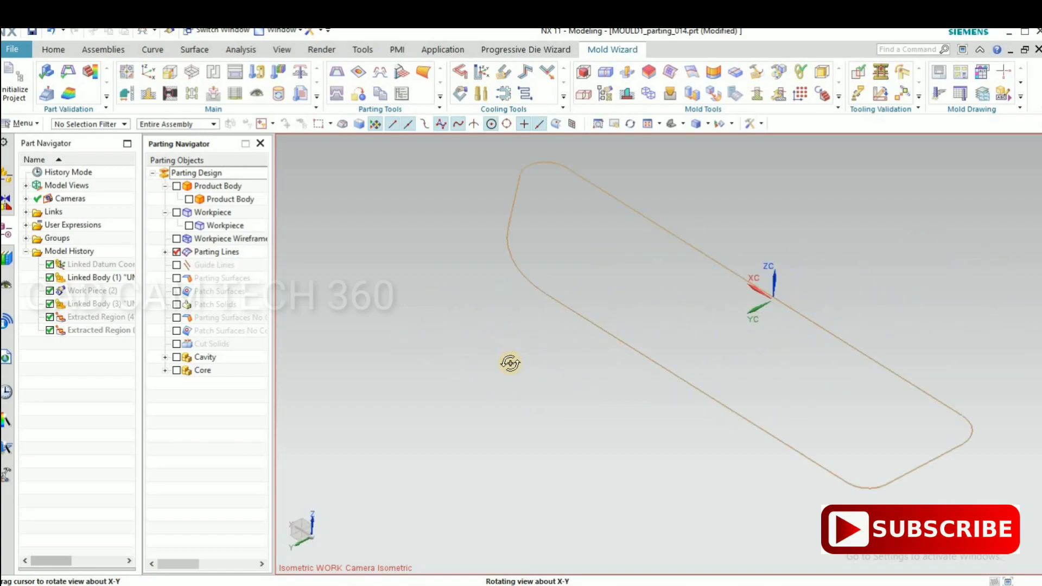
drag(510, 364, 669, 384)
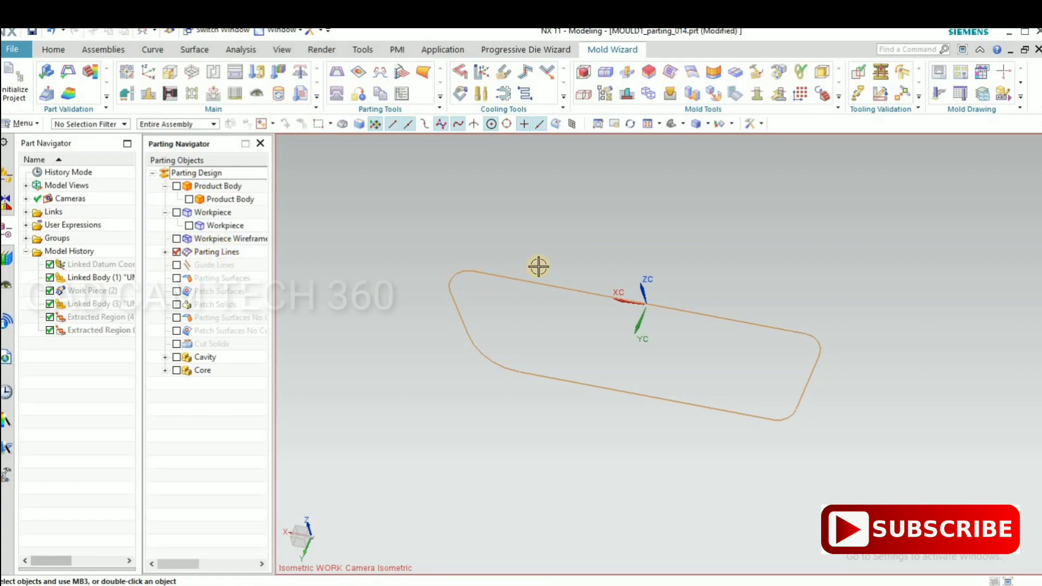
drag(538, 266, 812, 351)
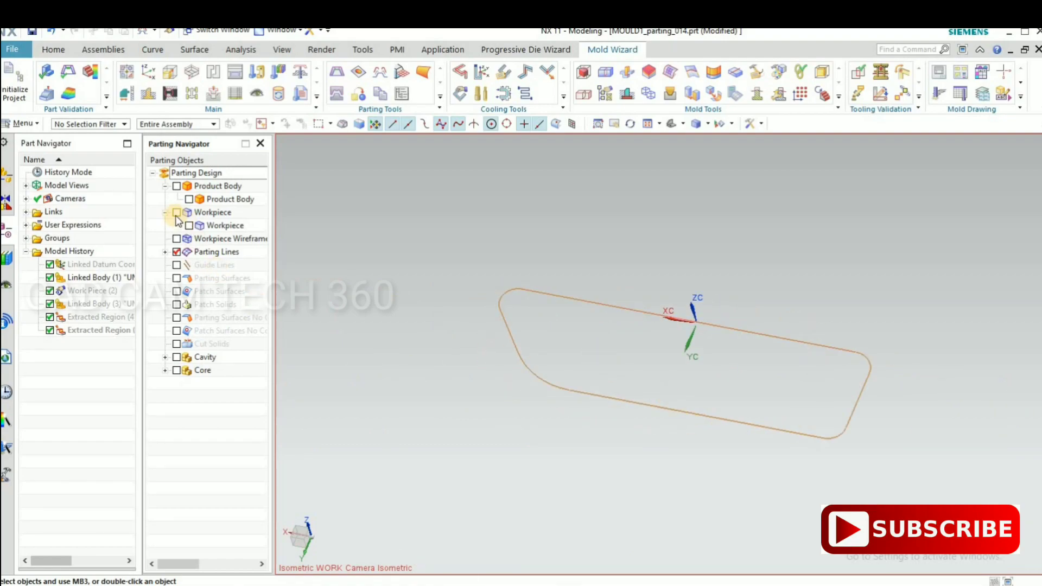
- Show the product against the workpiece block, then leave the product shown with the block hidden
click(176, 213)
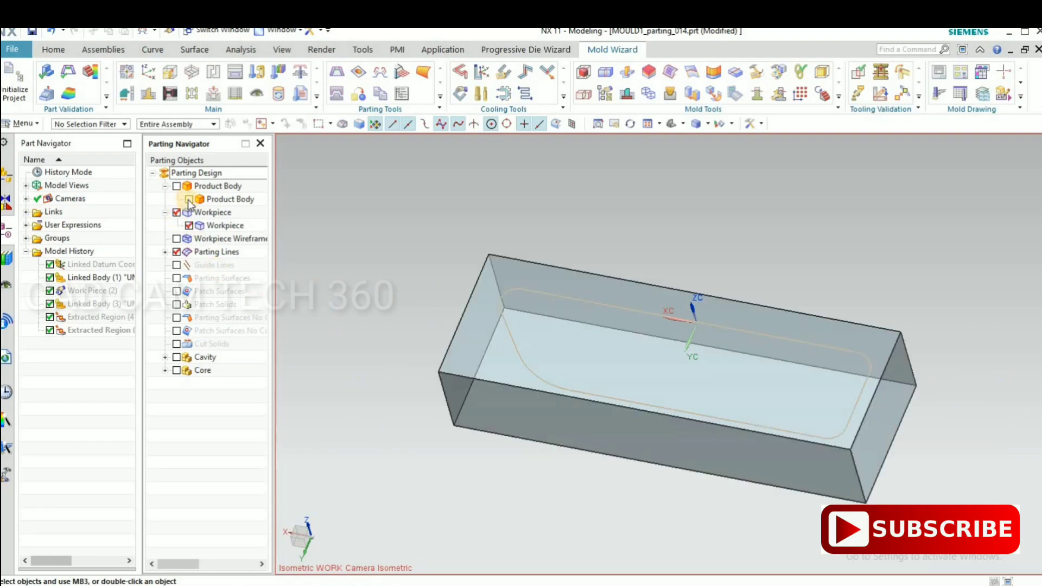
click(176, 187)
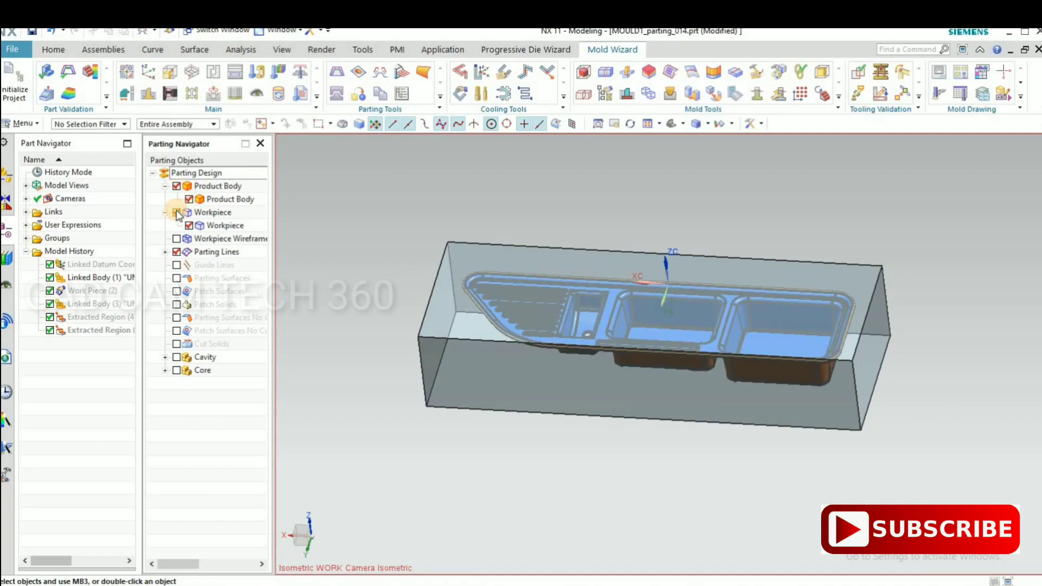
click(177, 213)
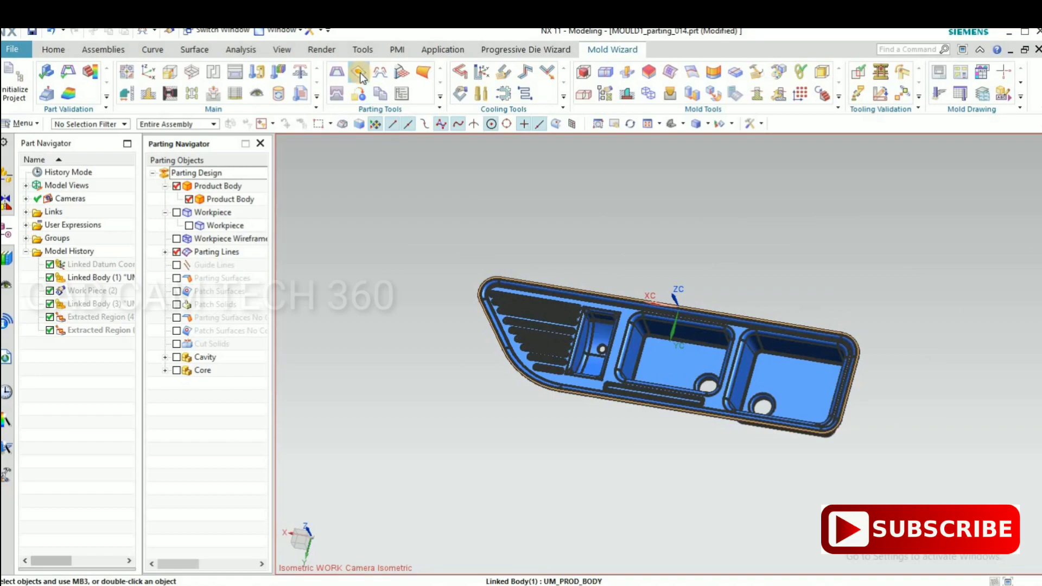
- Edge Patch the sink's three hole openings by Body type, creating three patch sheet bodies
click(358, 71)
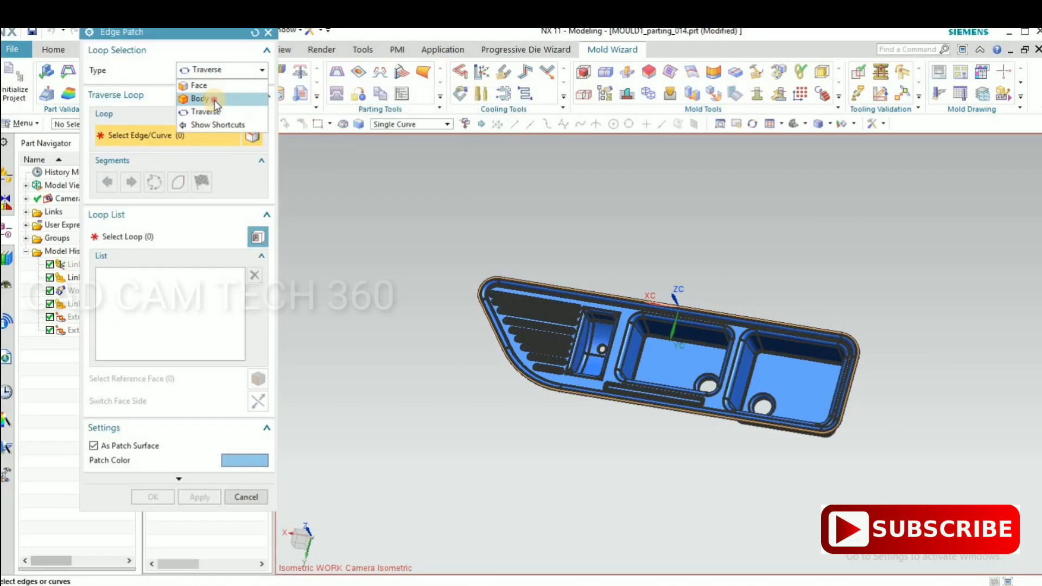
click(198, 99)
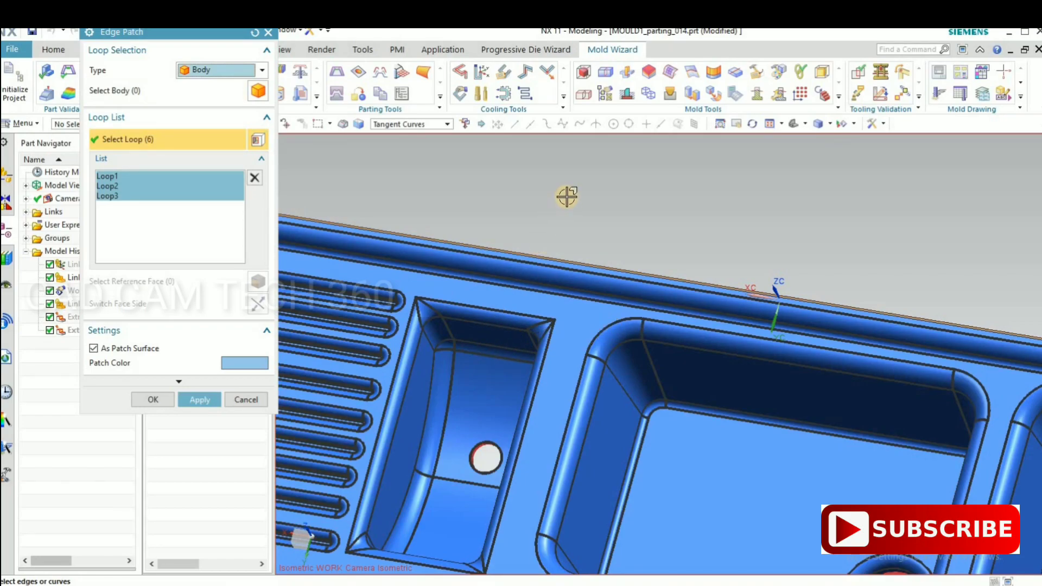
drag(568, 197, 595, 319)
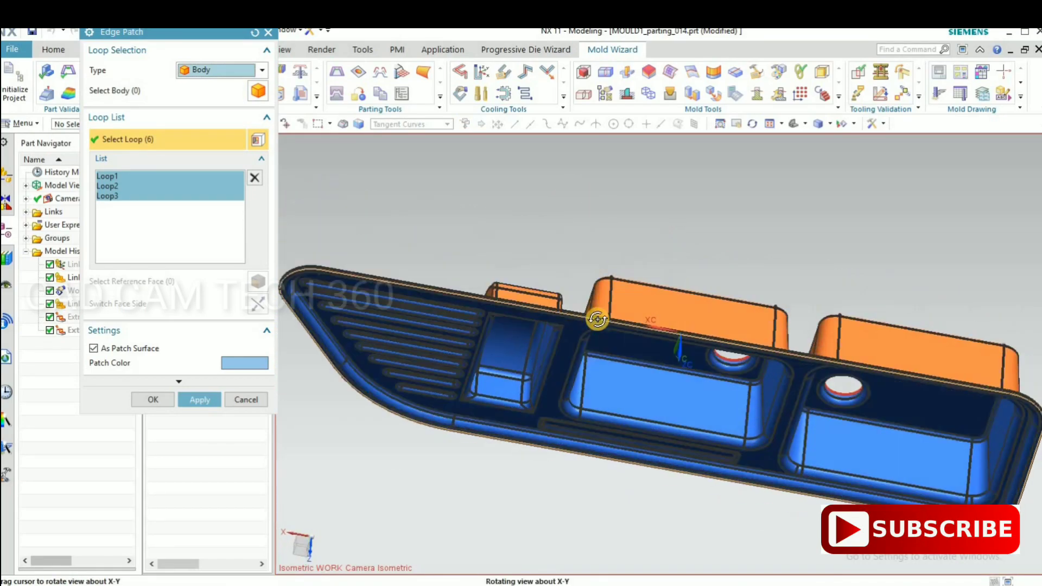
drag(598, 319, 591, 329)
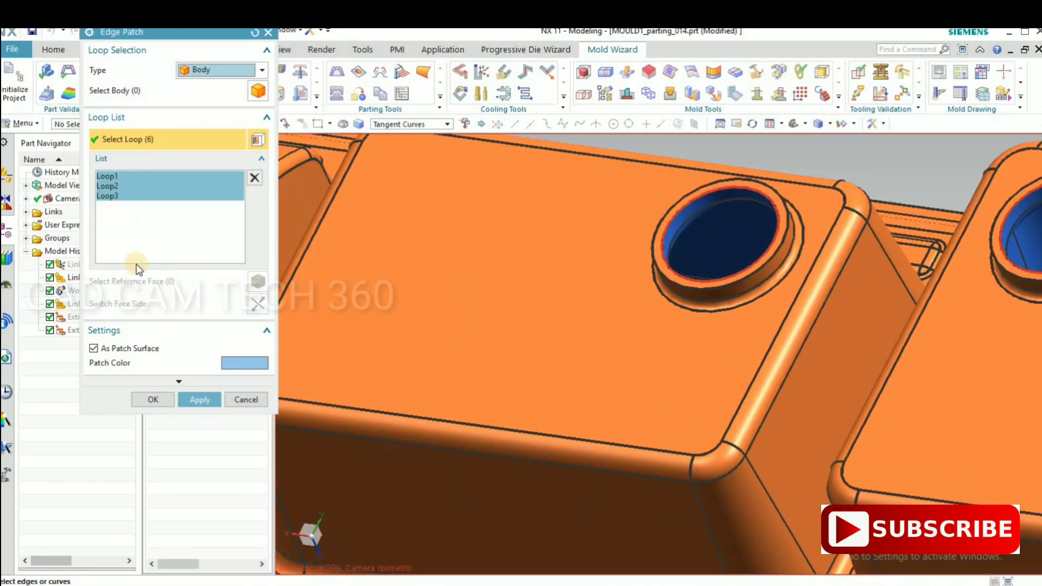
click(200, 400)
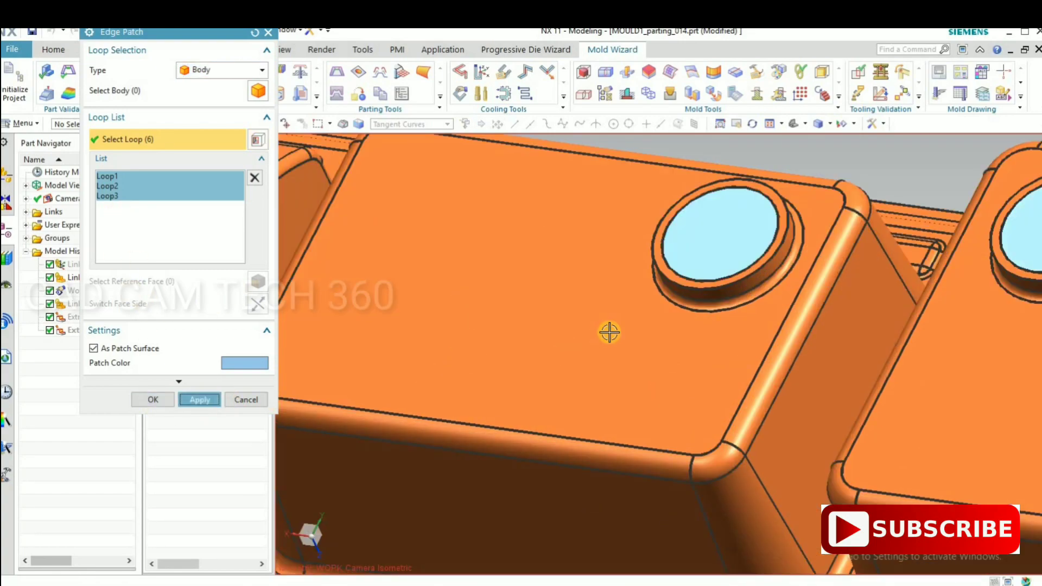
click(200, 400)
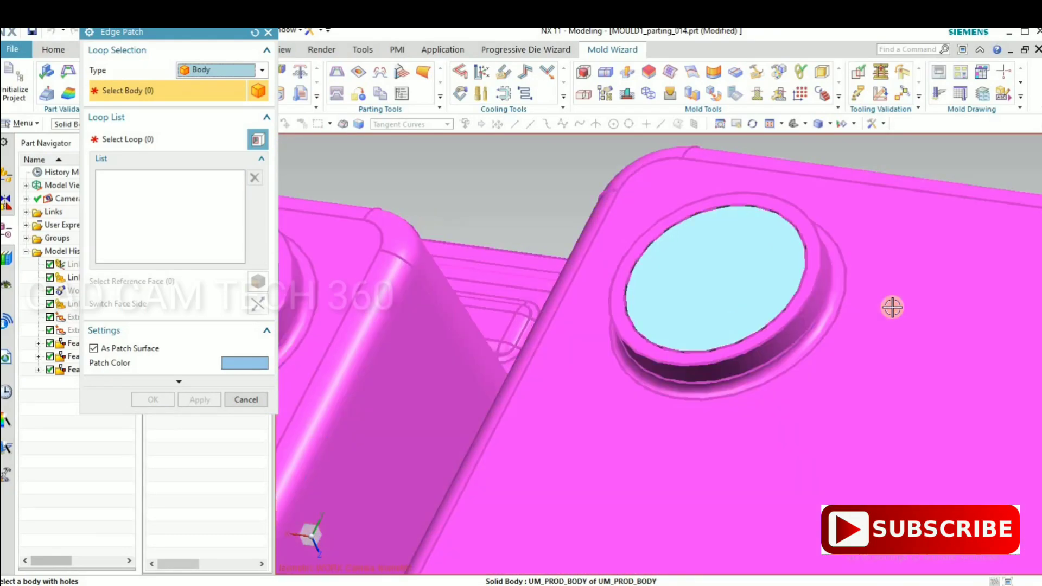
drag(892, 308, 553, 307)
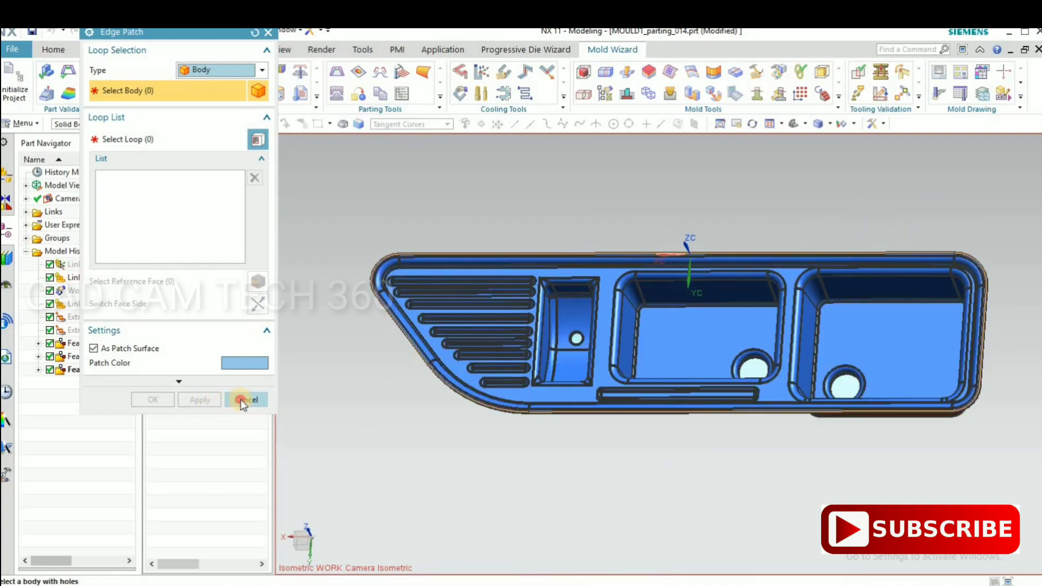
click(245, 399)
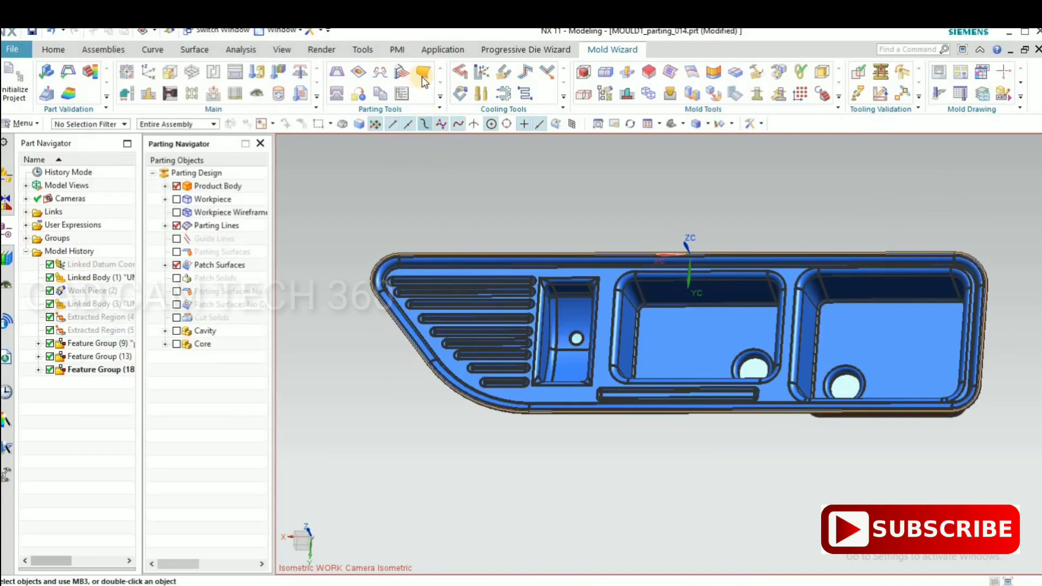
mouse_move(422, 74)
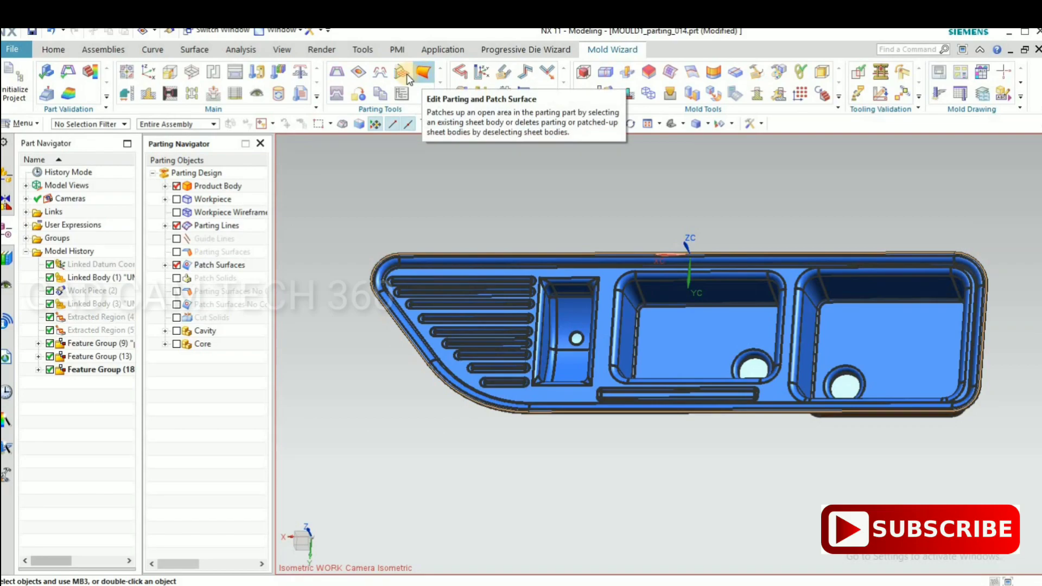
- Look into the Edit Parting and Patch Surface tool and cancel without changes
click(424, 71)
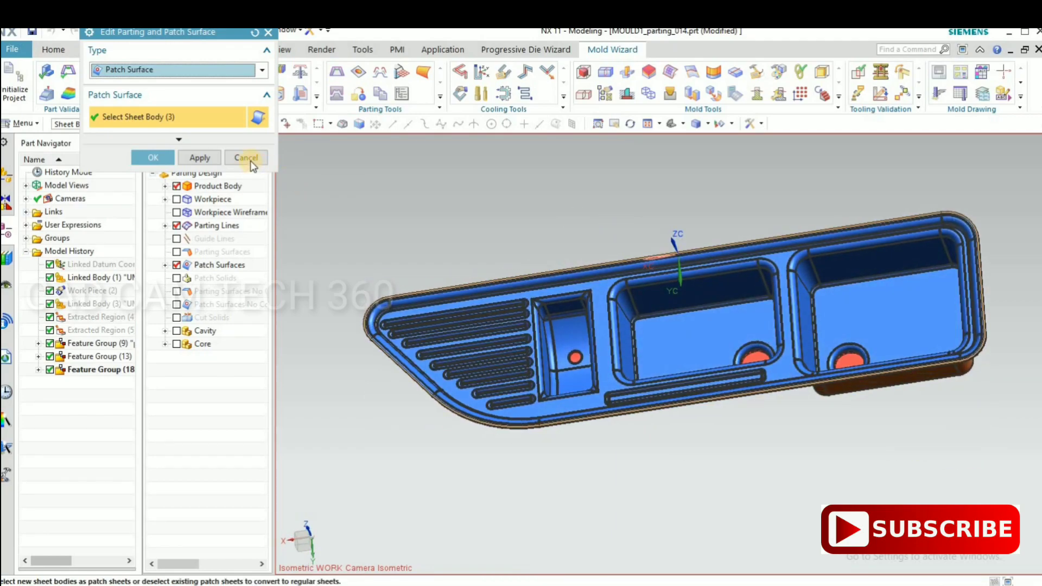
click(245, 158)
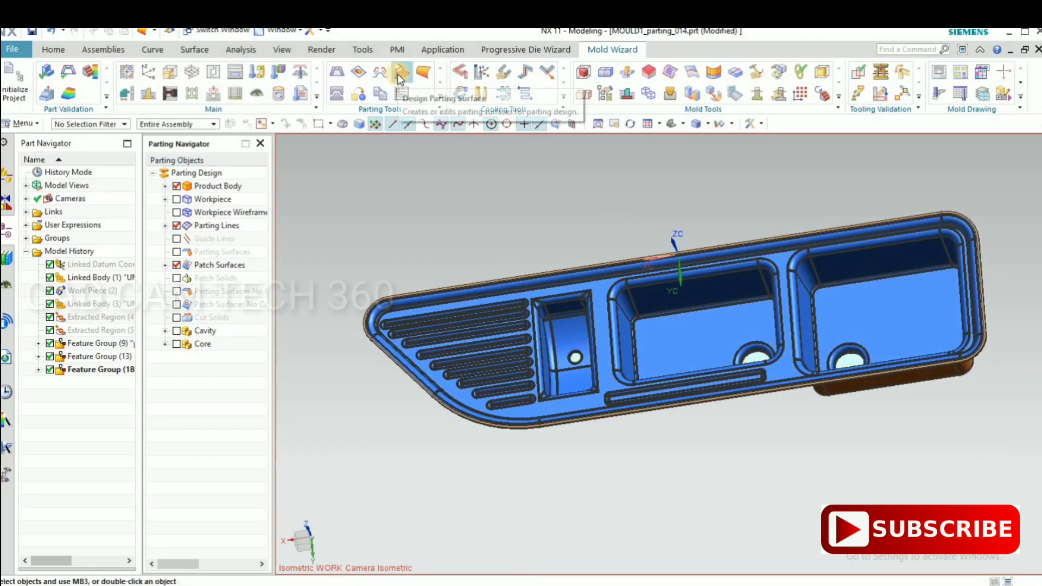
mouse_move(399, 75)
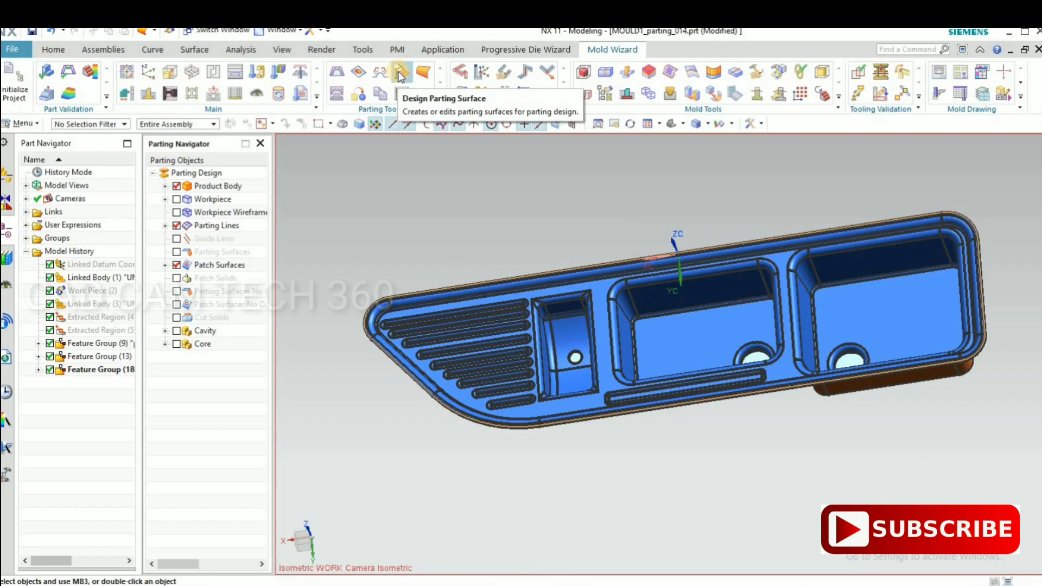
- Create the bounded-plane parting surface for Segment 1 with Apply, then close the tool
click(400, 72)
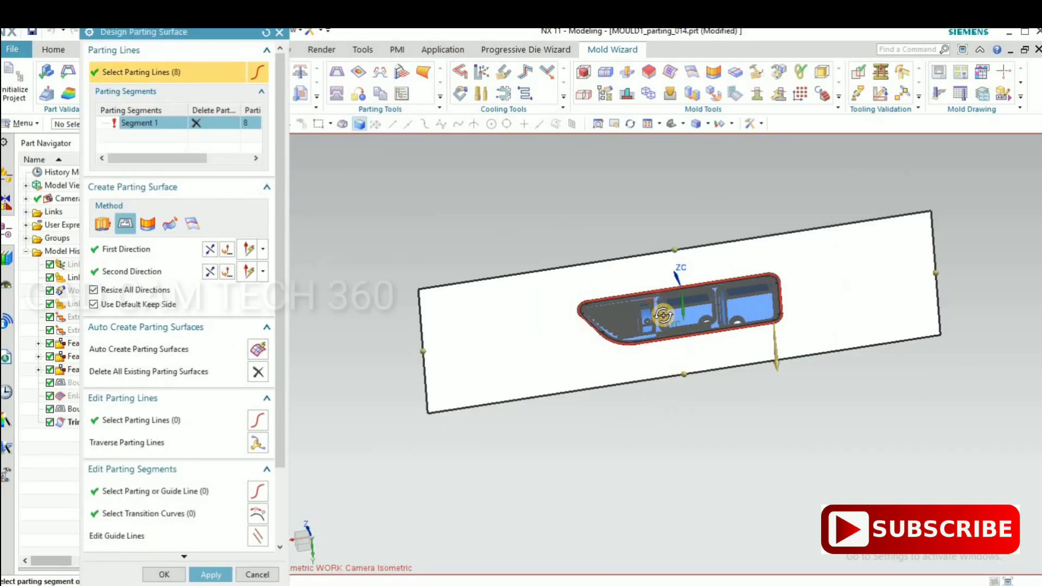
drag(663, 315, 677, 415)
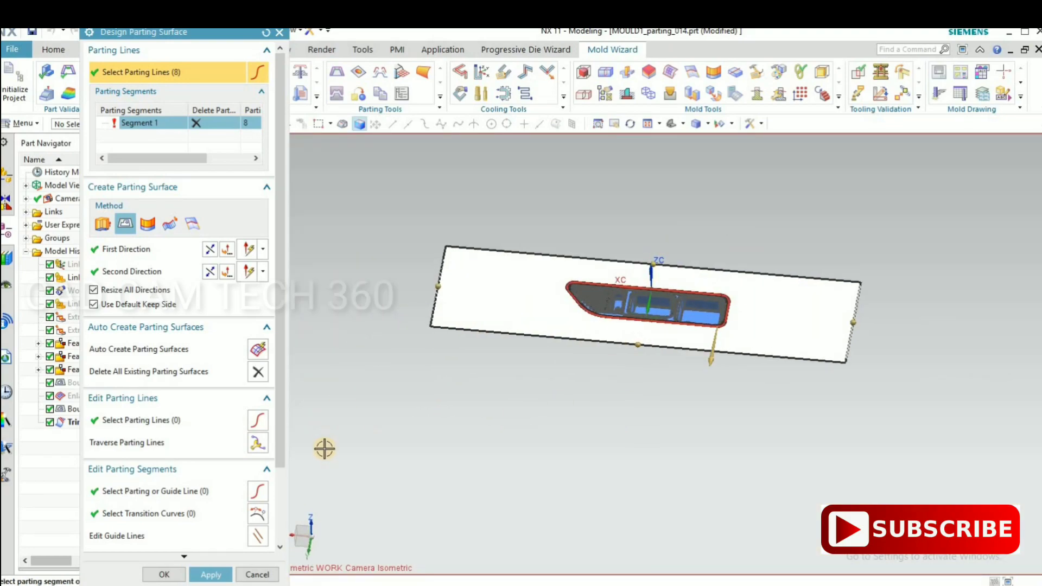
click(211, 575)
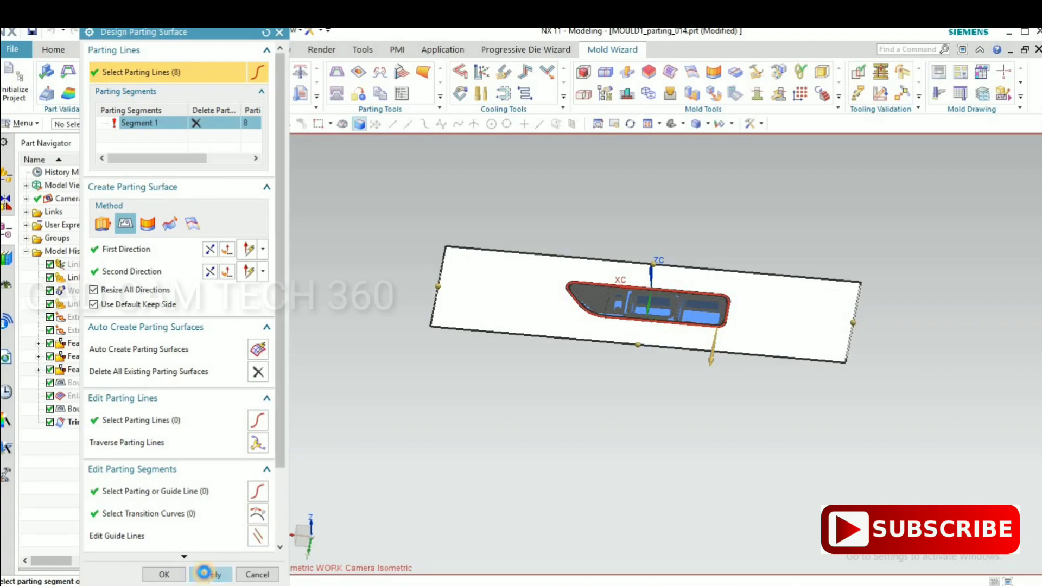
click(210, 574)
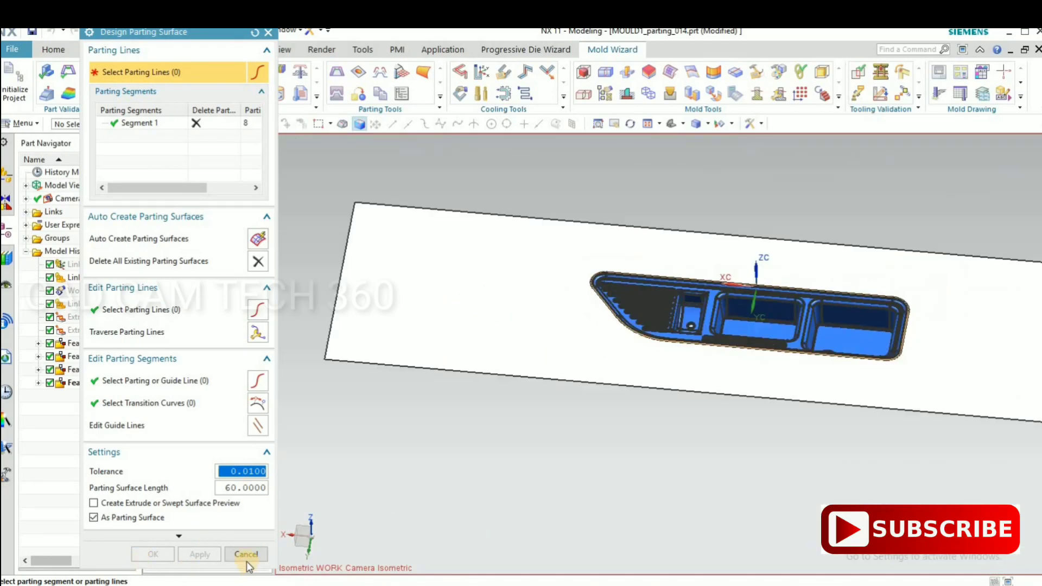
click(245, 554)
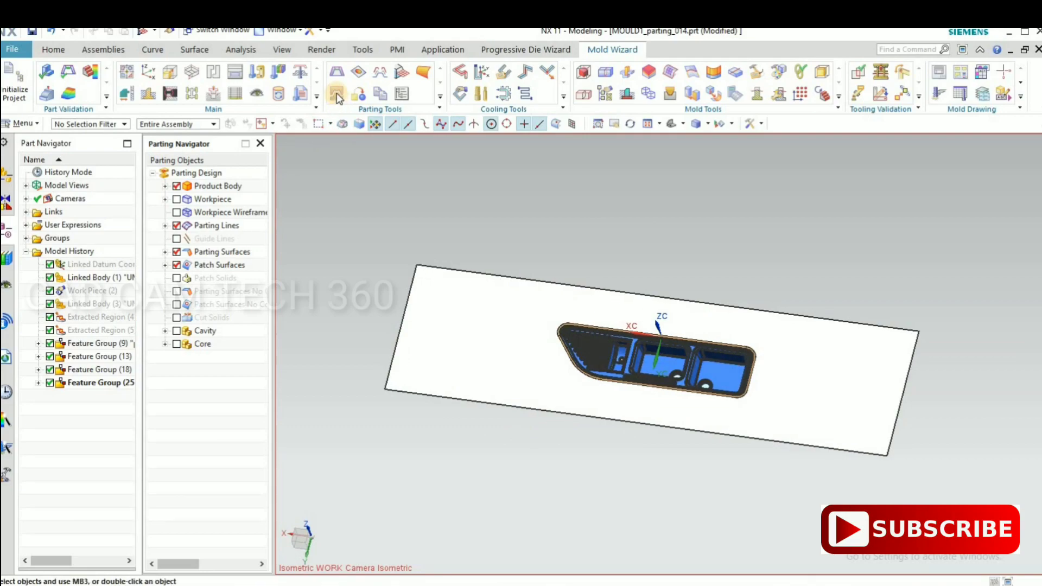
- Split out the cavity block from the Cavity region and accept the result
click(335, 93)
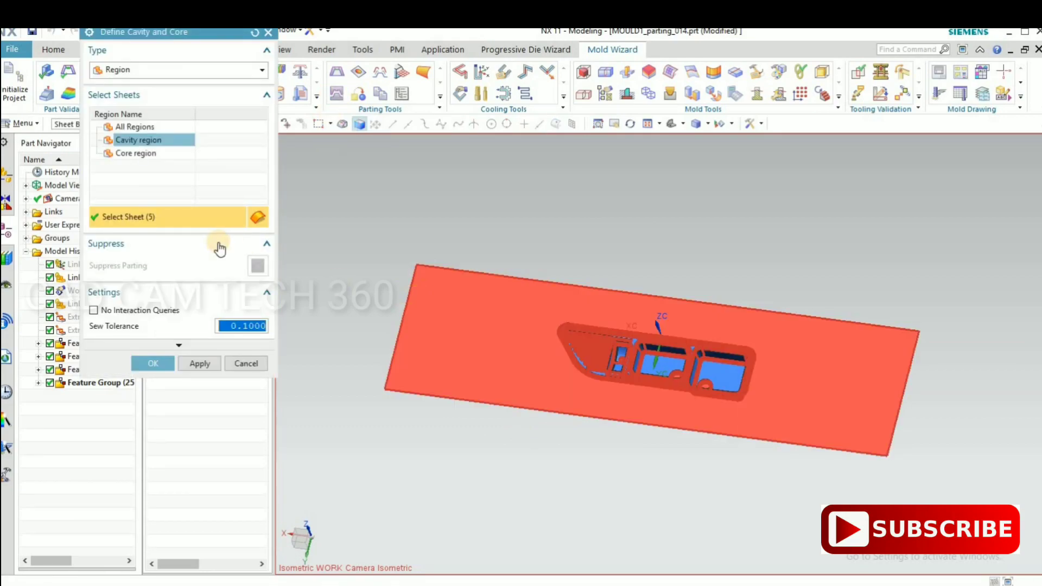
mouse_move(480, 354)
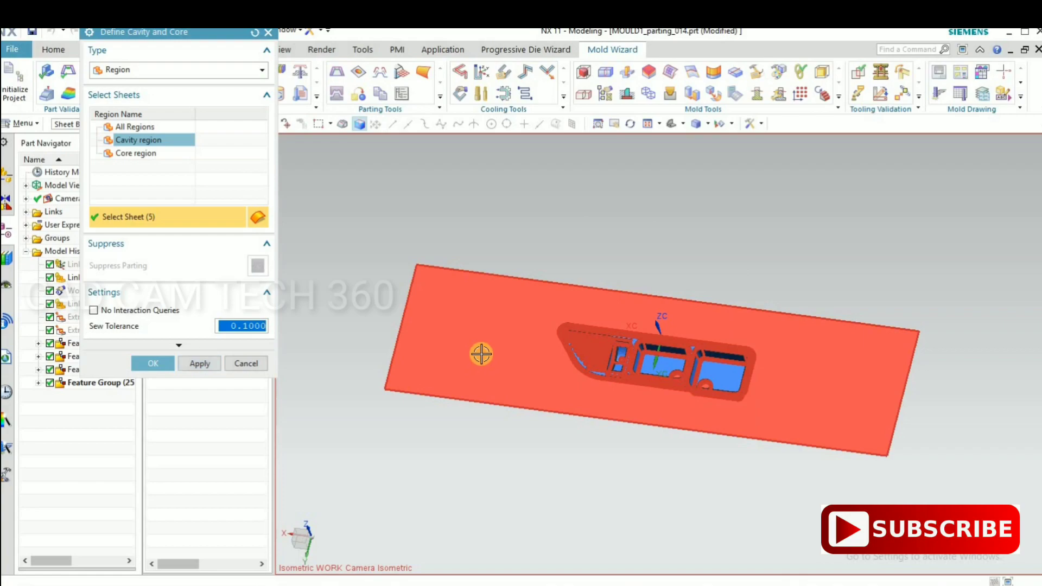
click(200, 364)
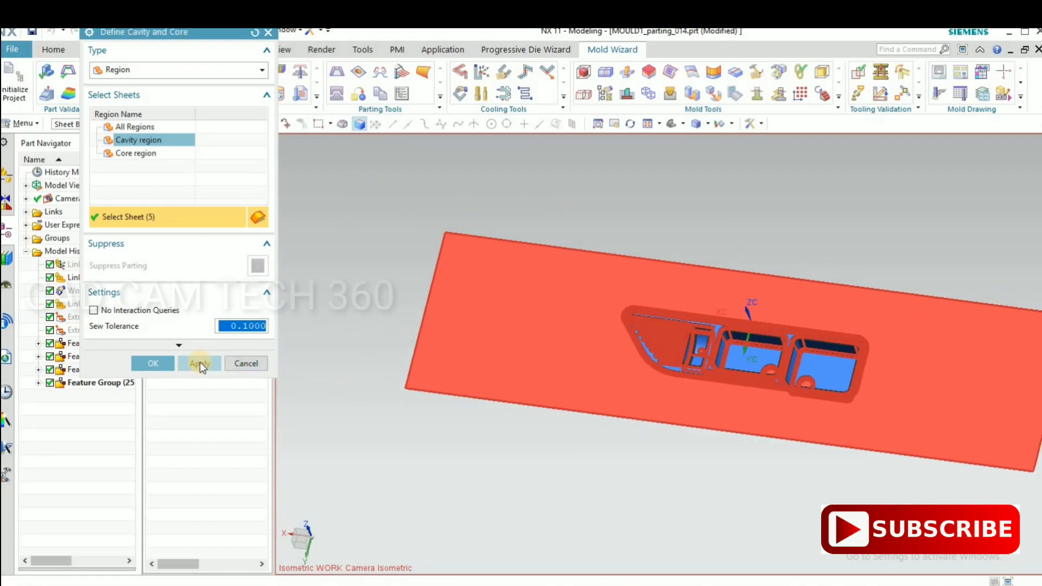
click(199, 363)
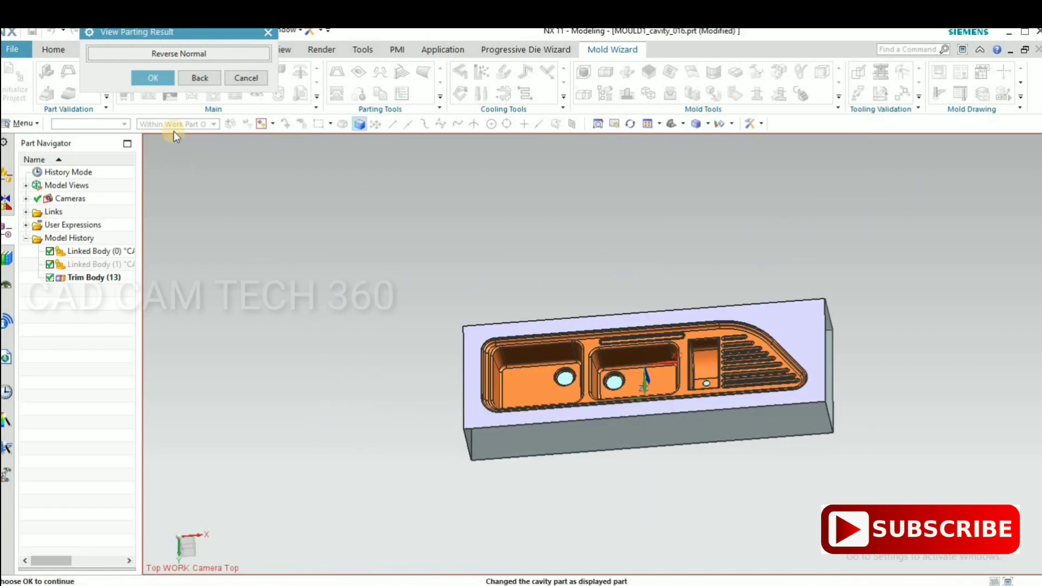
click(152, 78)
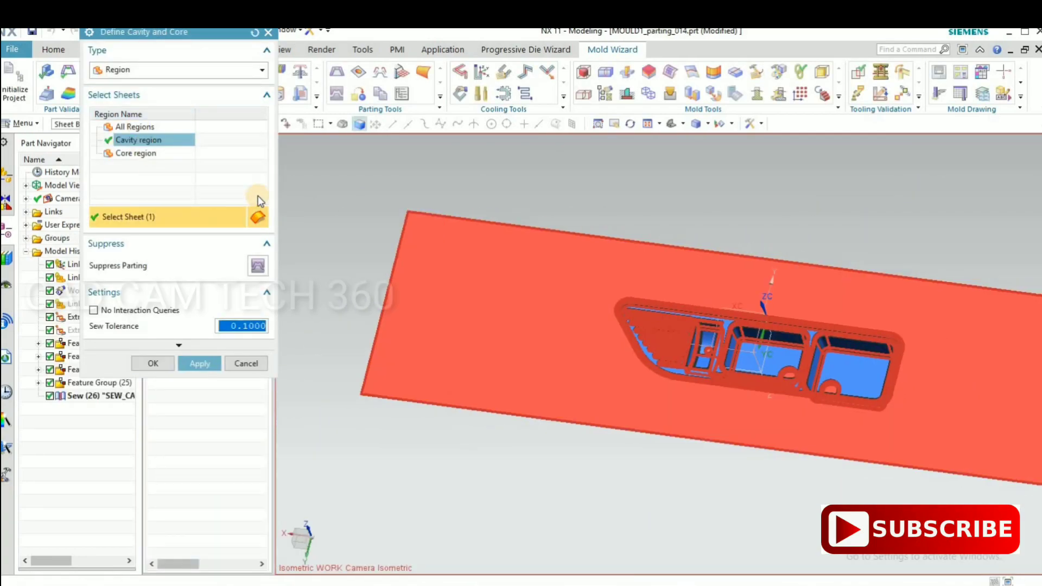
- Split out the core block from the Core region, inspect it, and accept the result
click(136, 153)
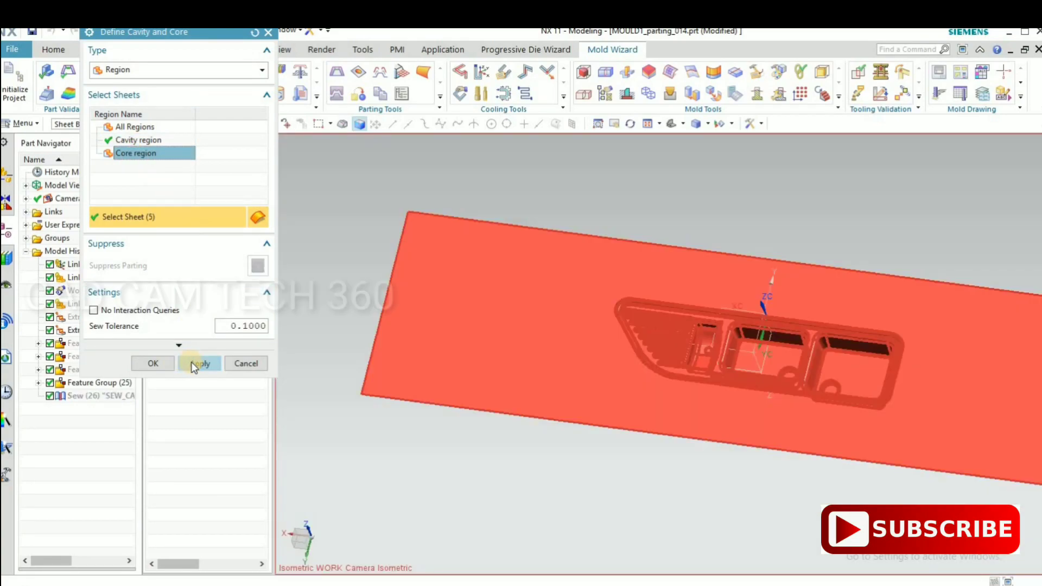
click(200, 362)
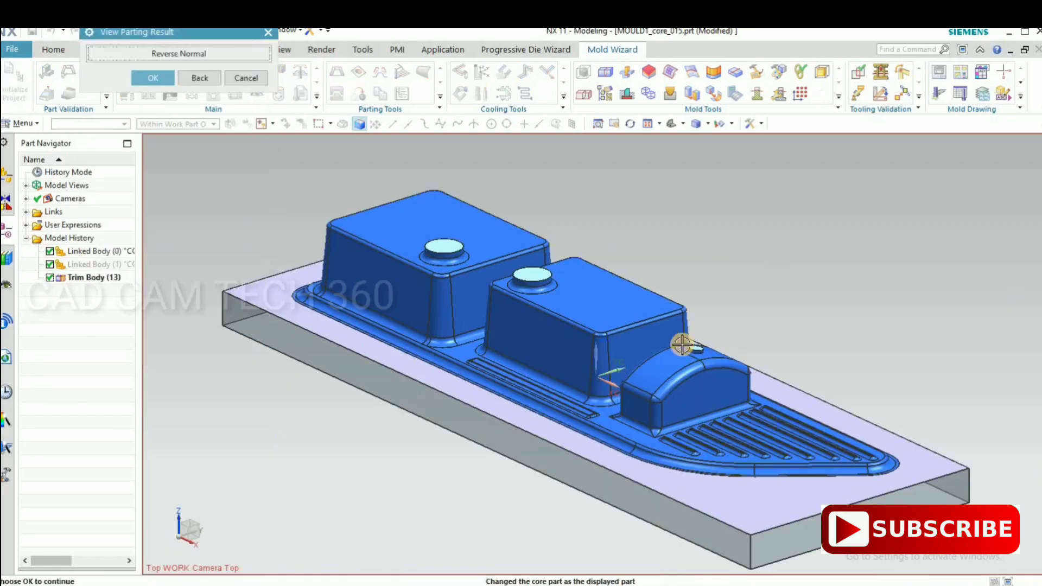
drag(682, 345, 751, 319)
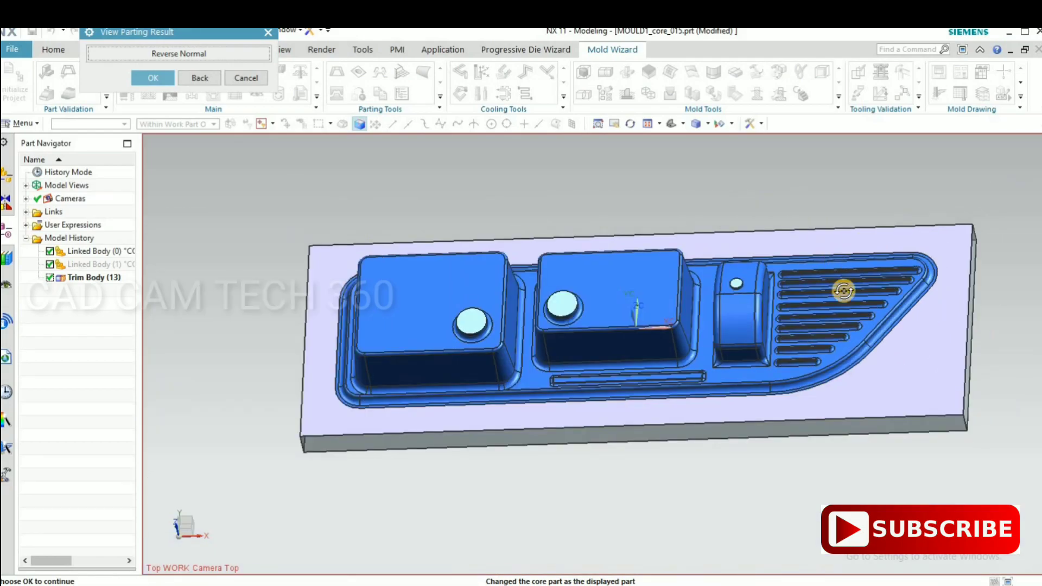
drag(845, 291, 642, 282)
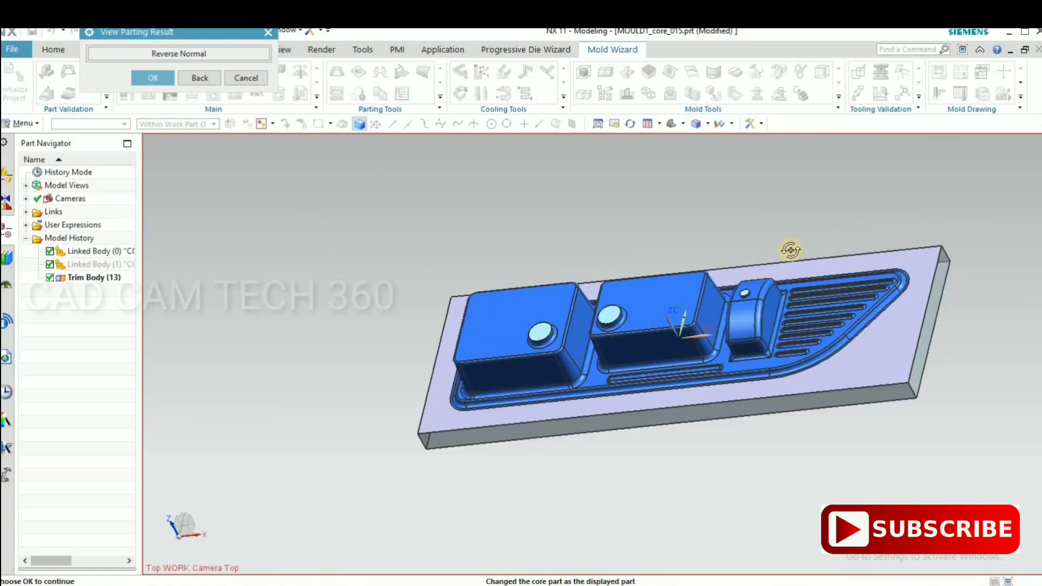
click(152, 78)
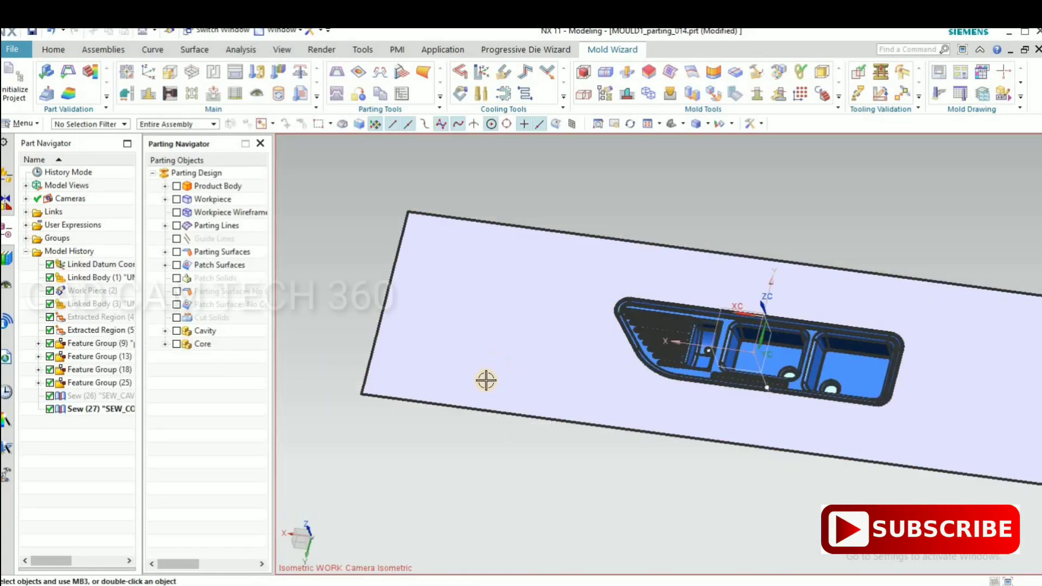
- Display MOULD1_core_015 and then MOULD1_cavity_016 via the Window menu to review the inserts
drag(487, 380, 481, 406)
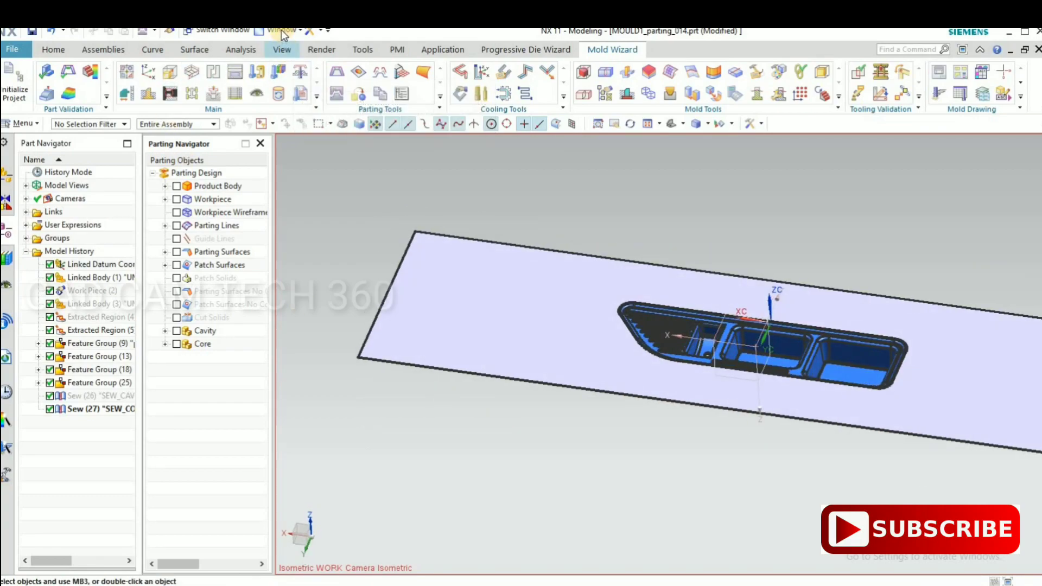
click(282, 30)
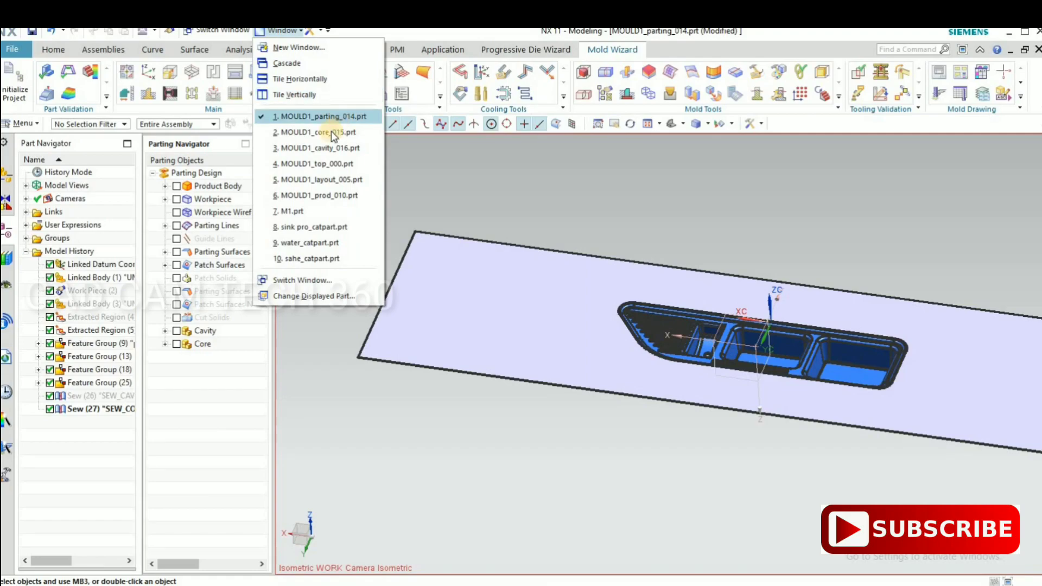
click(318, 131)
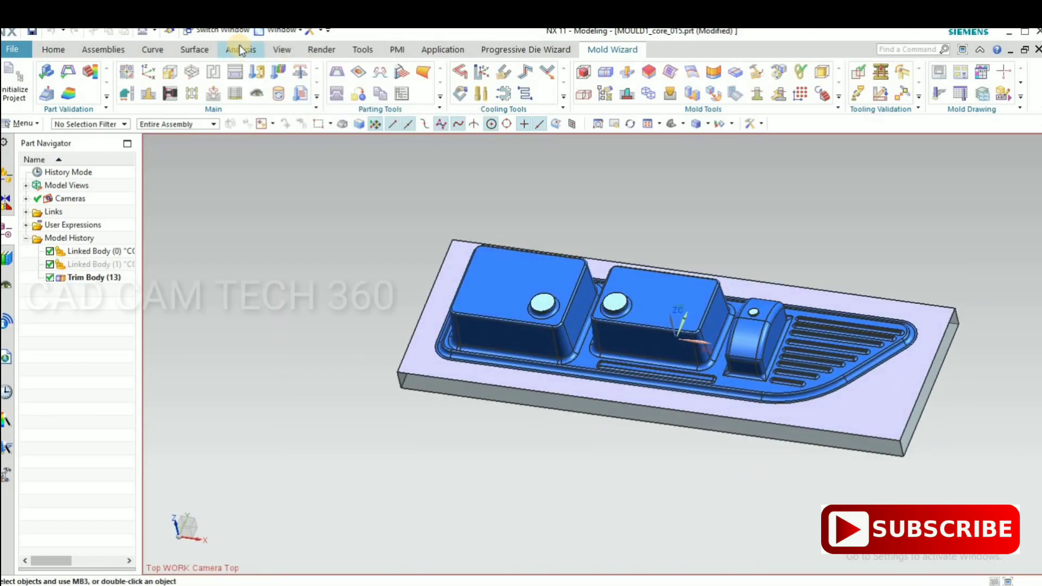
click(283, 30)
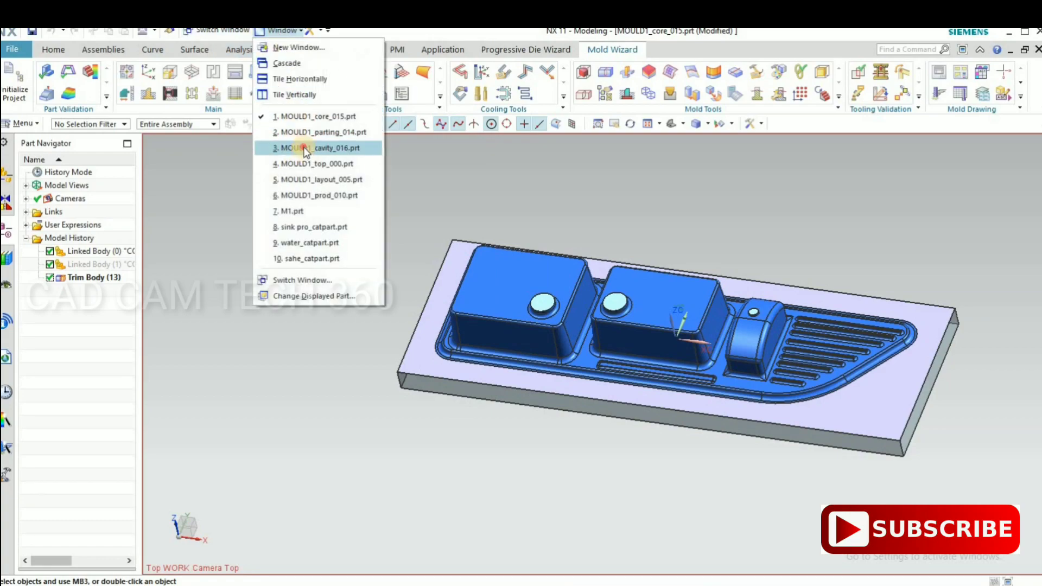
click(314, 148)
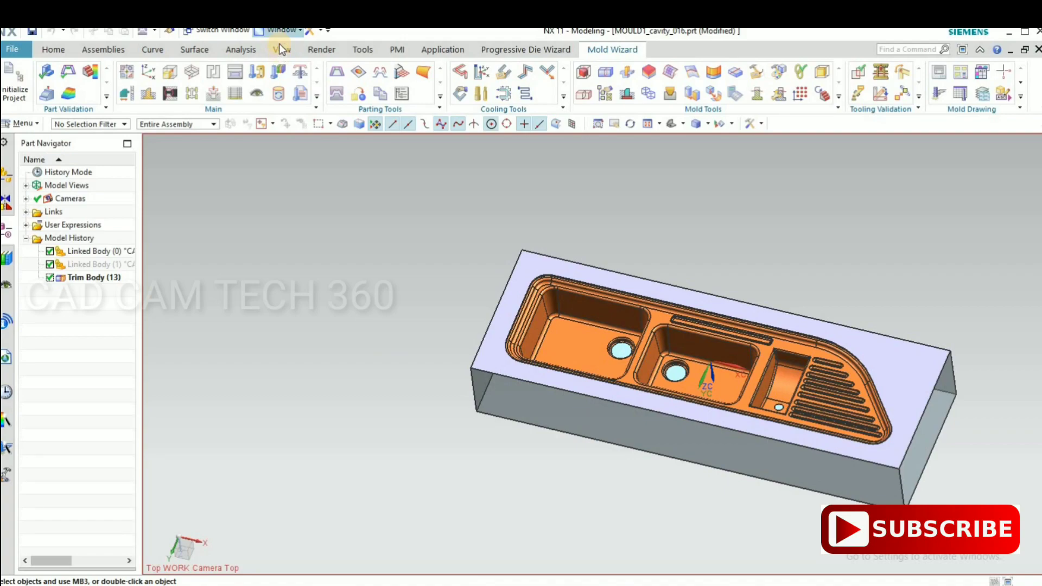
- Display the product assembly part MOULD1_prod_010
click(282, 31)
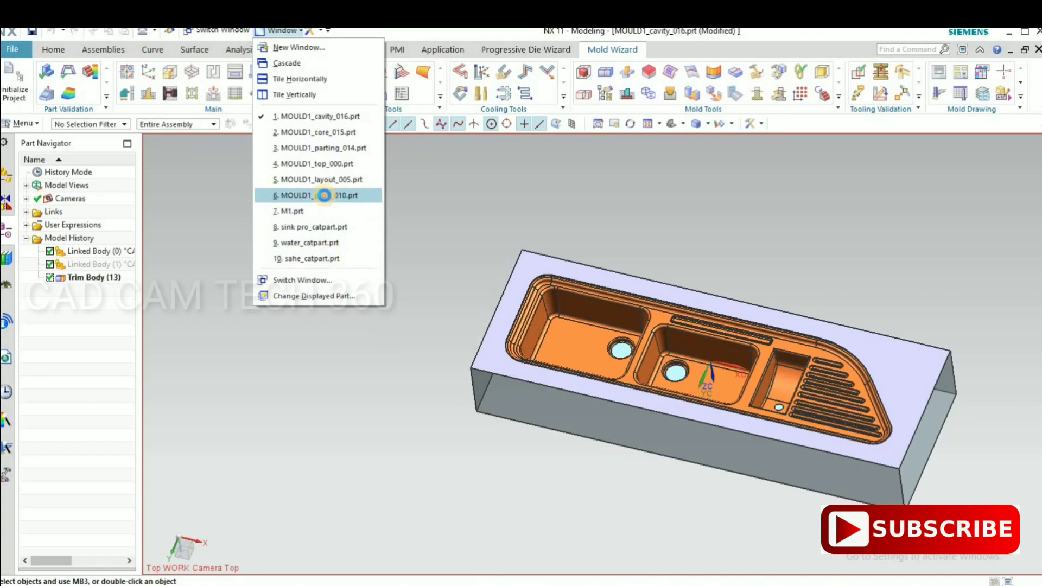
click(321, 196)
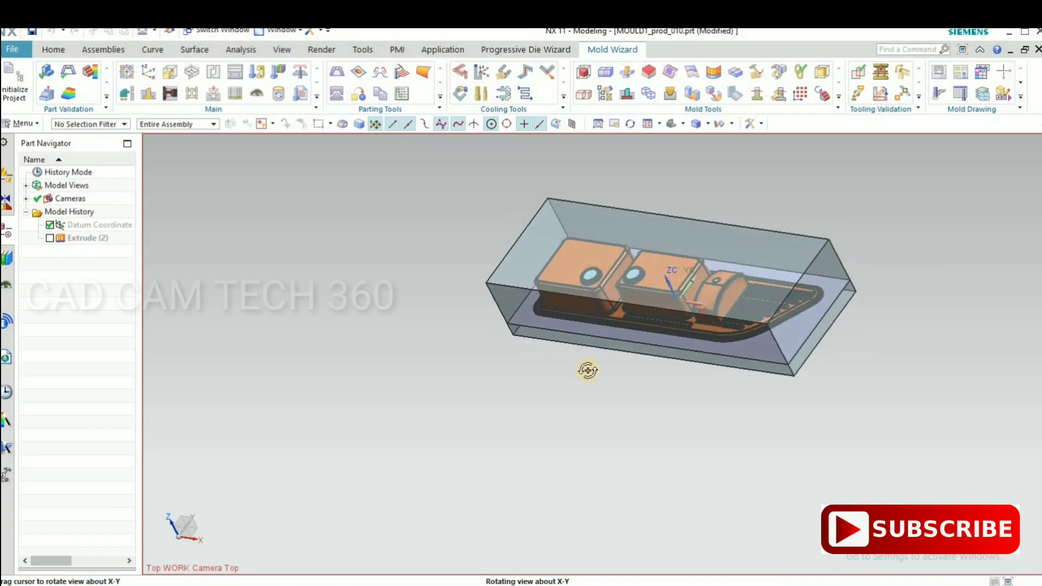
- Use Move Component to lift the cavity block above the core in the assembly
drag(588, 371, 645, 422)
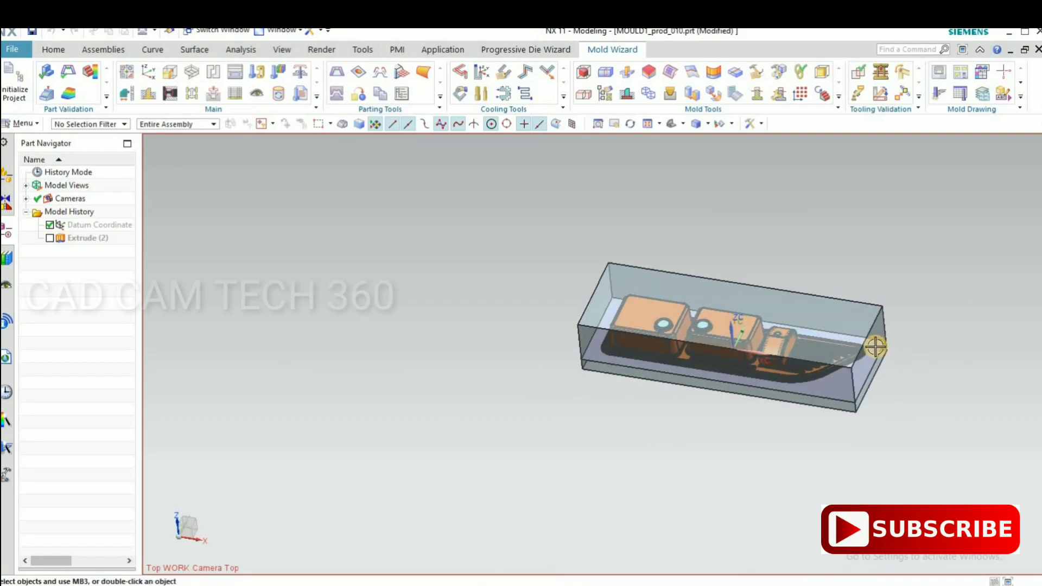
drag(877, 345, 414, 397)
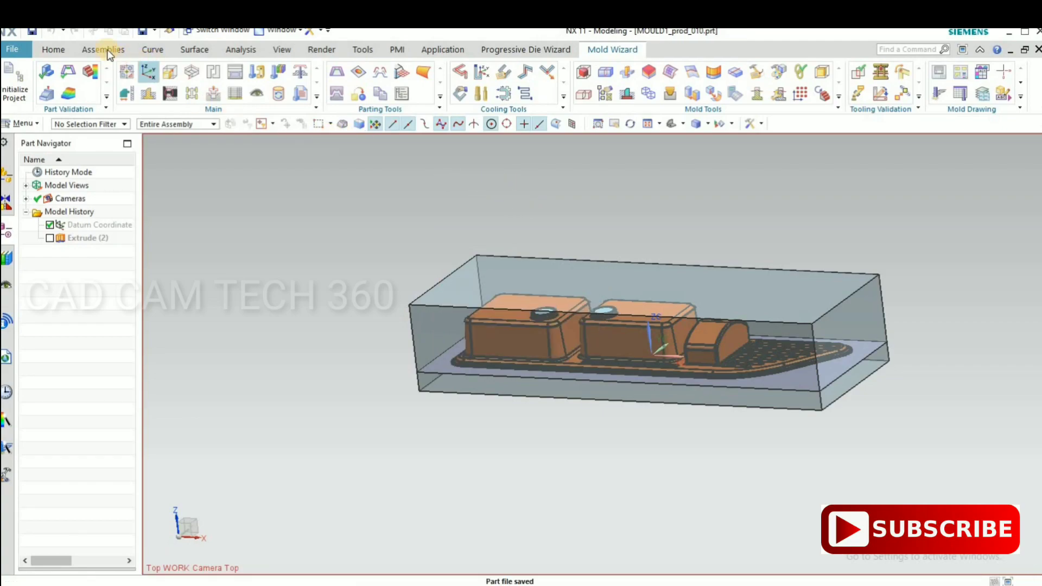
click(102, 50)
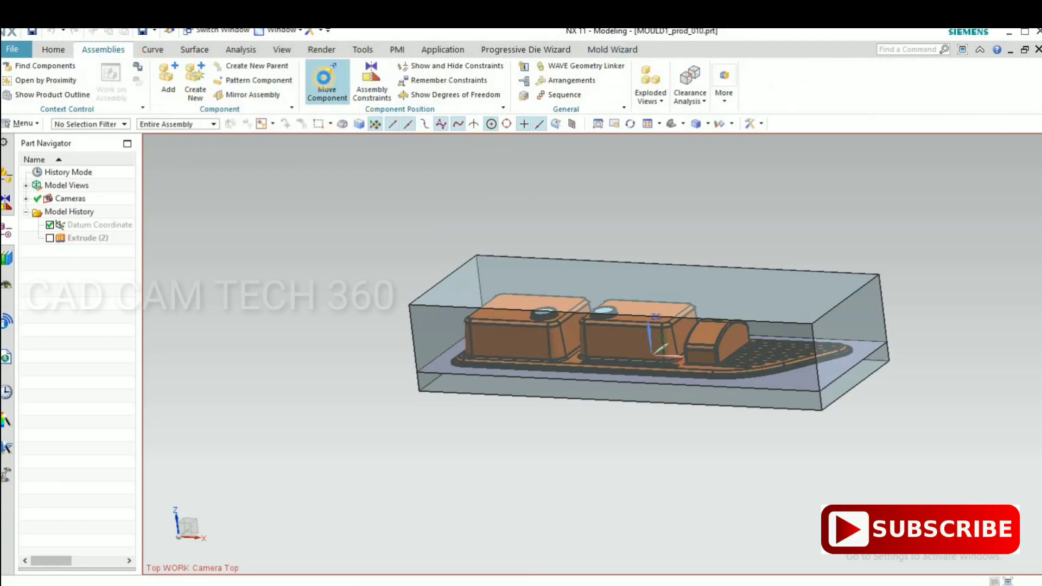
click(326, 80)
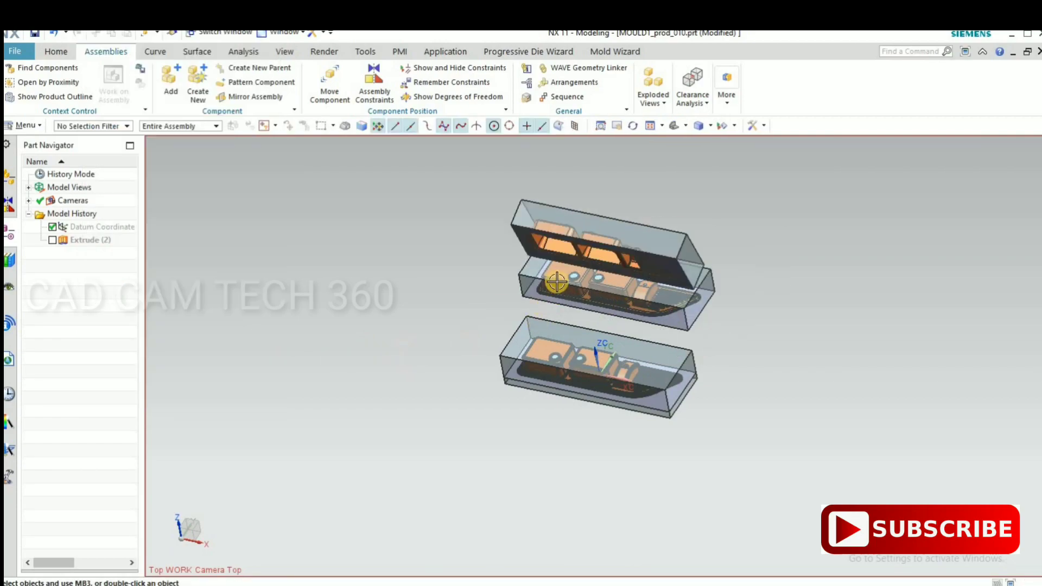
click(556, 284)
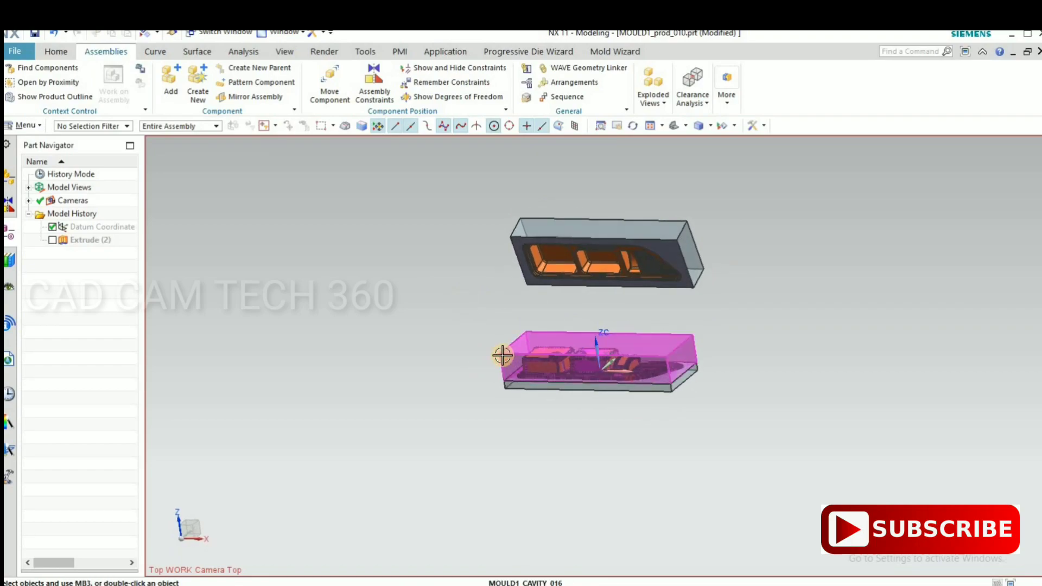
drag(502, 355, 479, 365)
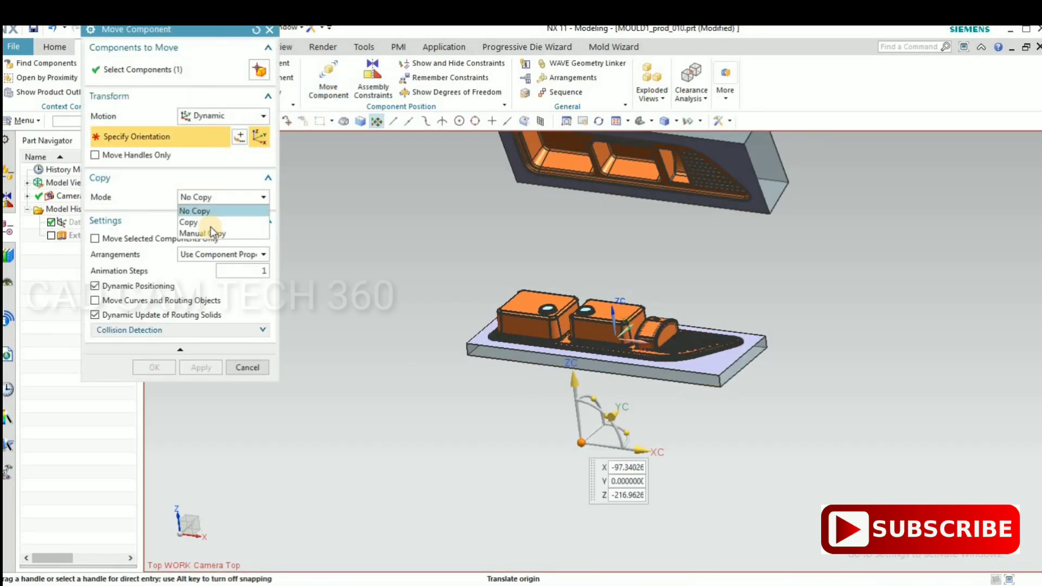
- Move the core block down in Copy mode and confirm, leaving three separated layers
click(189, 221)
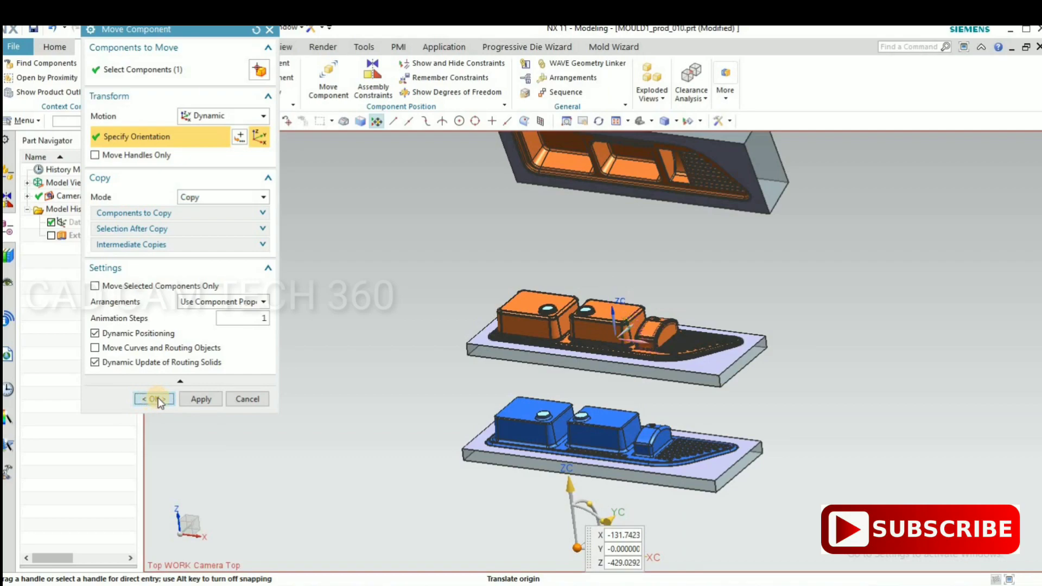
click(154, 399)
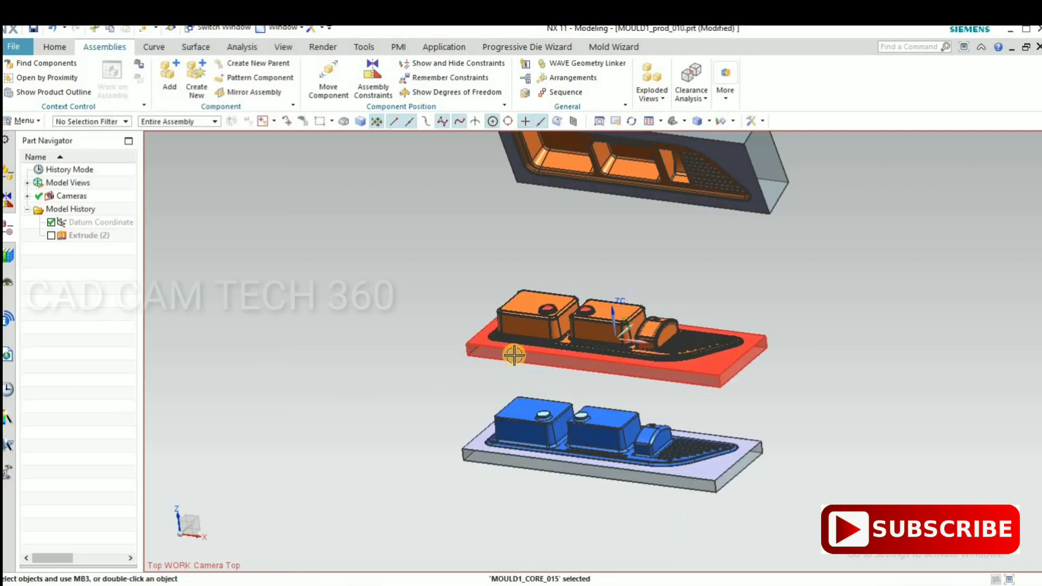
drag(515, 353, 436, 345)
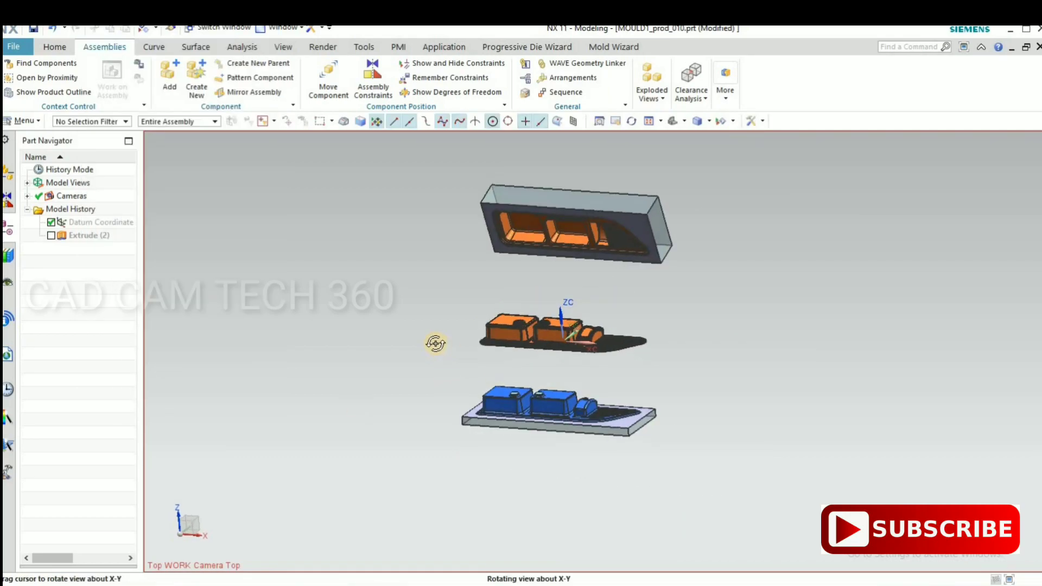
drag(435, 344, 517, 375)
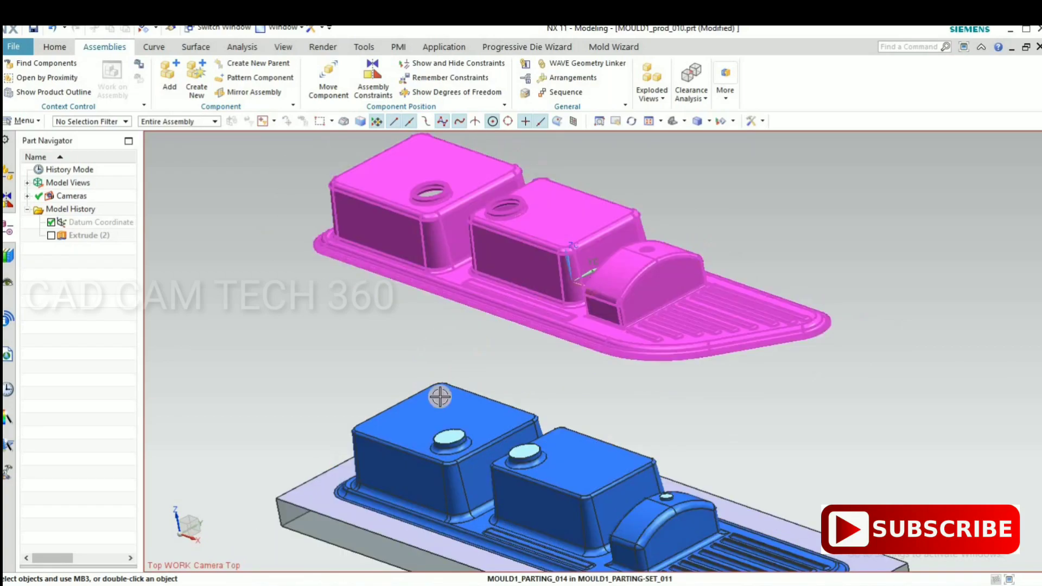
drag(440, 397, 451, 293)
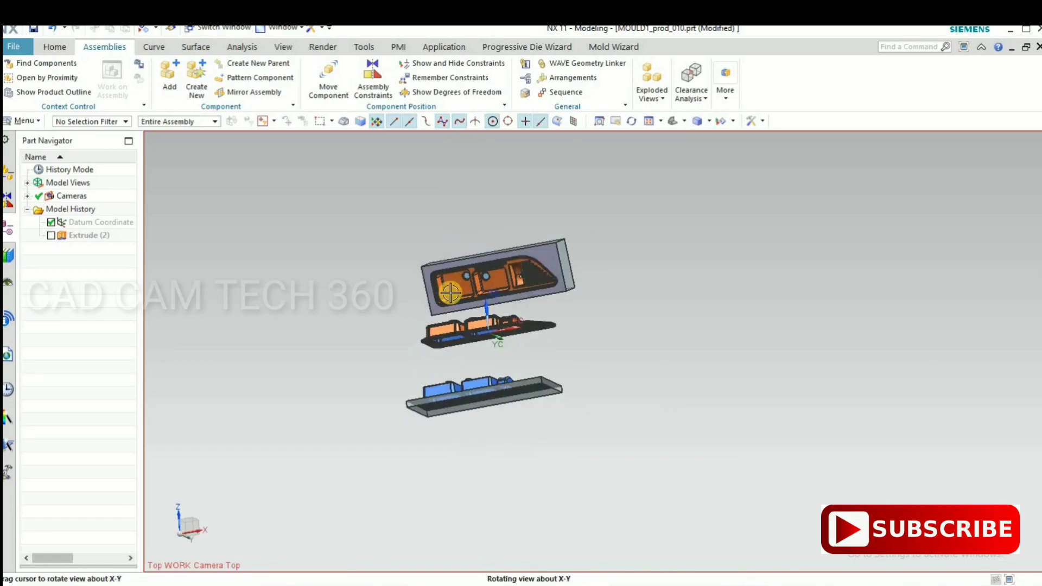